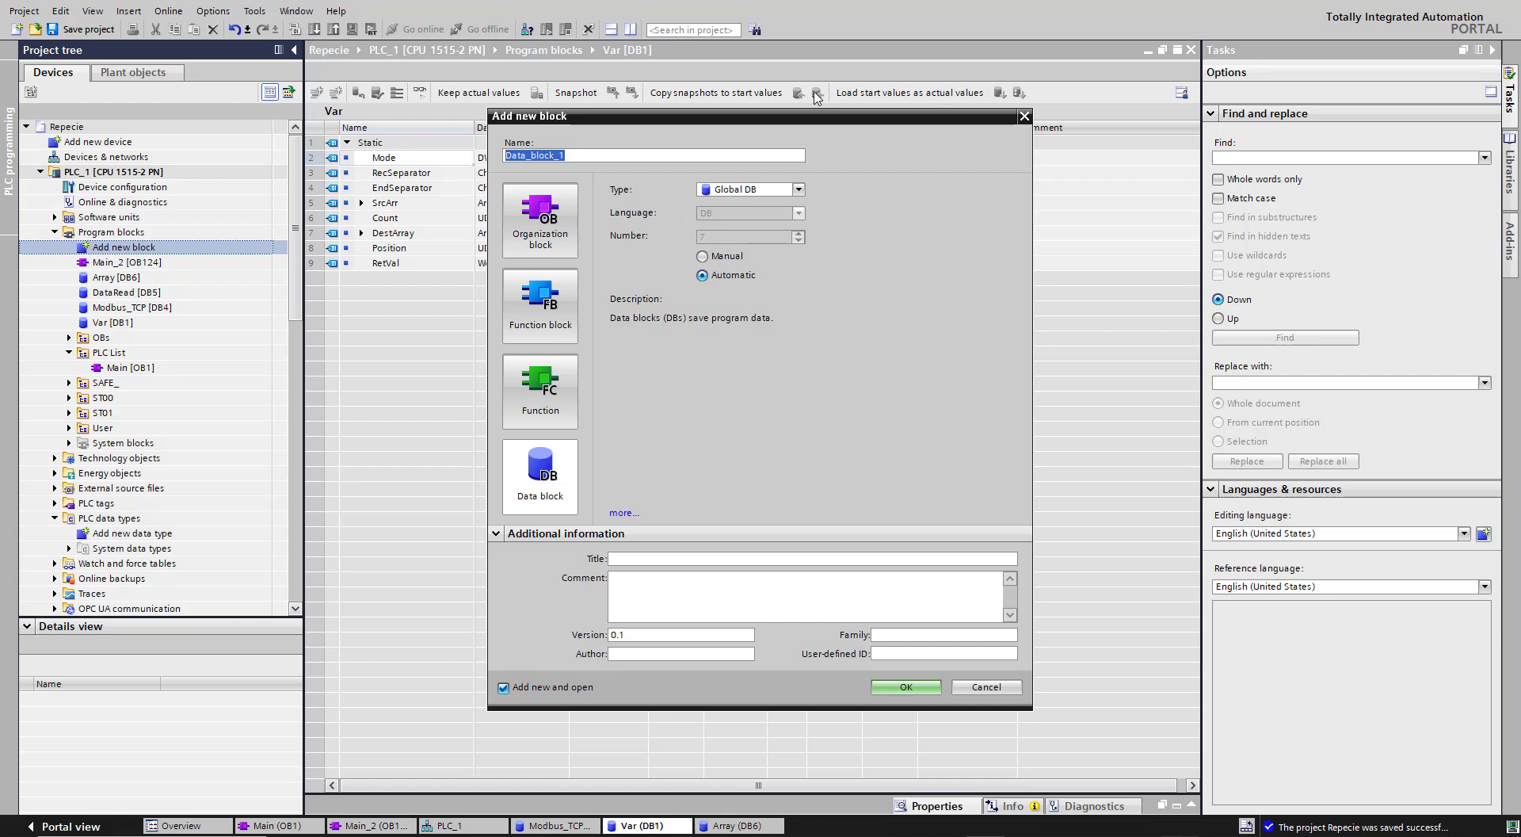
{"action": "mouse_move", "coordinate": [513, 488]}
{"action": "type", "text": "V"}
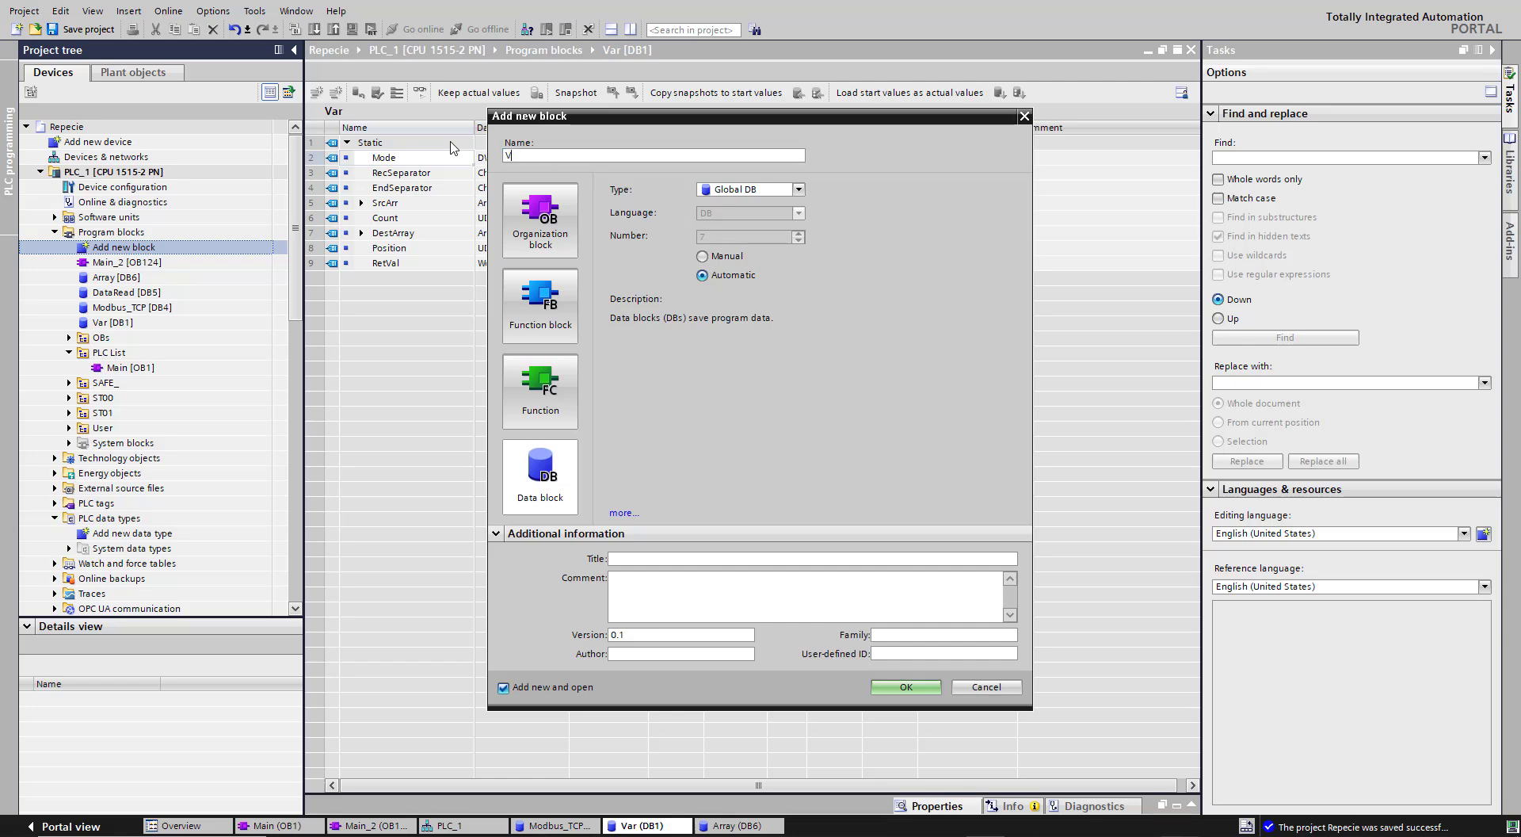
Name the new global data block 'Variables' and create it
{"action": "type", "text": "ariables"}
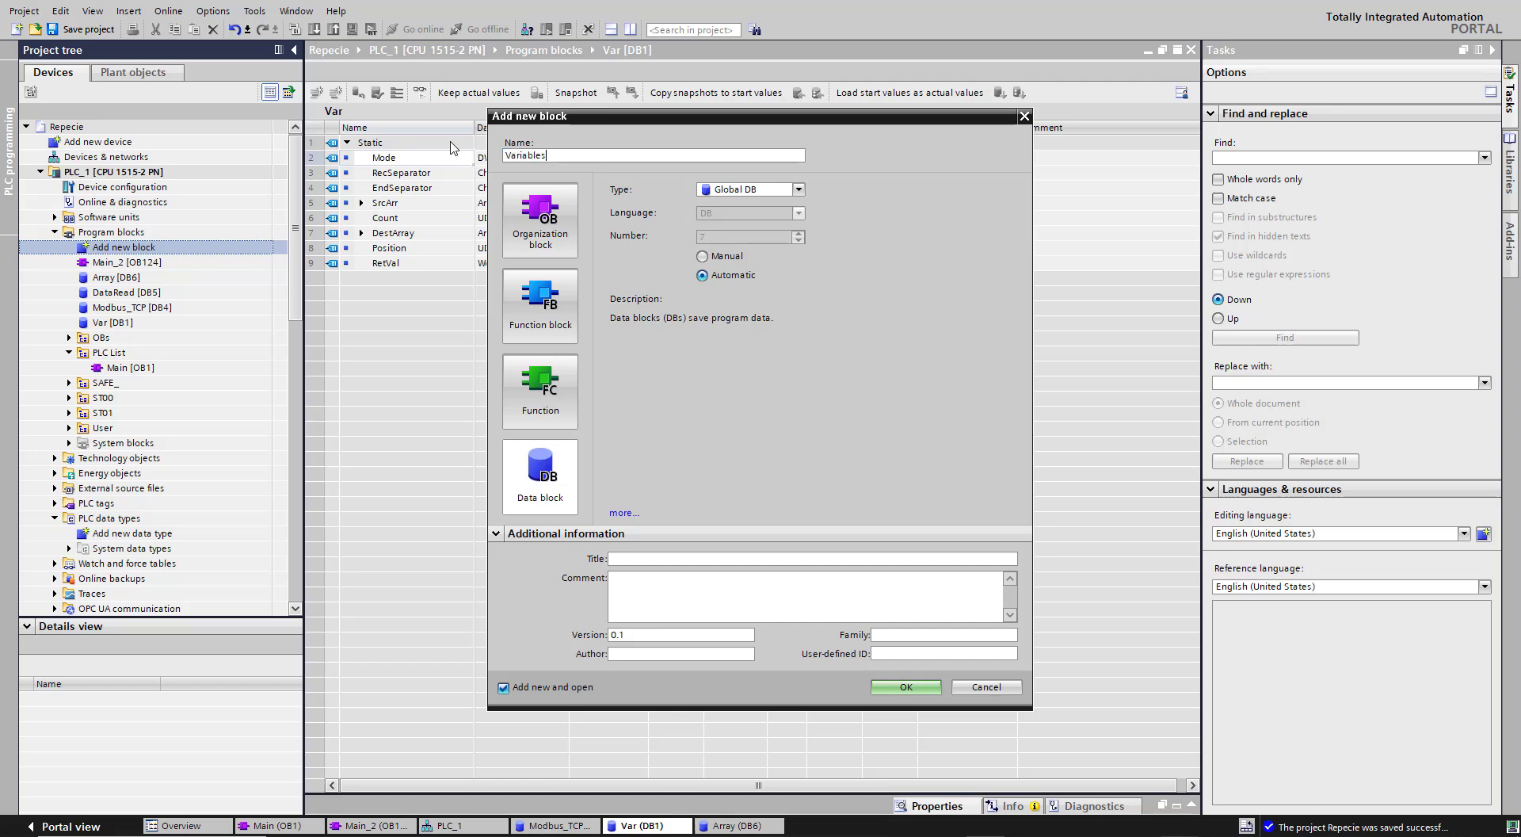
{"action": "left_click", "coordinate": [905, 687]}
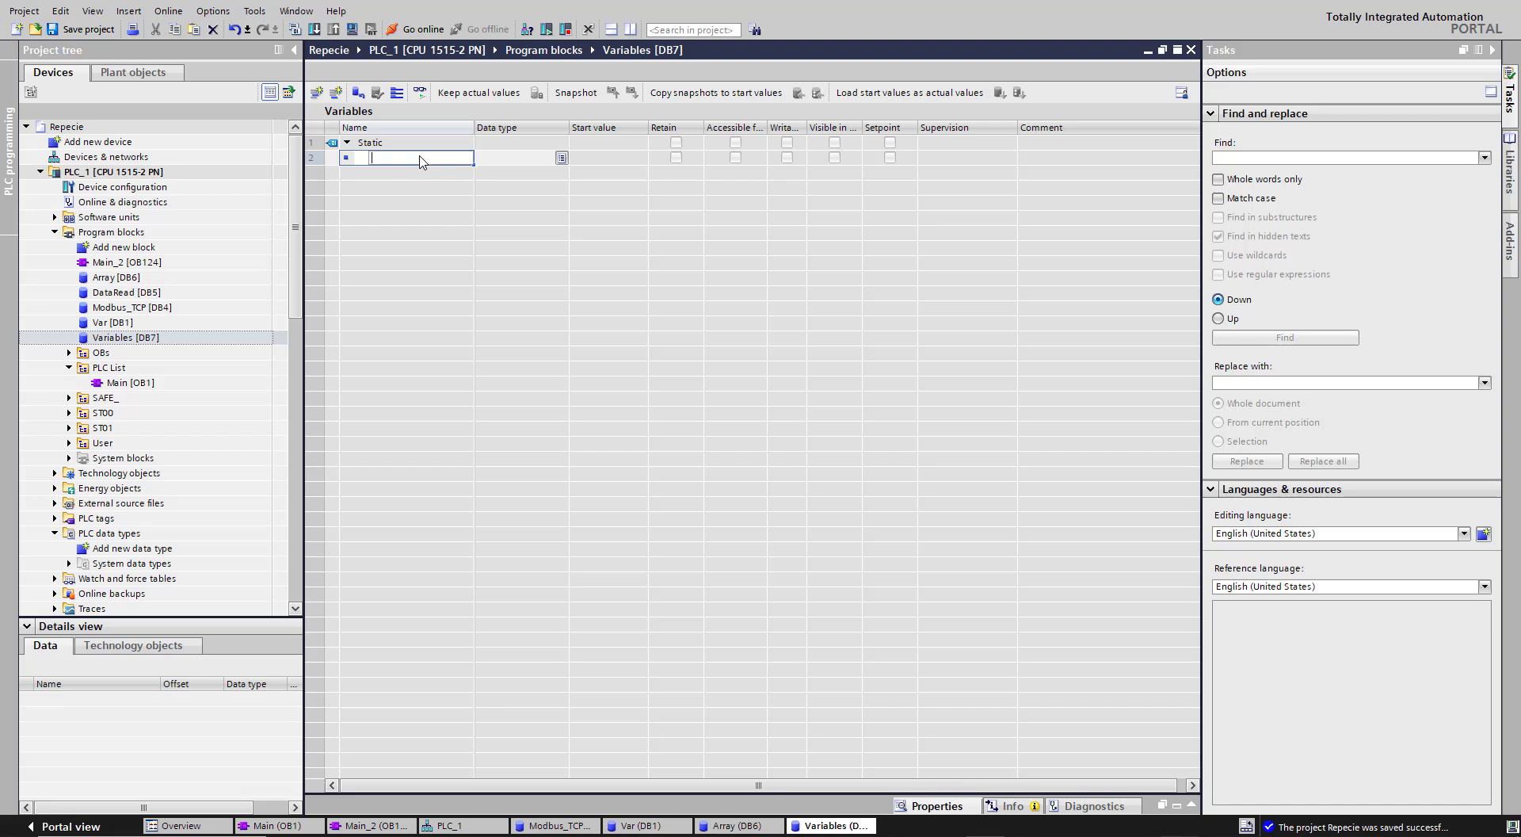
Add a tag 'Struct' of type Struct with members bVar and fVar1
{"action": "type", "text": "Struct"}
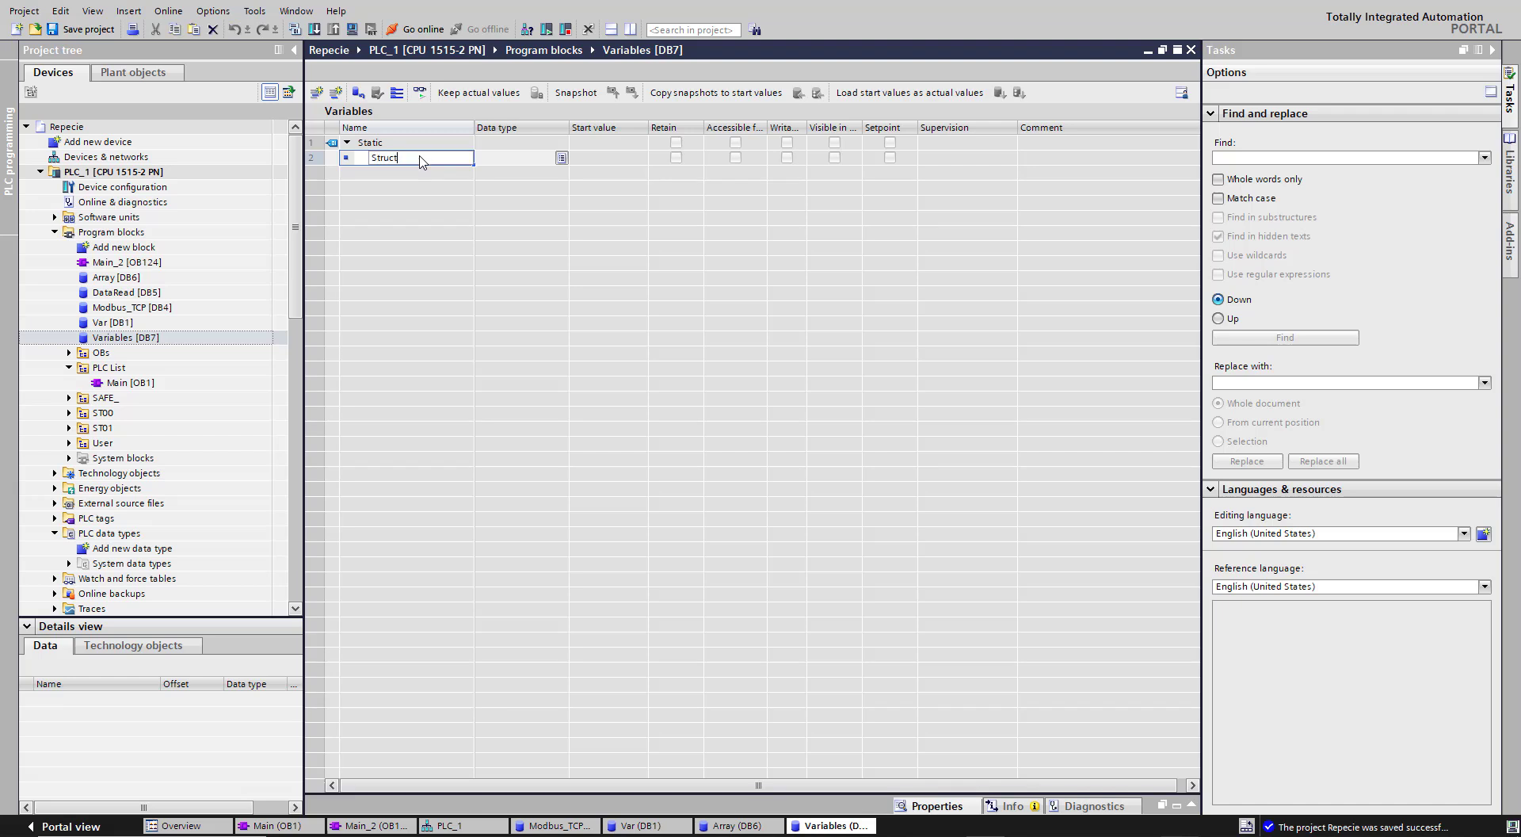
{"action": "type", "text": "St"}
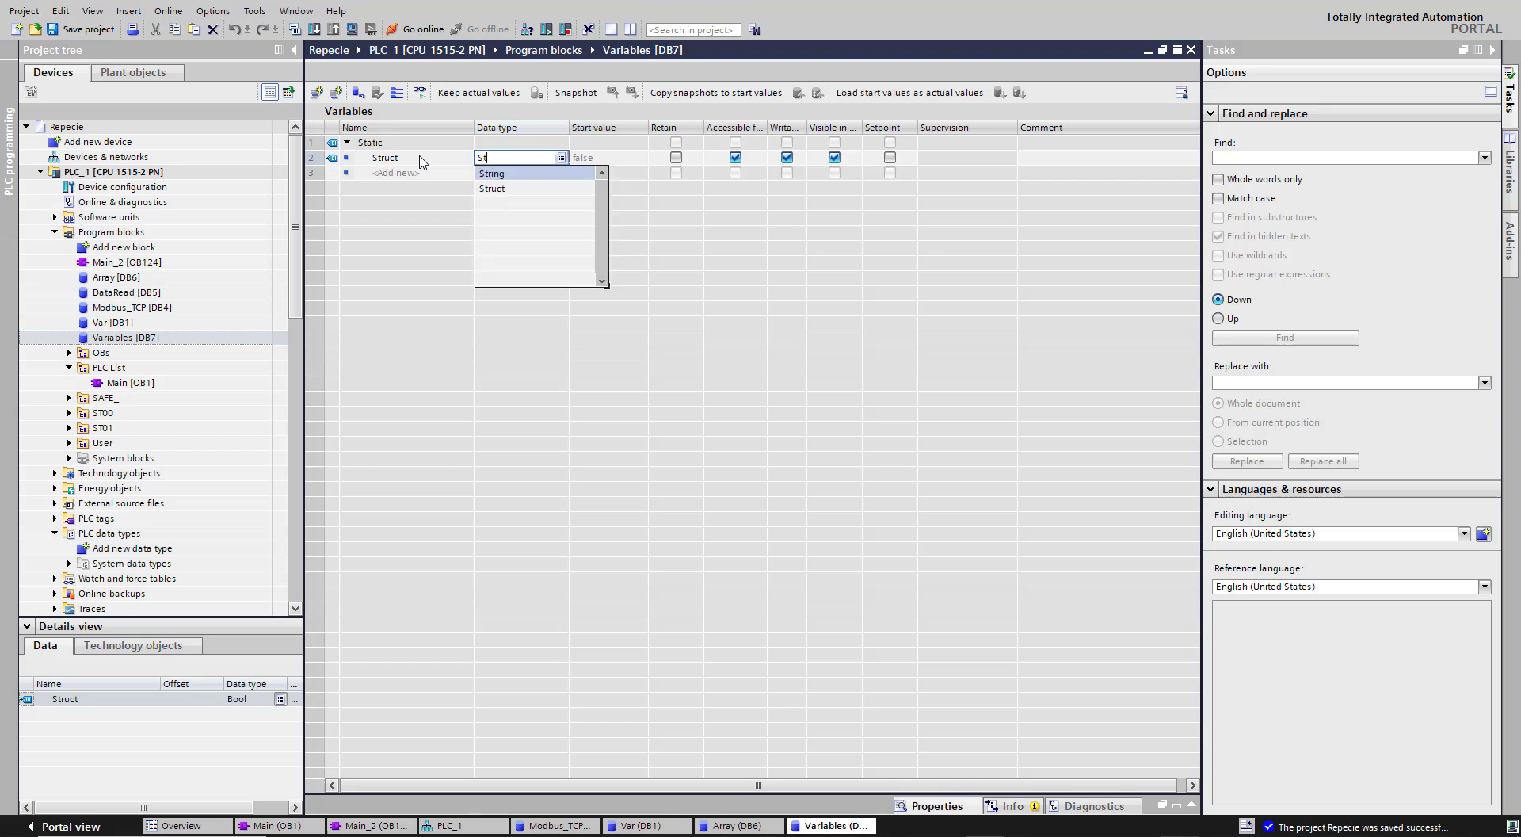
{"action": "left_click", "coordinate": [492, 189]}
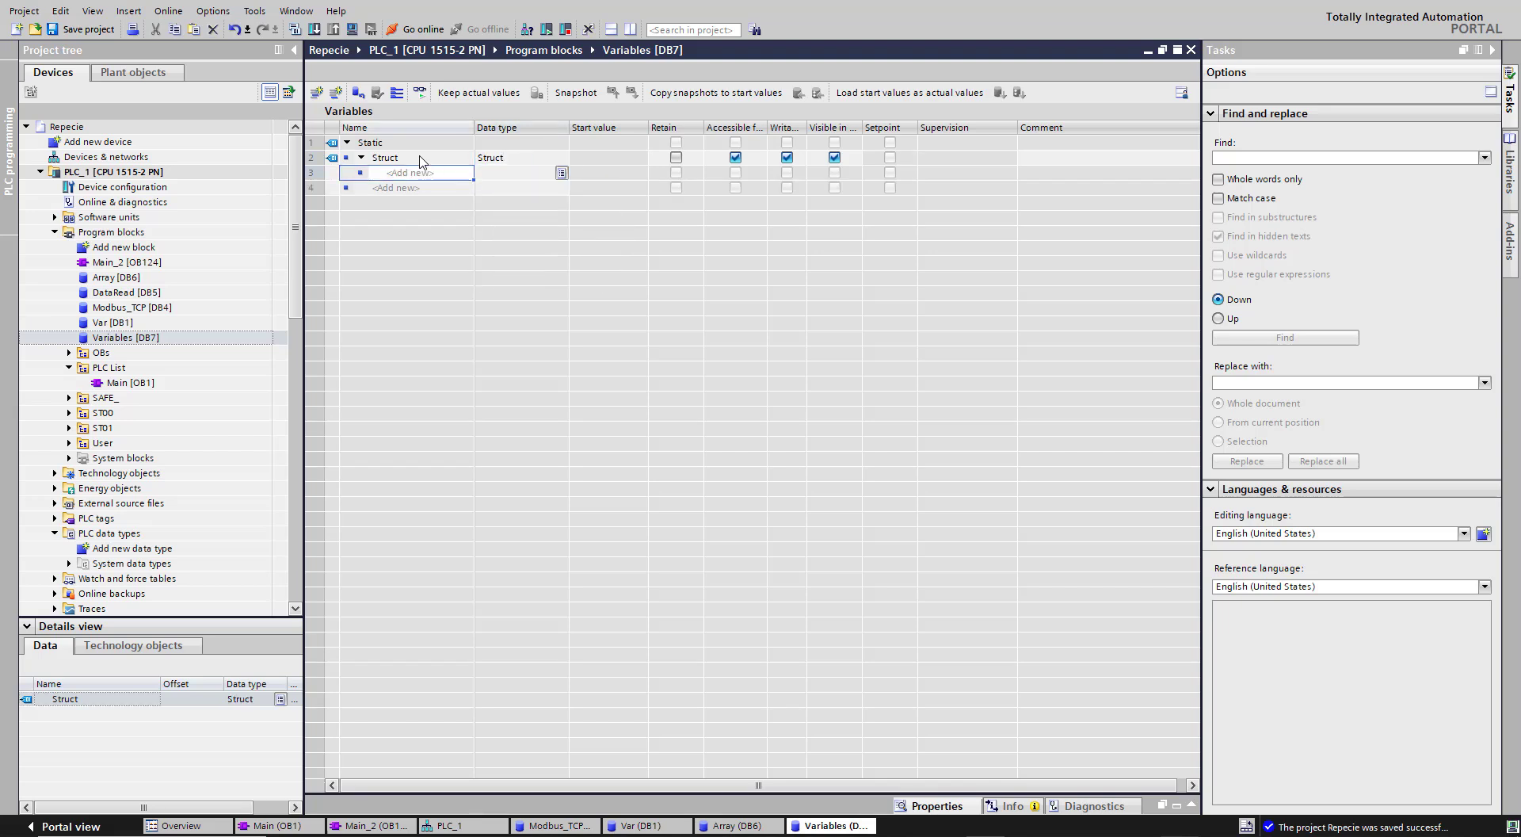
{"action": "type", "text": "bVar"}
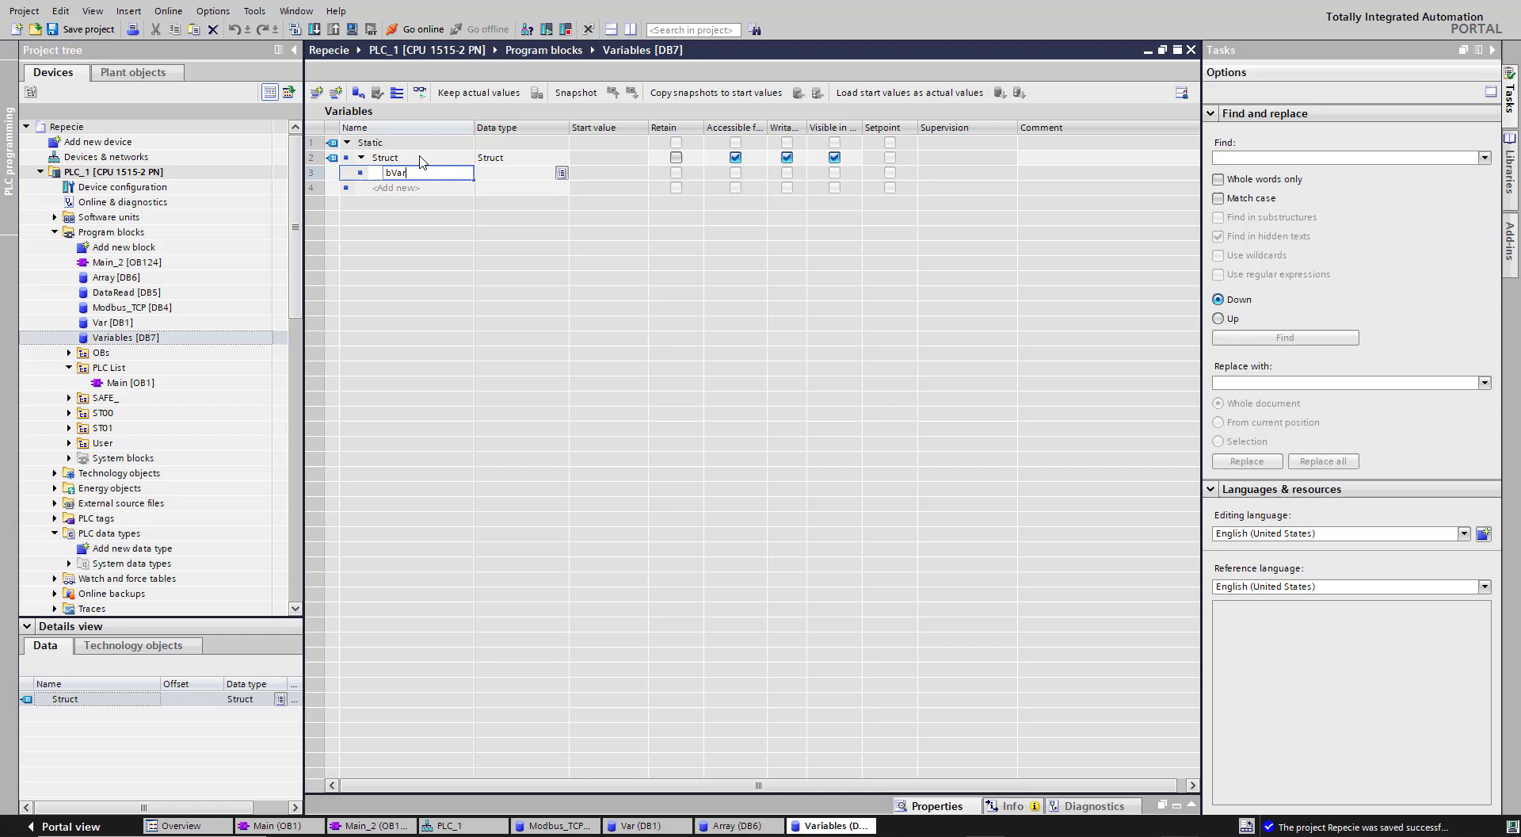
{"action": "key", "text": "Enter"}
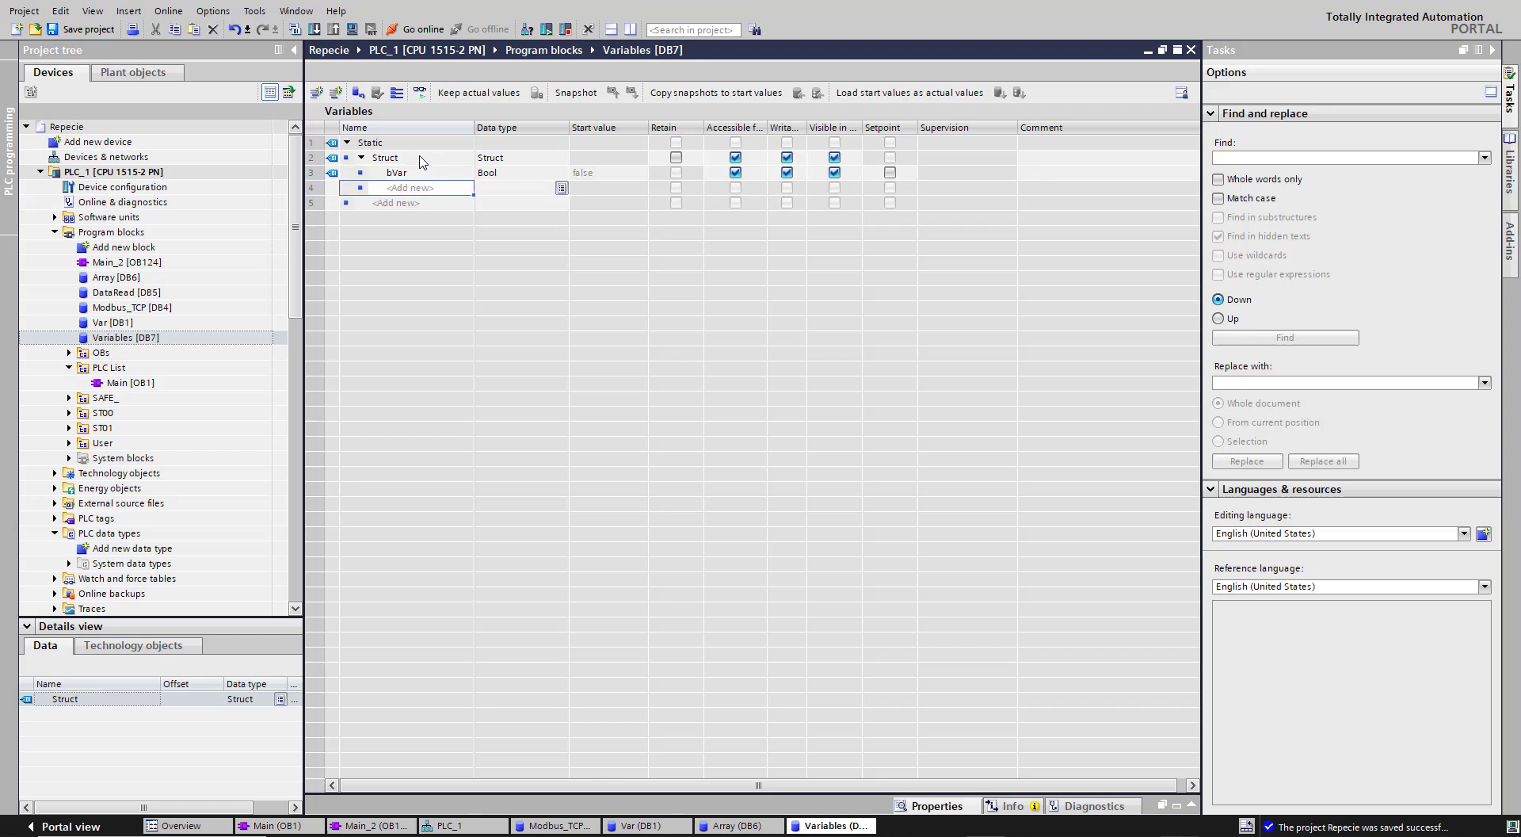
{"action": "type", "text": "fVar1"}
{"action": "left_click", "coordinate": [521, 187]}
{"action": "type", "text": "Real"}
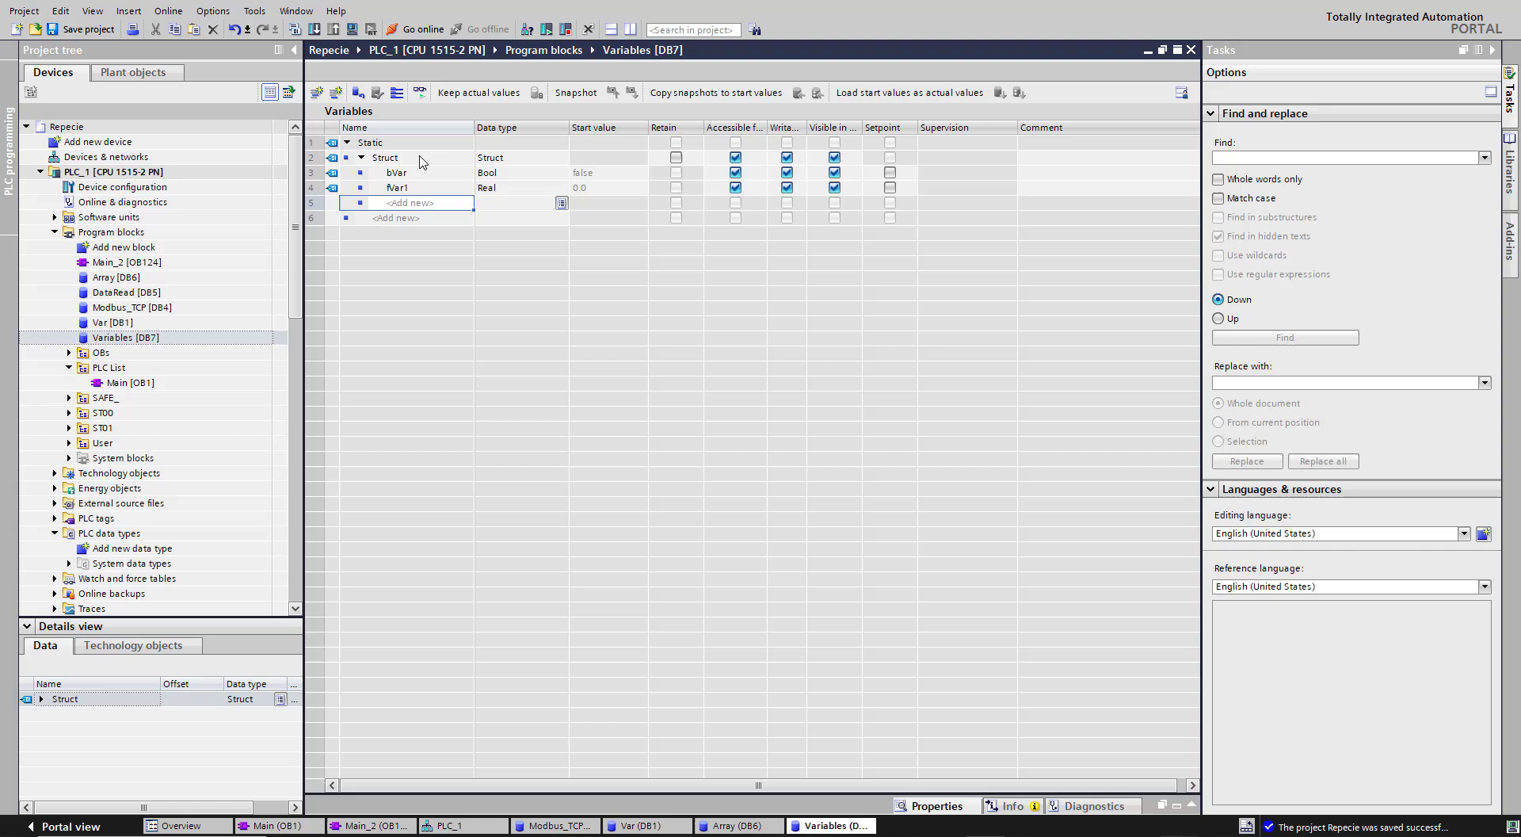
Add Struct members iVar2, sVar3 and sArray as Array[0..1] of String
{"action": "left_click", "coordinate": [407, 203]}
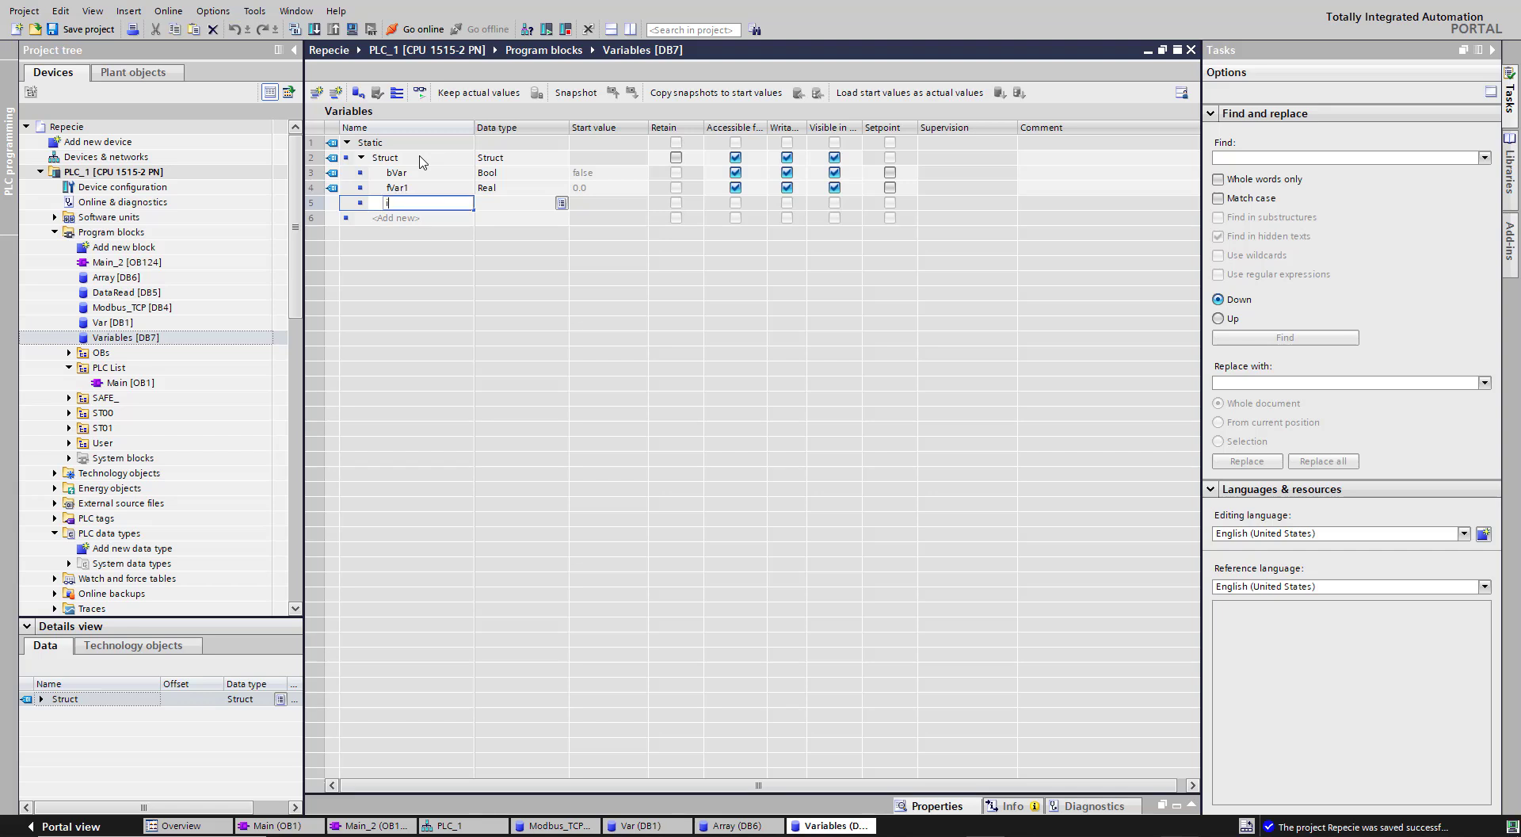
{"action": "type", "text": "iVar2"}
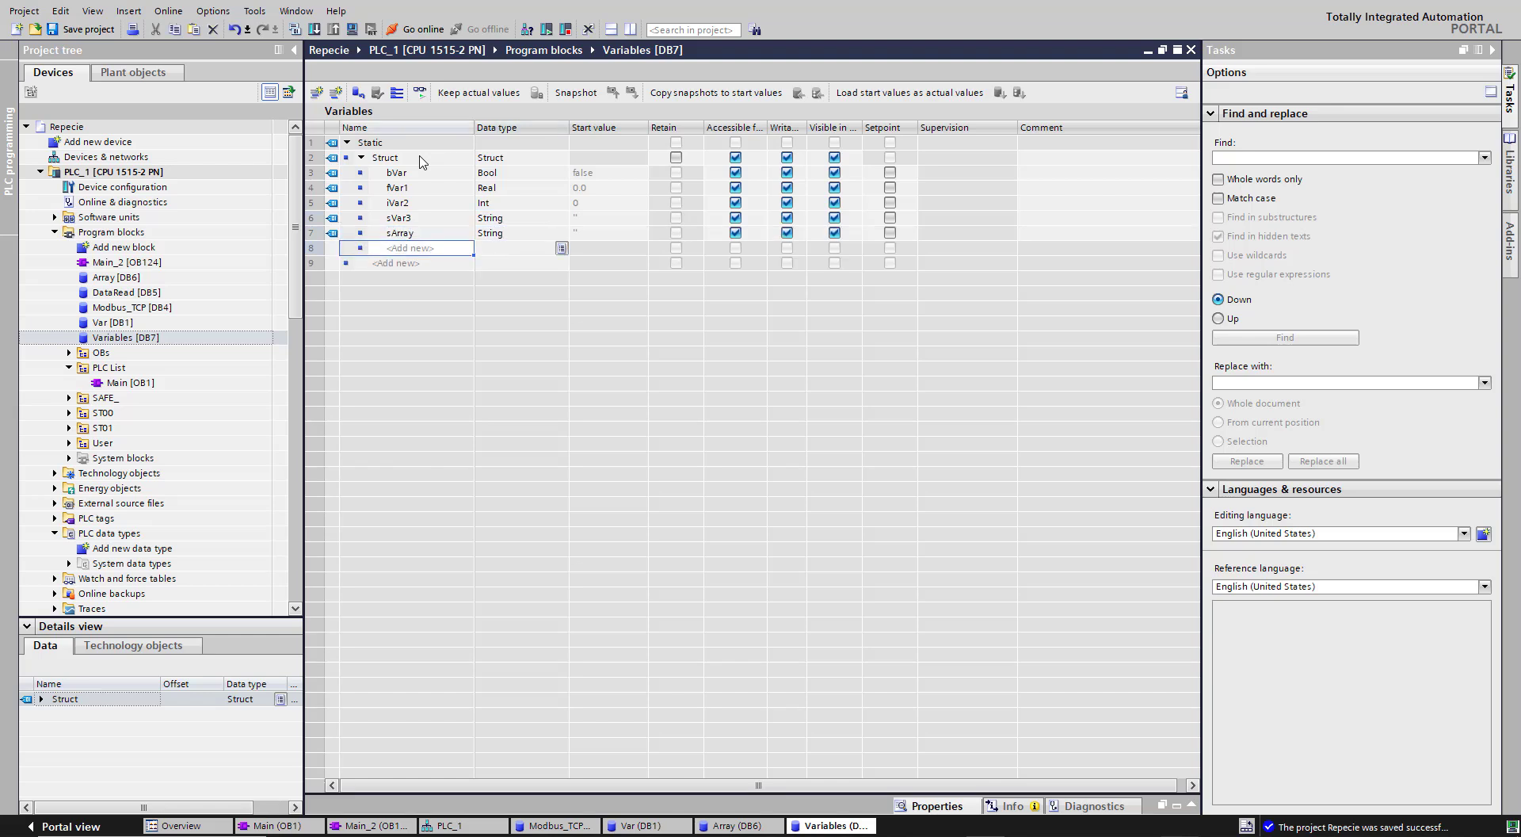
{"action": "type", "text": "Array[0..1] of St"}
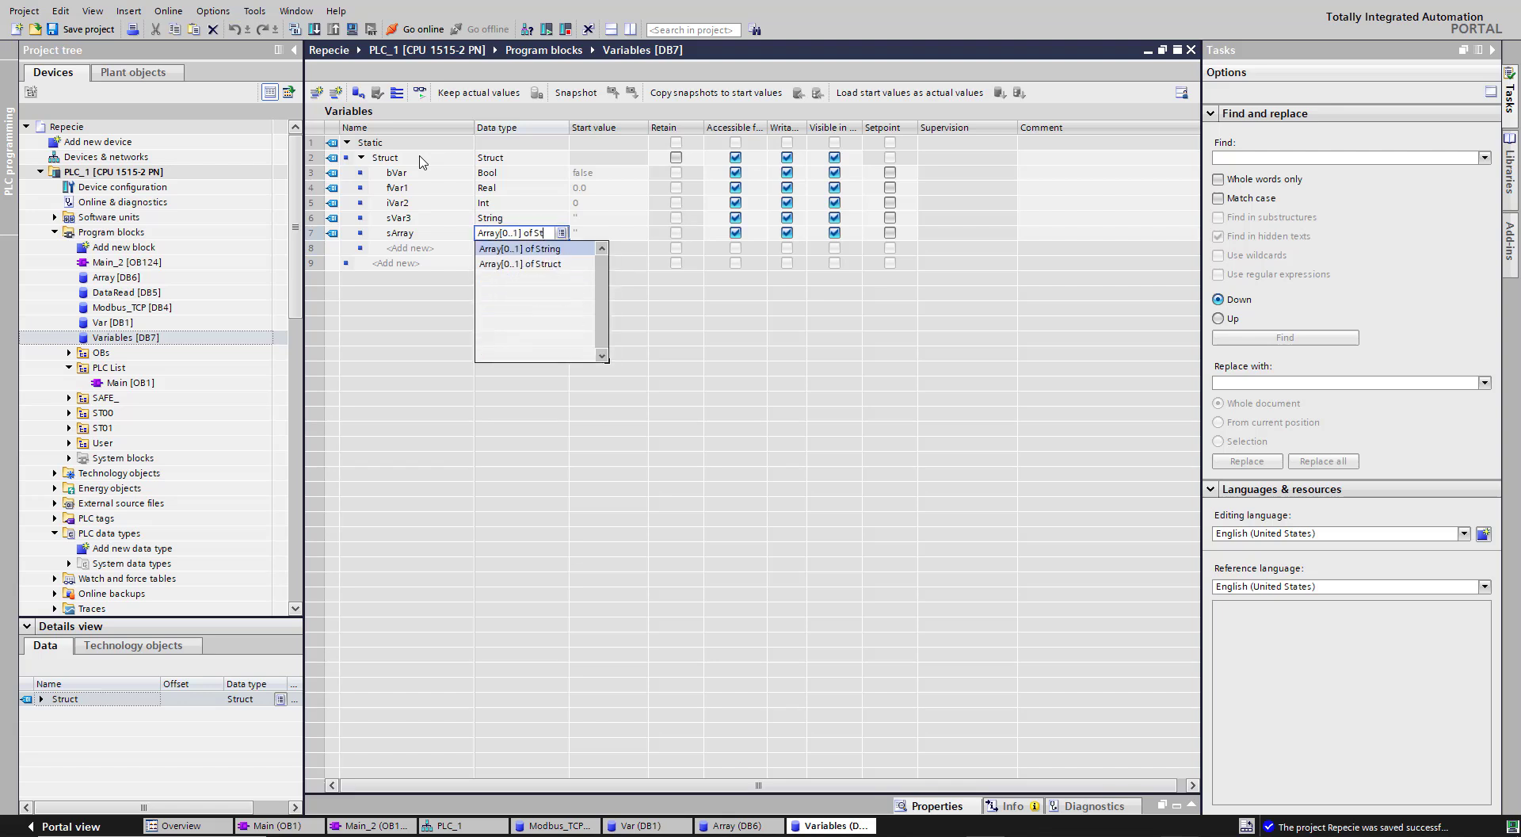
{"action": "left_click", "coordinate": [519, 248]}
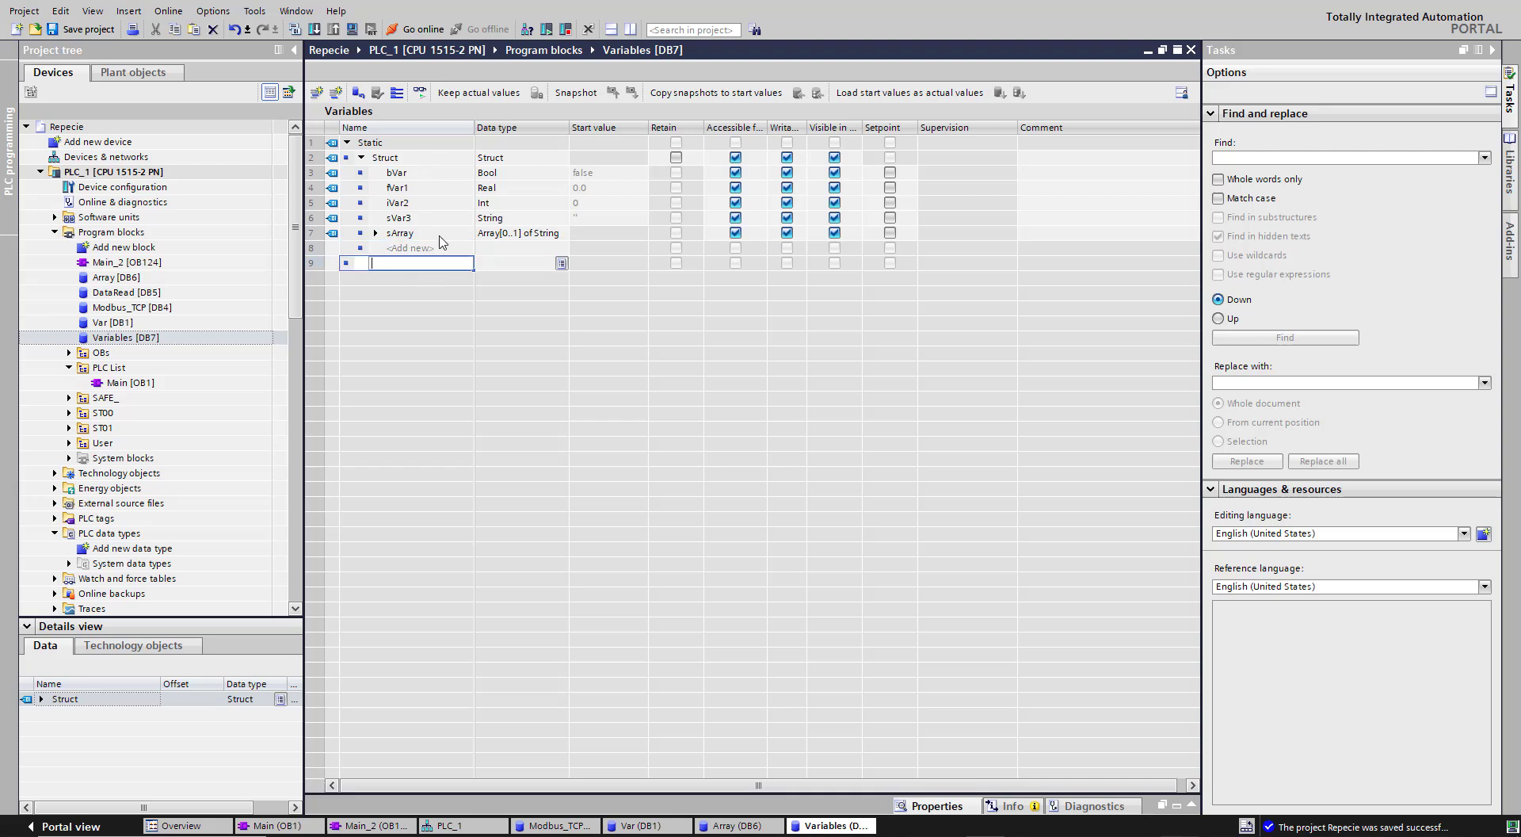
Add tag ArrayOfStructure typed Array[0..1] of Struct and expand elements [0] and [1]
{"action": "type", "text": "Arr"}
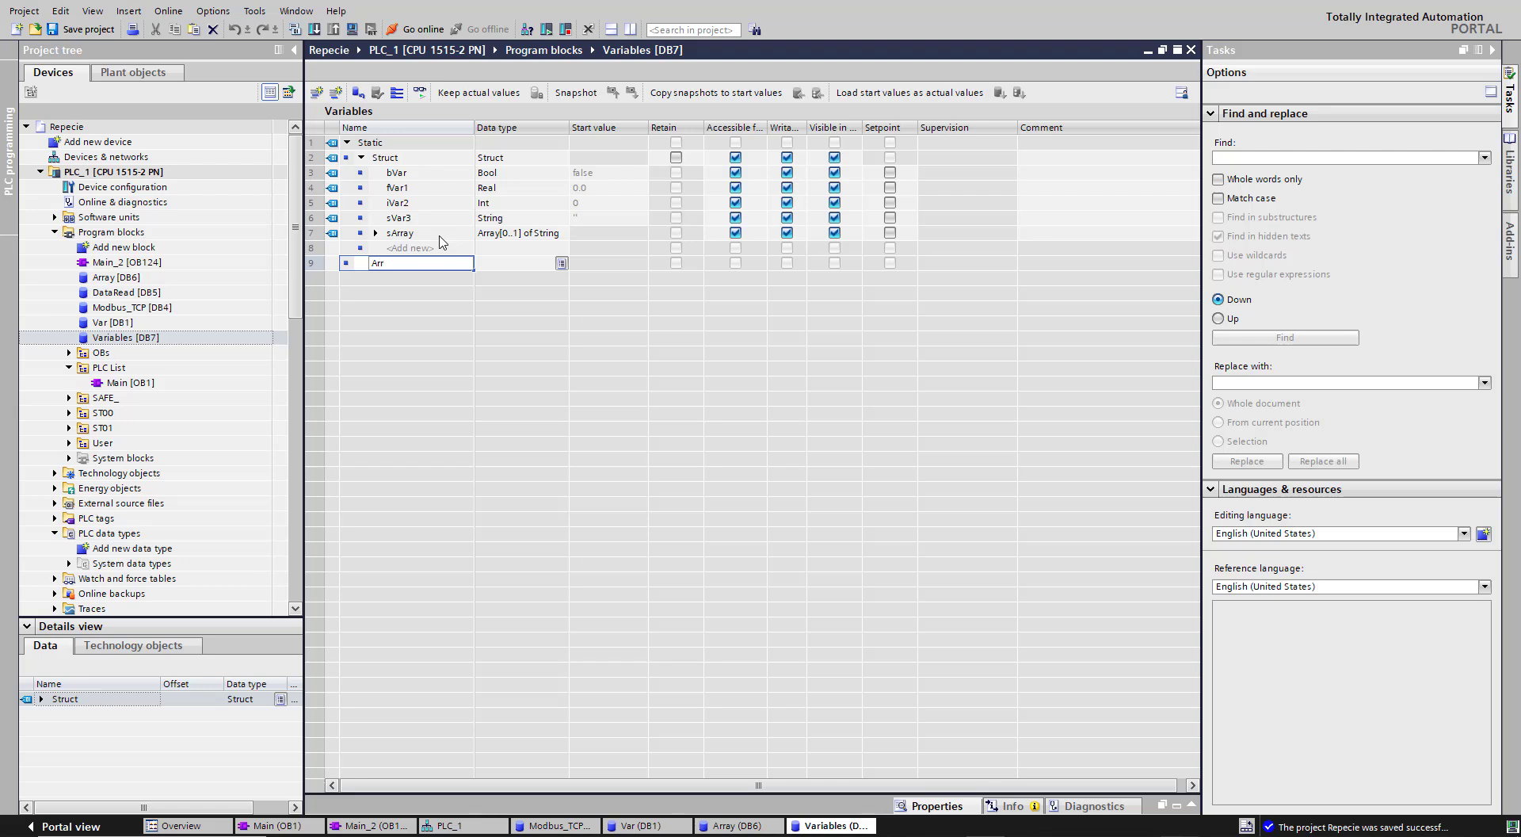
{"action": "type", "text": "ayOfStrucure"}
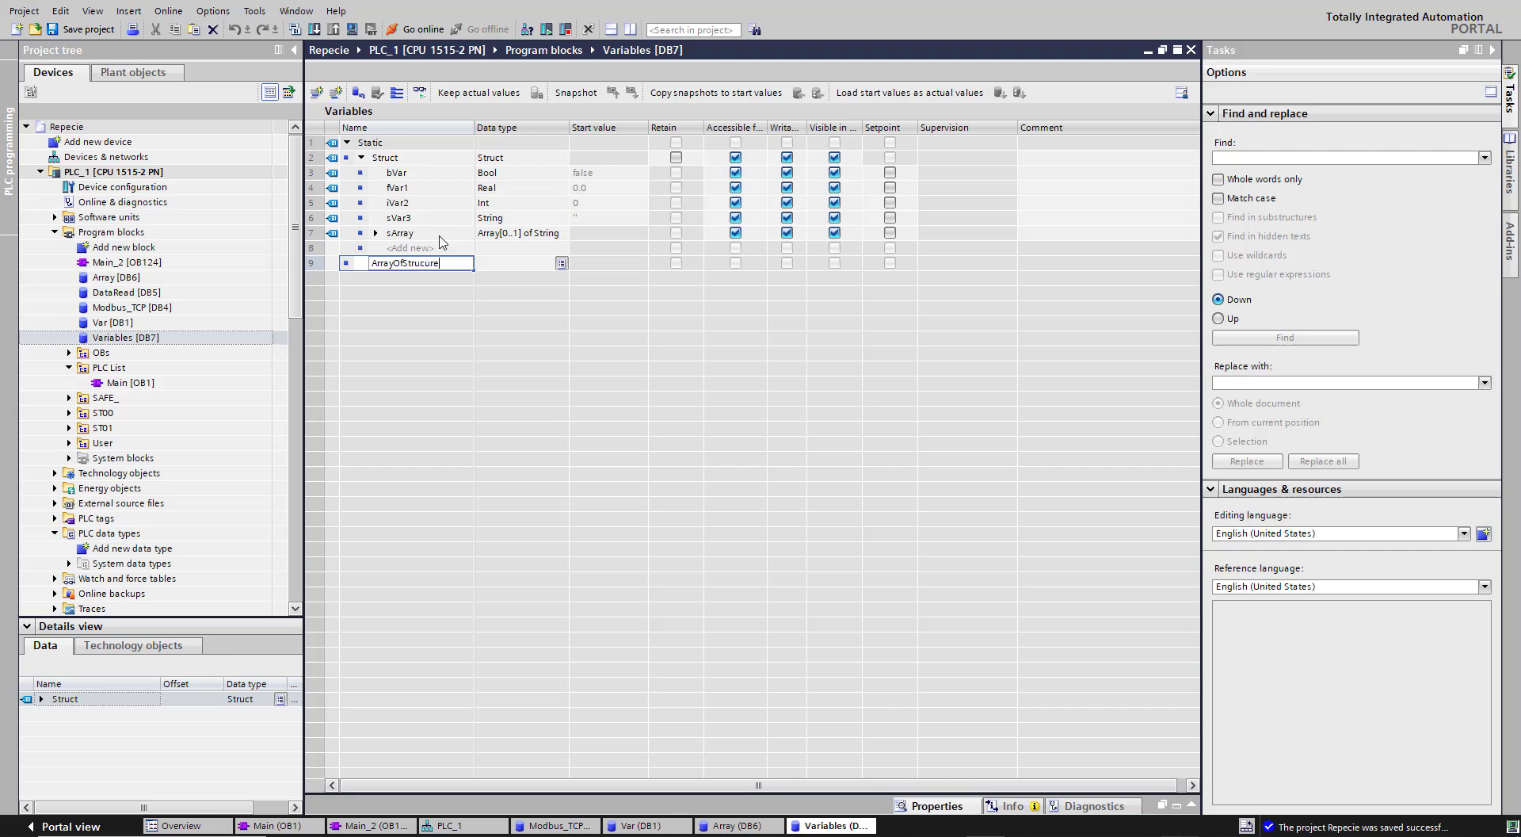
{"action": "key", "text": "Enter"}
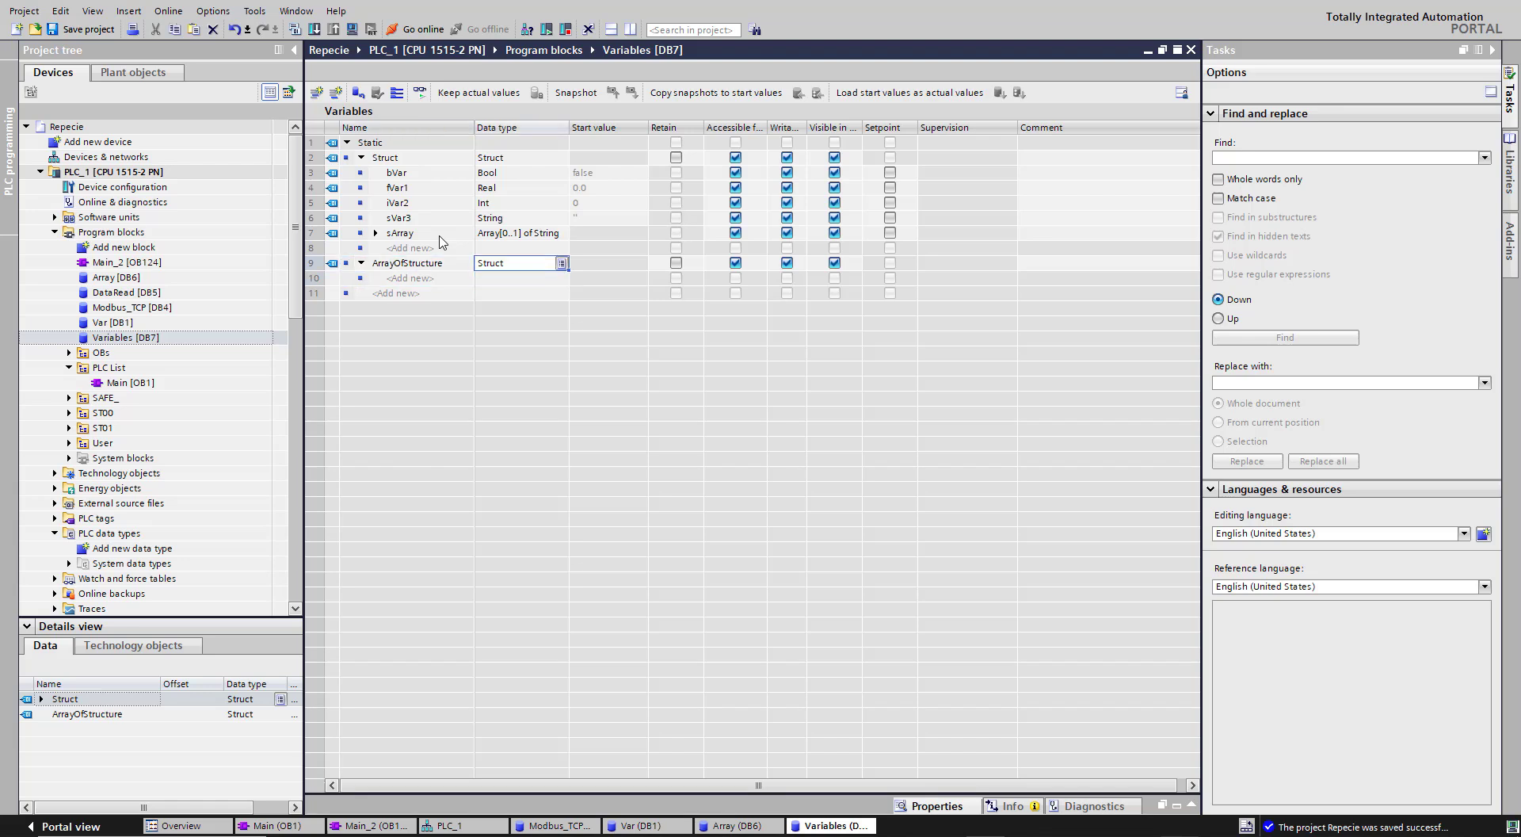
{"action": "double_click", "coordinate": [511, 262]}
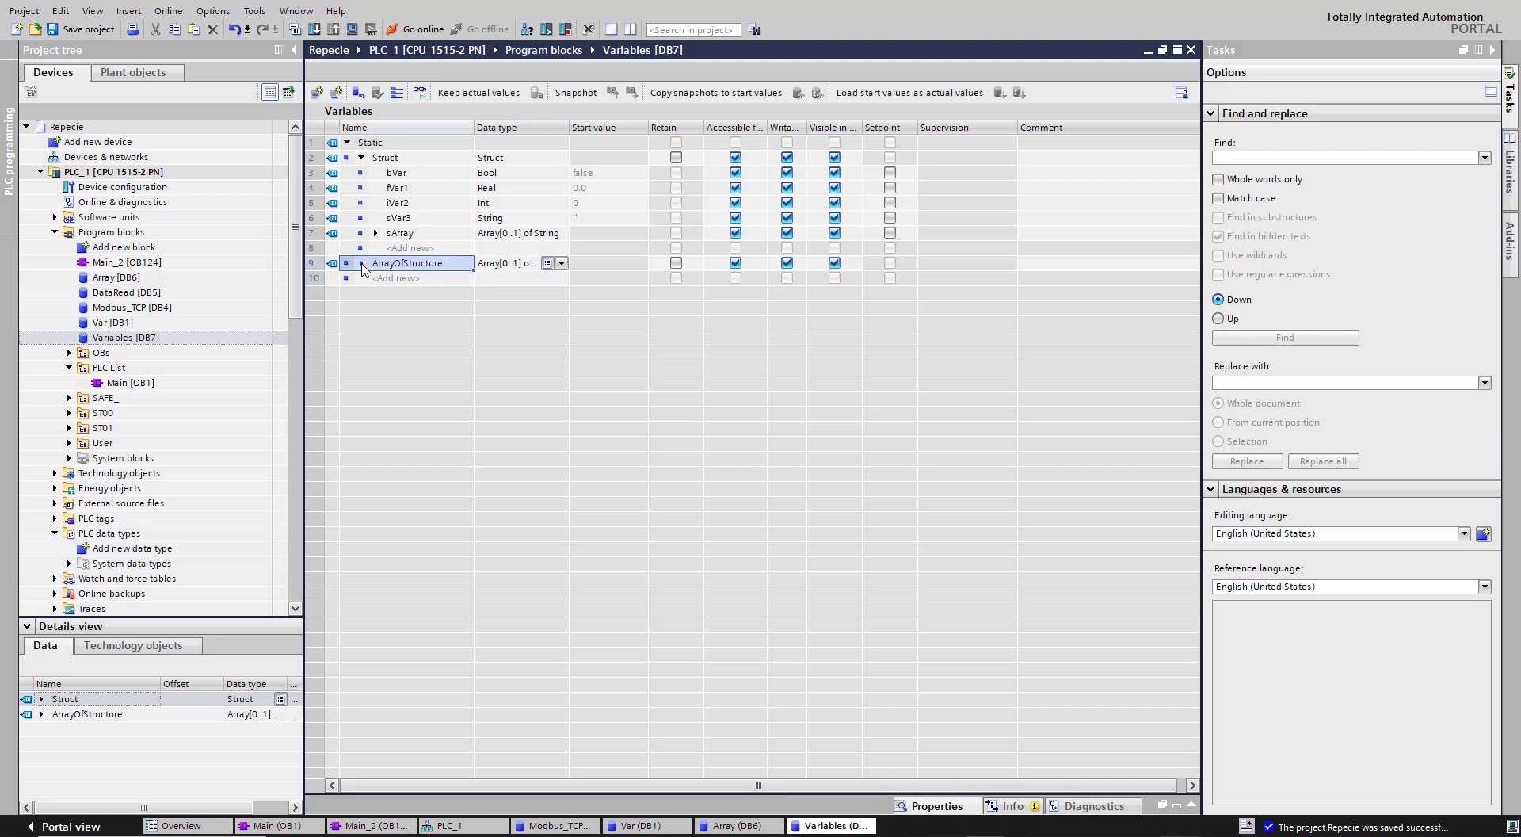
{"action": "left_click", "coordinate": [375, 262]}
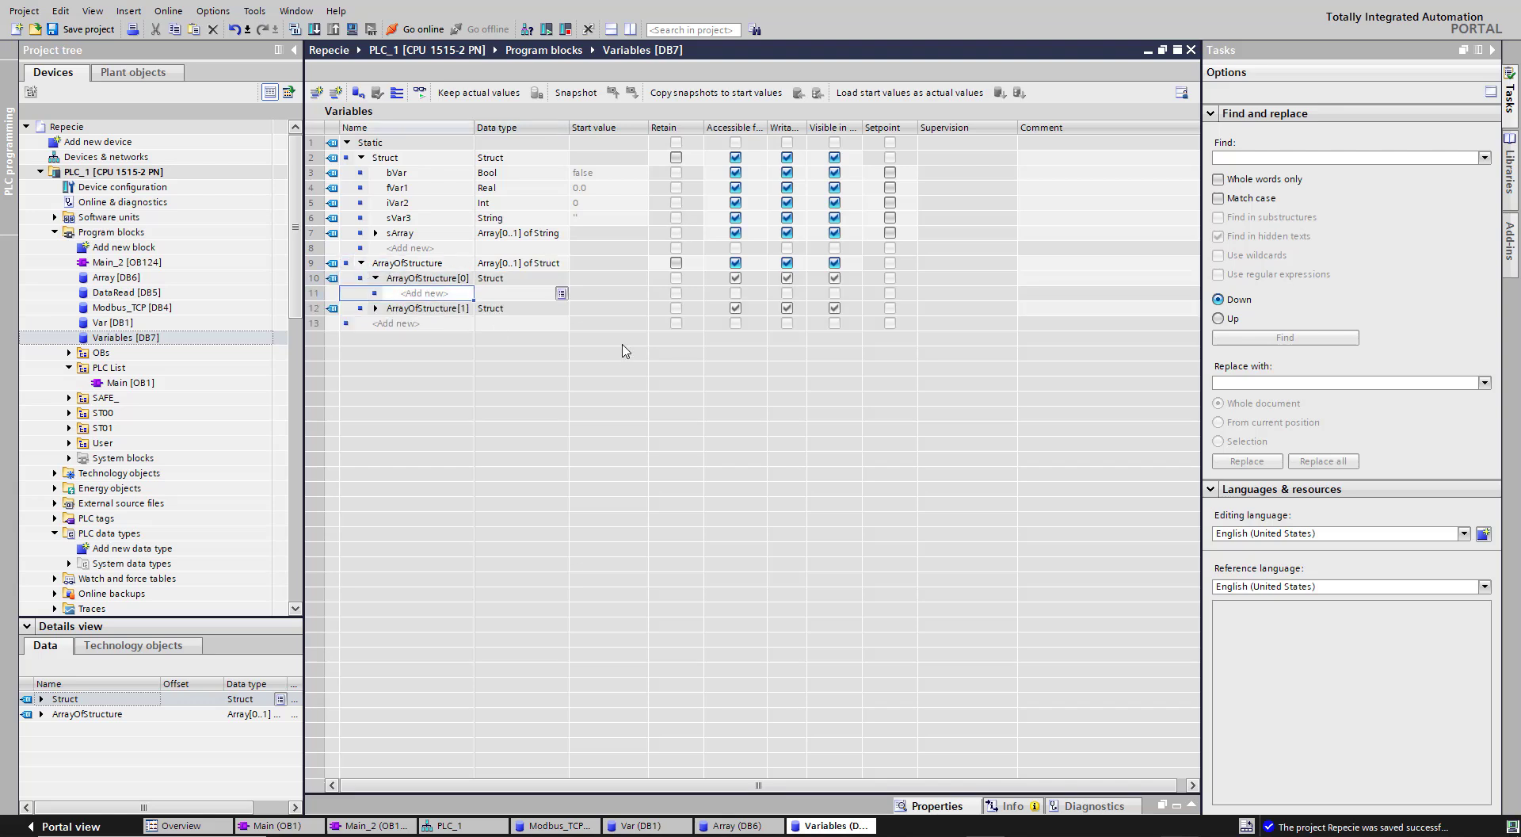
Copy Struct's members bVar through sArray and paste them into ArrayOfStructure[0]
{"action": "type", "text": "bVar"}
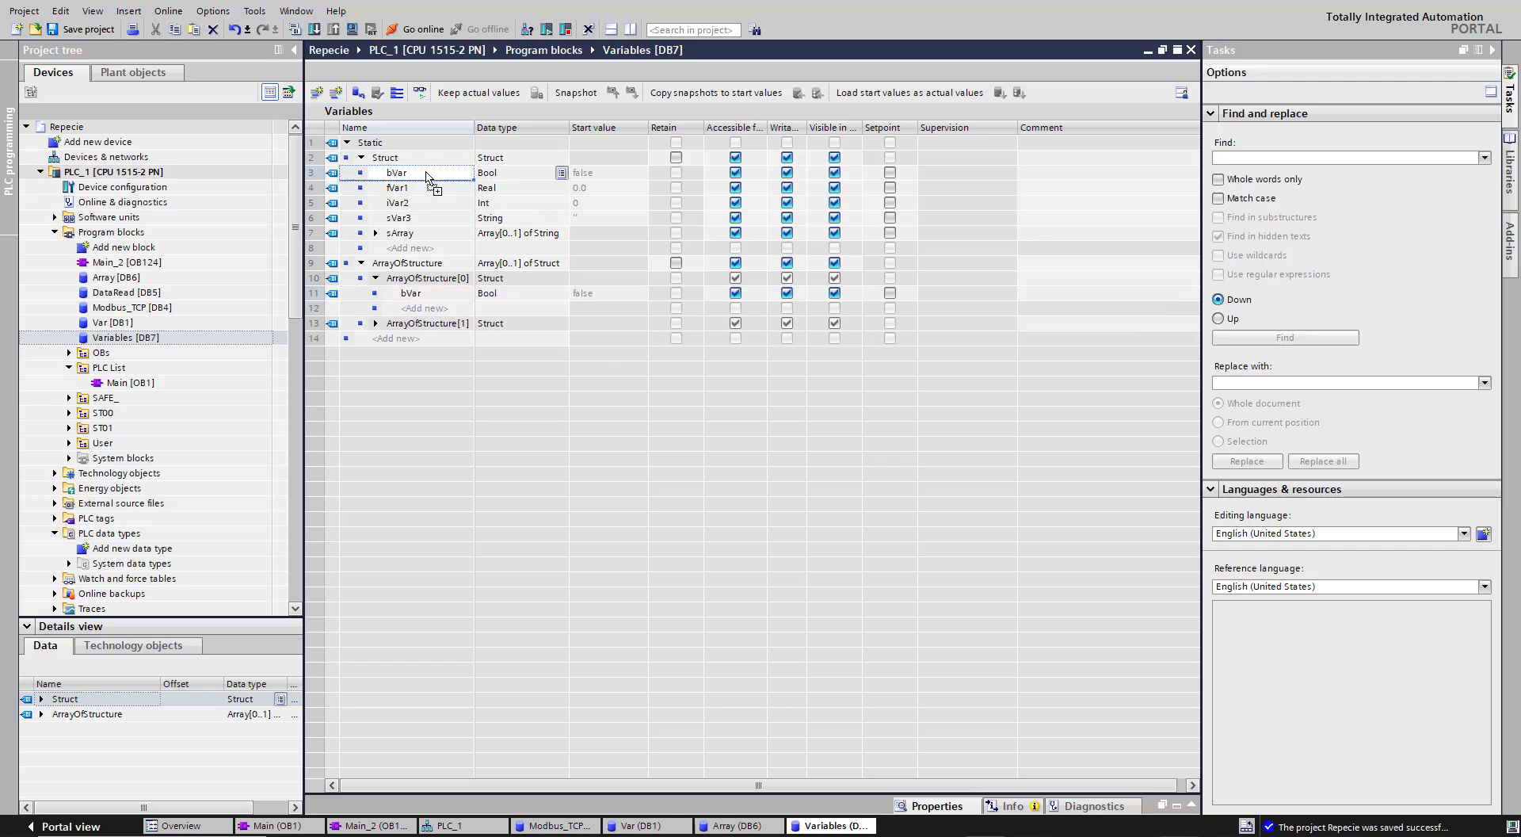
{"action": "left_click", "coordinate": [362, 263]}
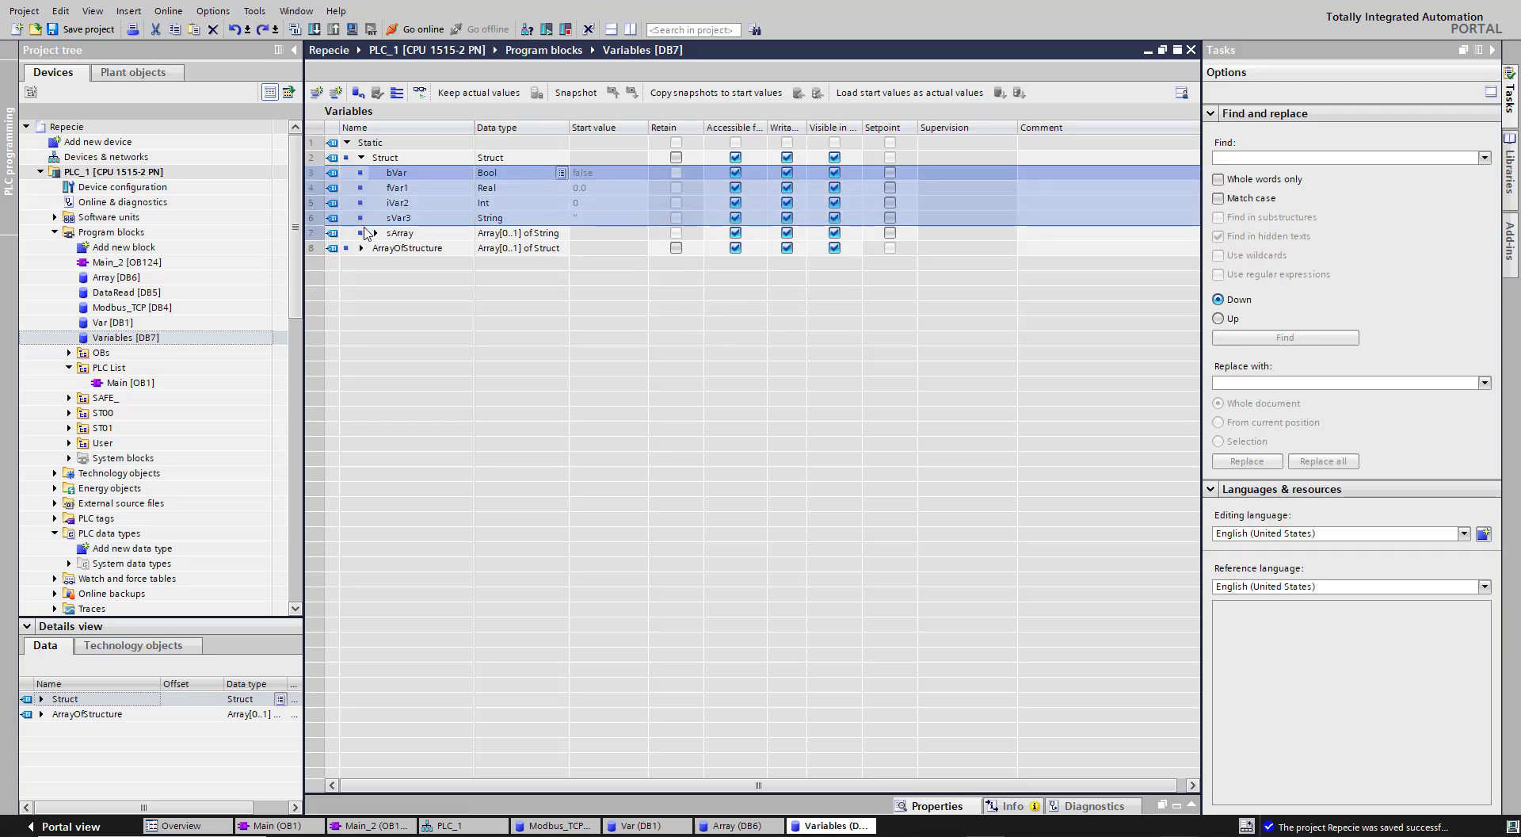
{"action": "left_click", "coordinate": [361, 248]}
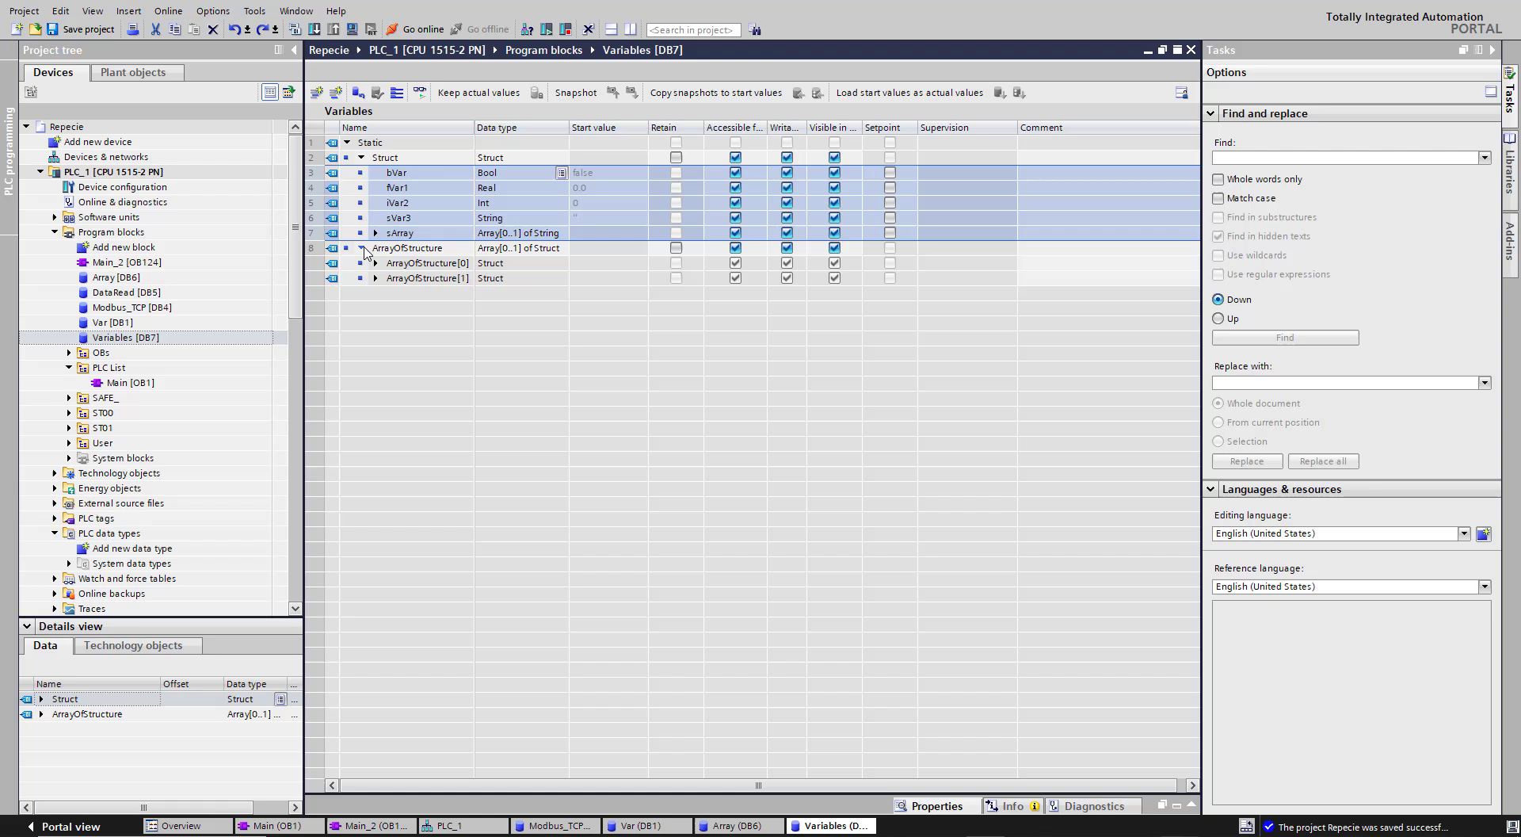
{"action": "left_click", "coordinate": [375, 263]}
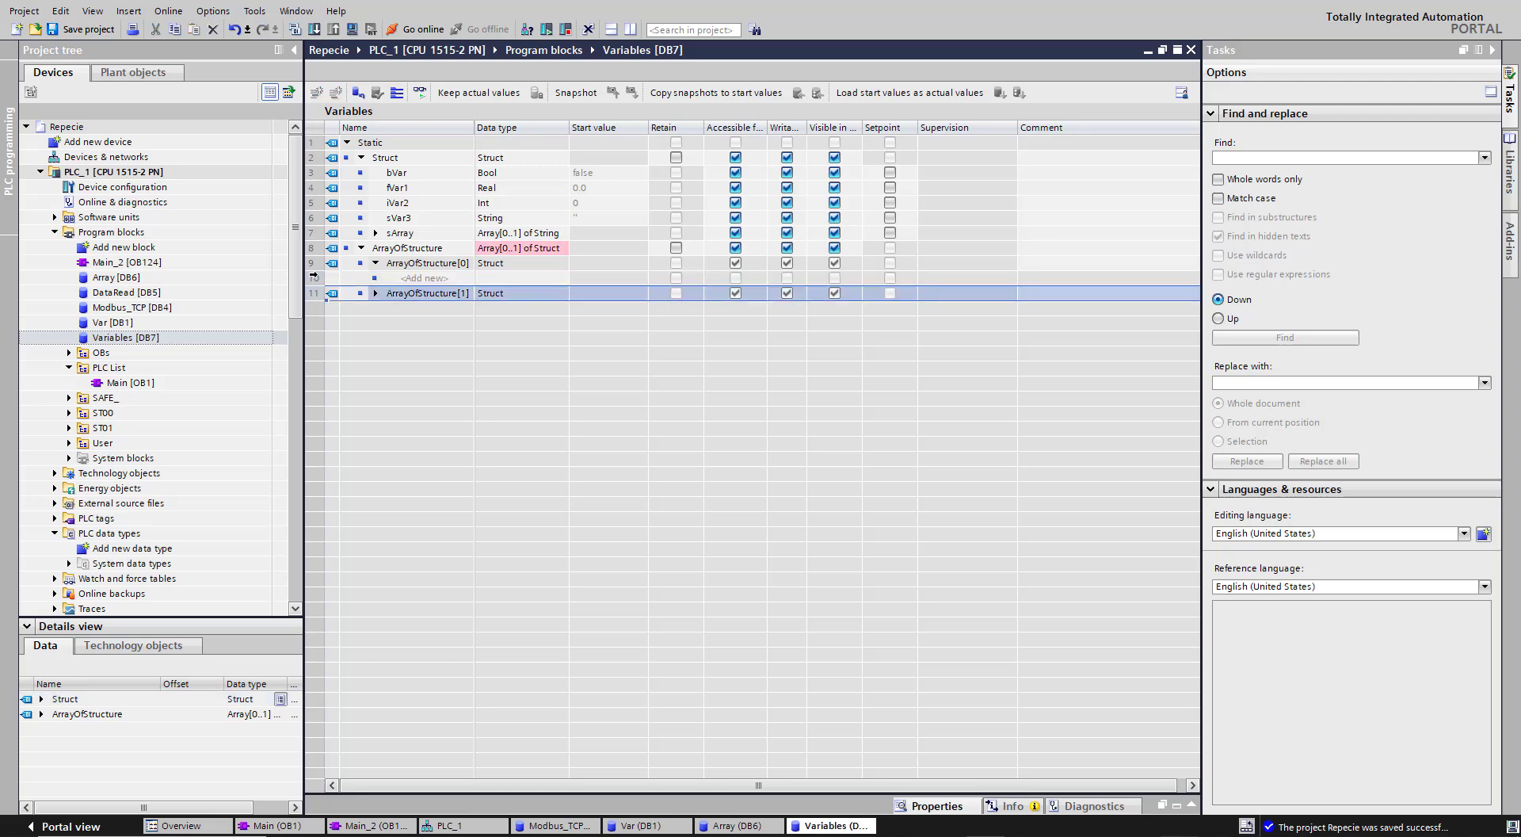
{"action": "left_click", "coordinate": [376, 262]}
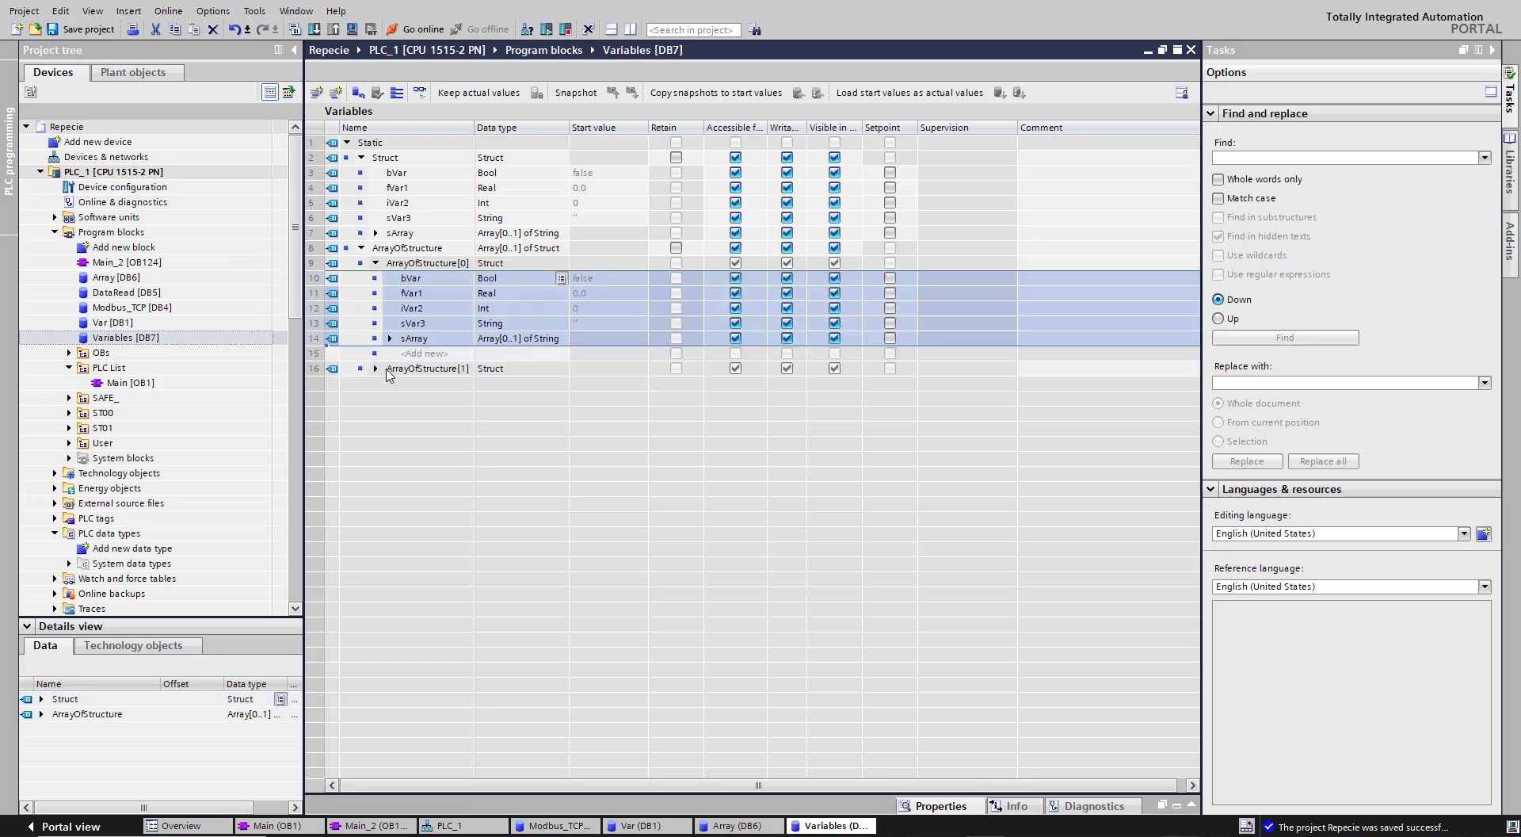
{"action": "left_click", "coordinate": [375, 368]}
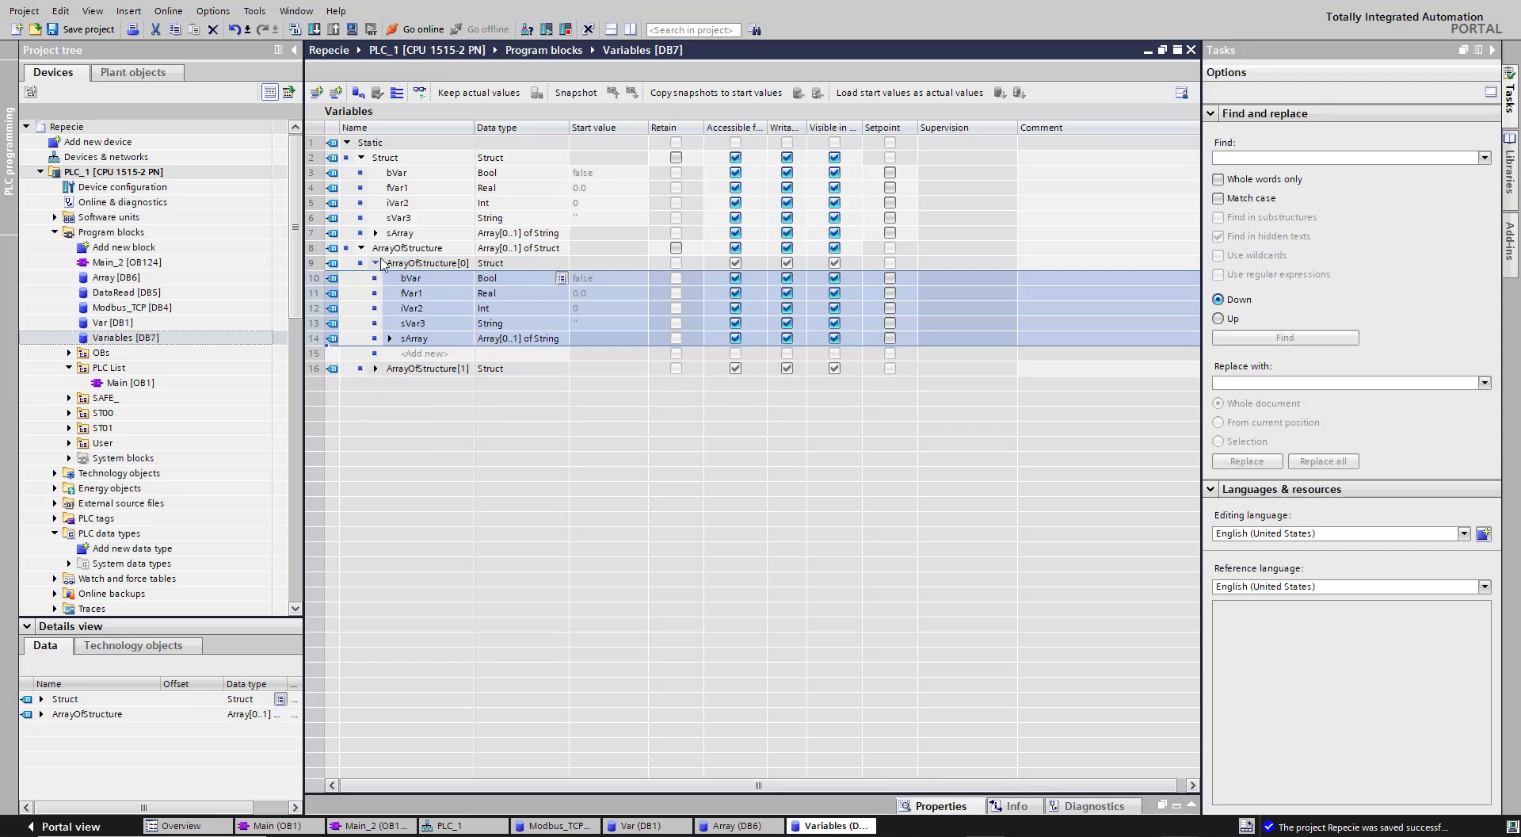
Collapse the array rows and add a blank new row below ArrayOfStructure
{"action": "right_click", "coordinate": [405, 247]}
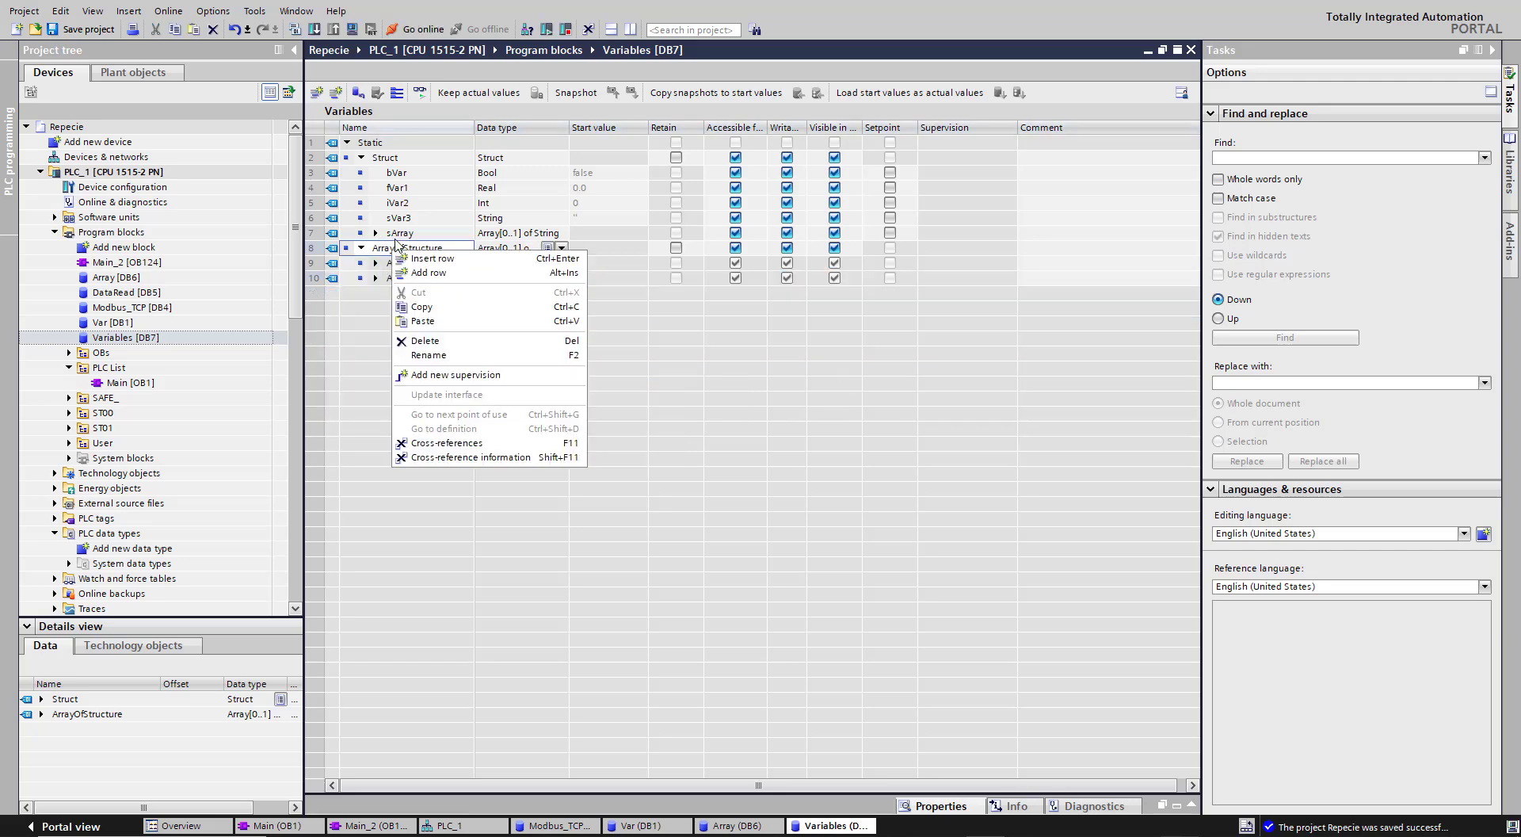
{"action": "left_click", "coordinate": [375, 233]}
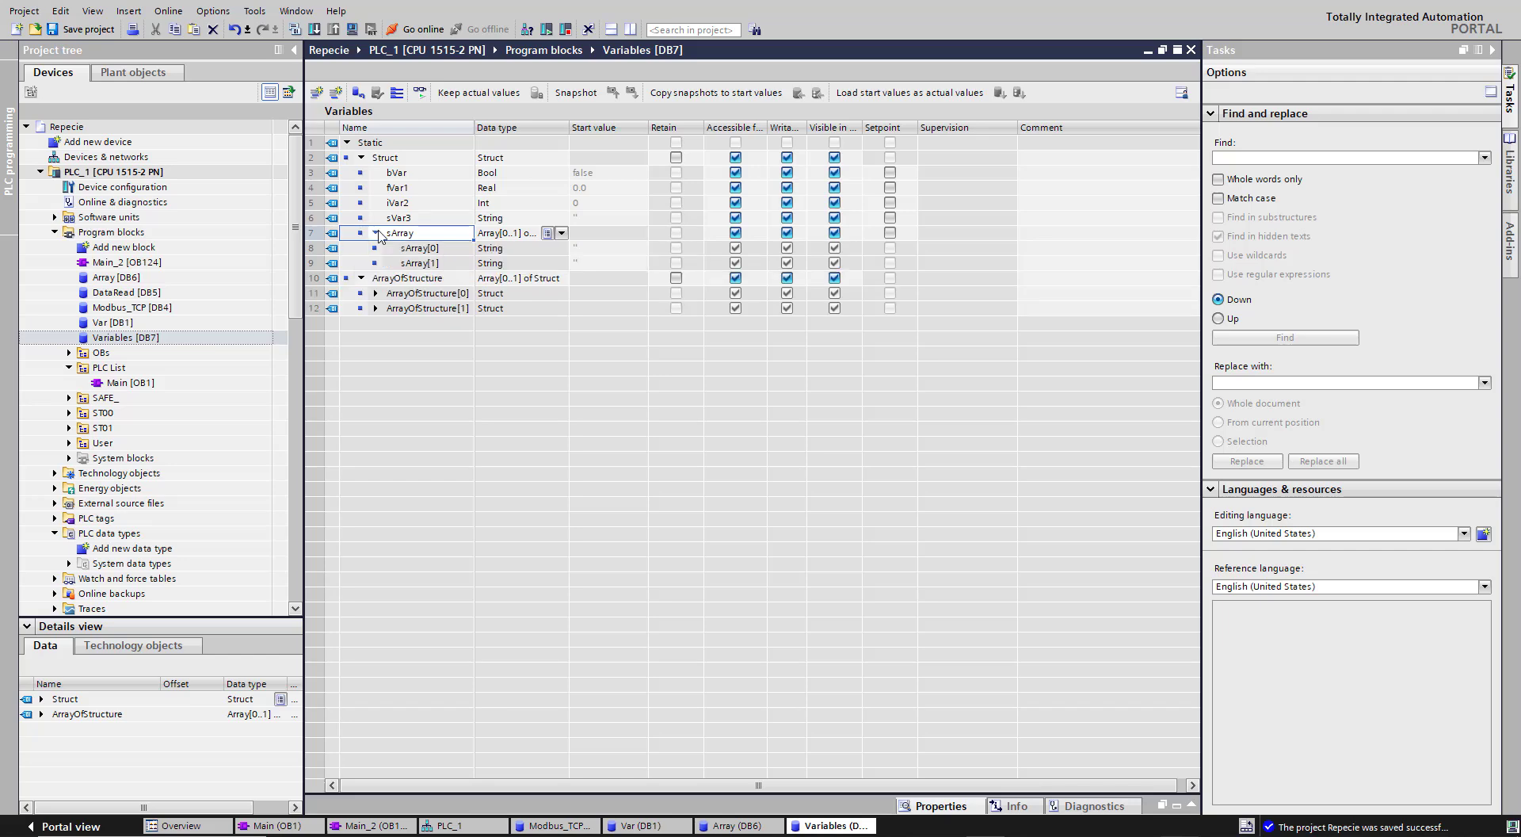
{"action": "left_click", "coordinate": [375, 233]}
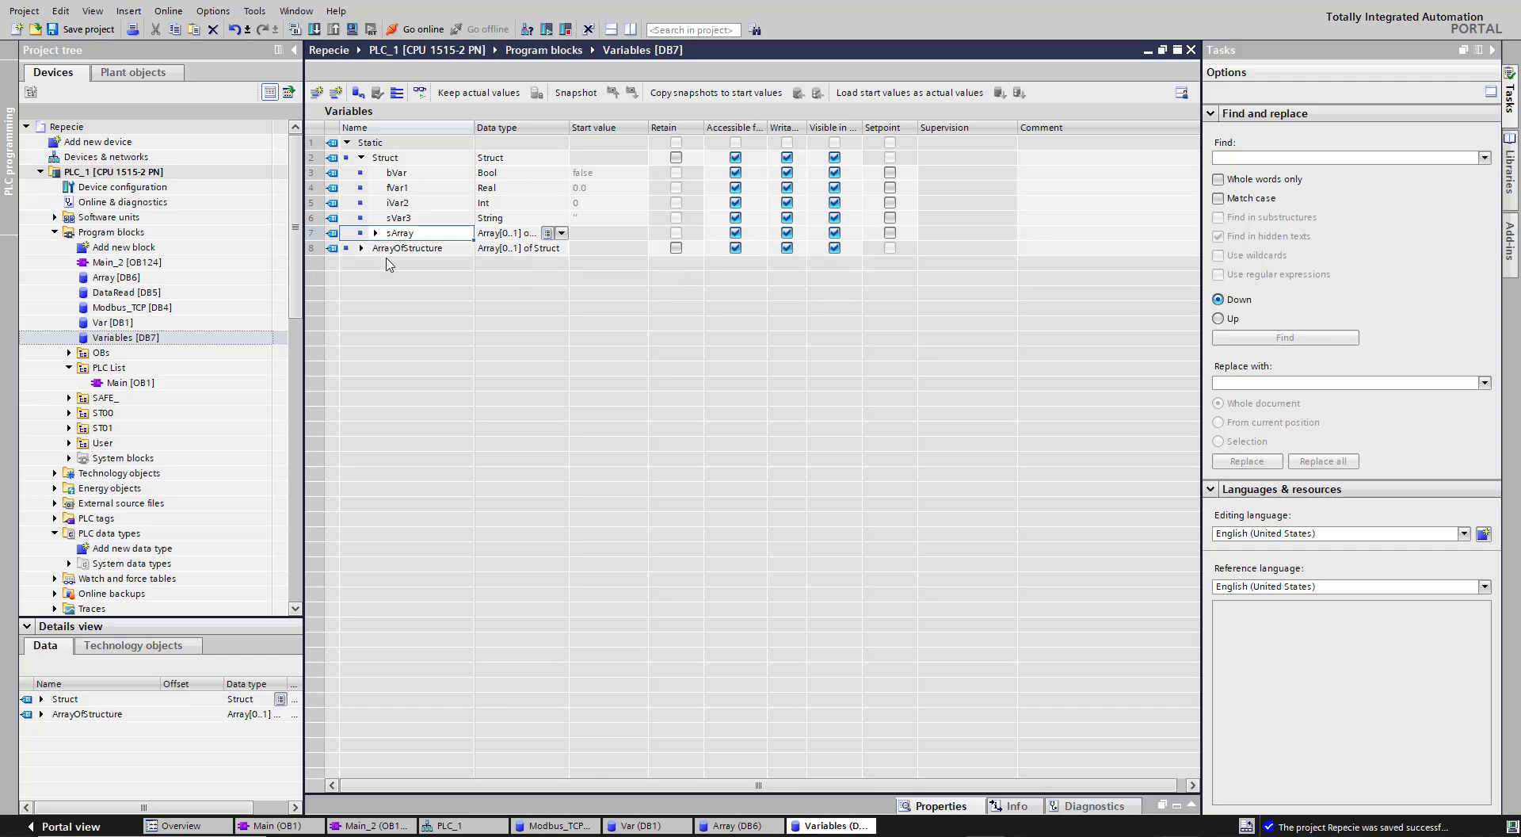
{"action": "right_click", "coordinate": [407, 247]}
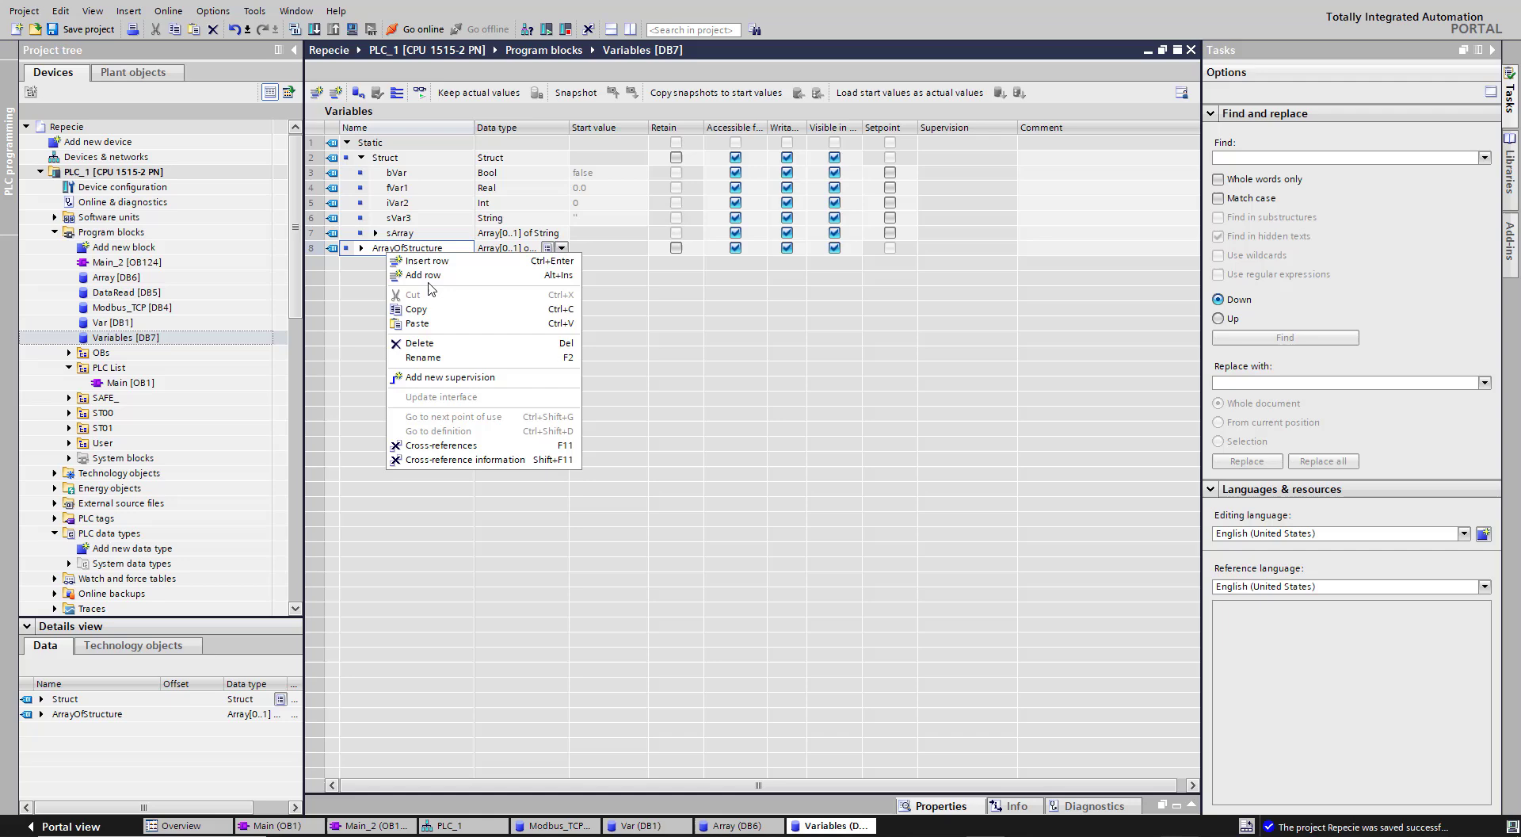
{"action": "left_click", "coordinate": [420, 275]}
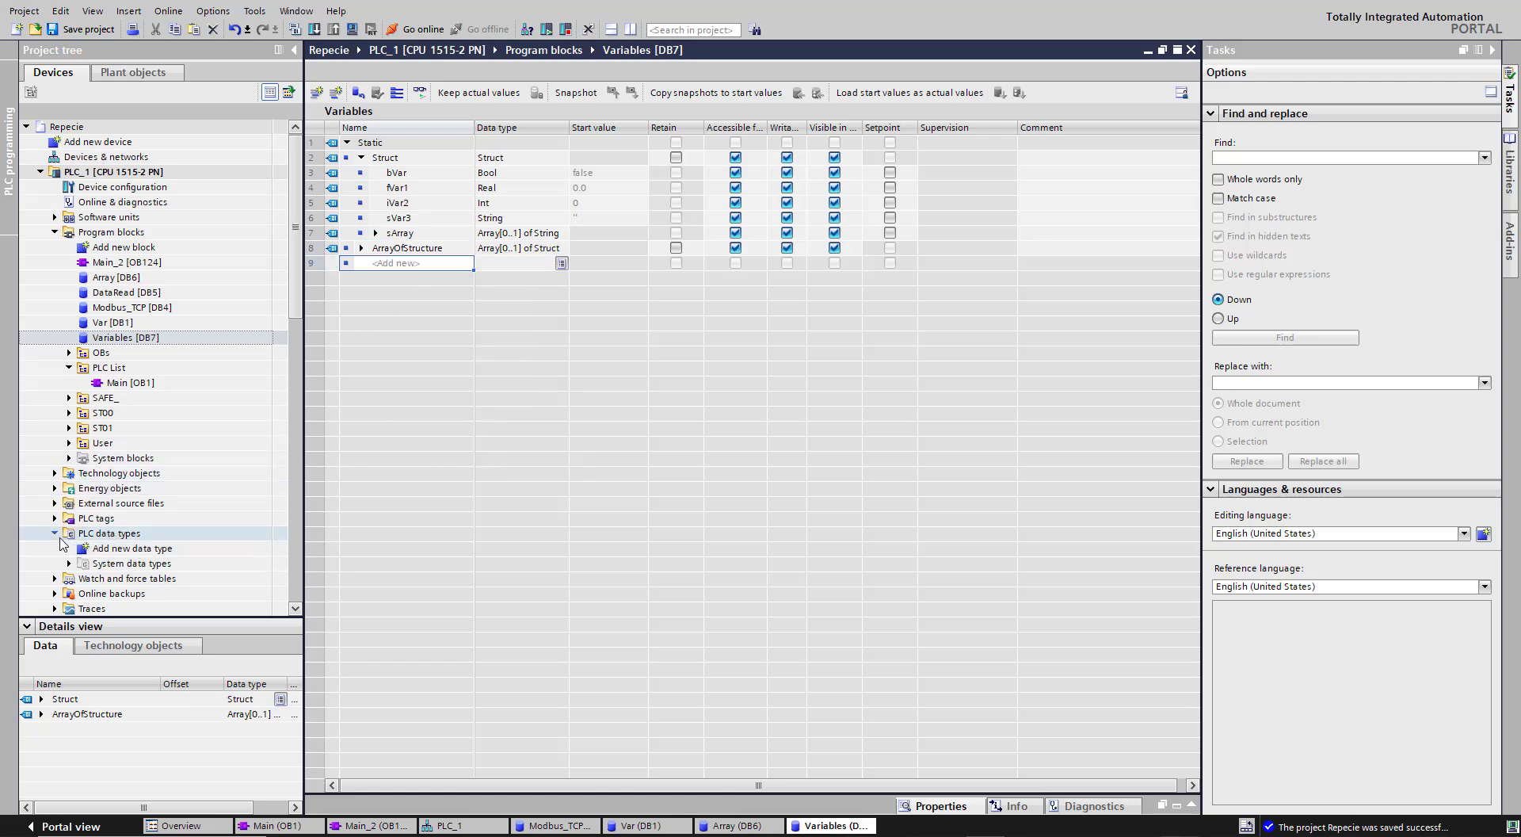
Add a new PLC data type and rename it DT
{"action": "left_click", "coordinate": [132, 548]}
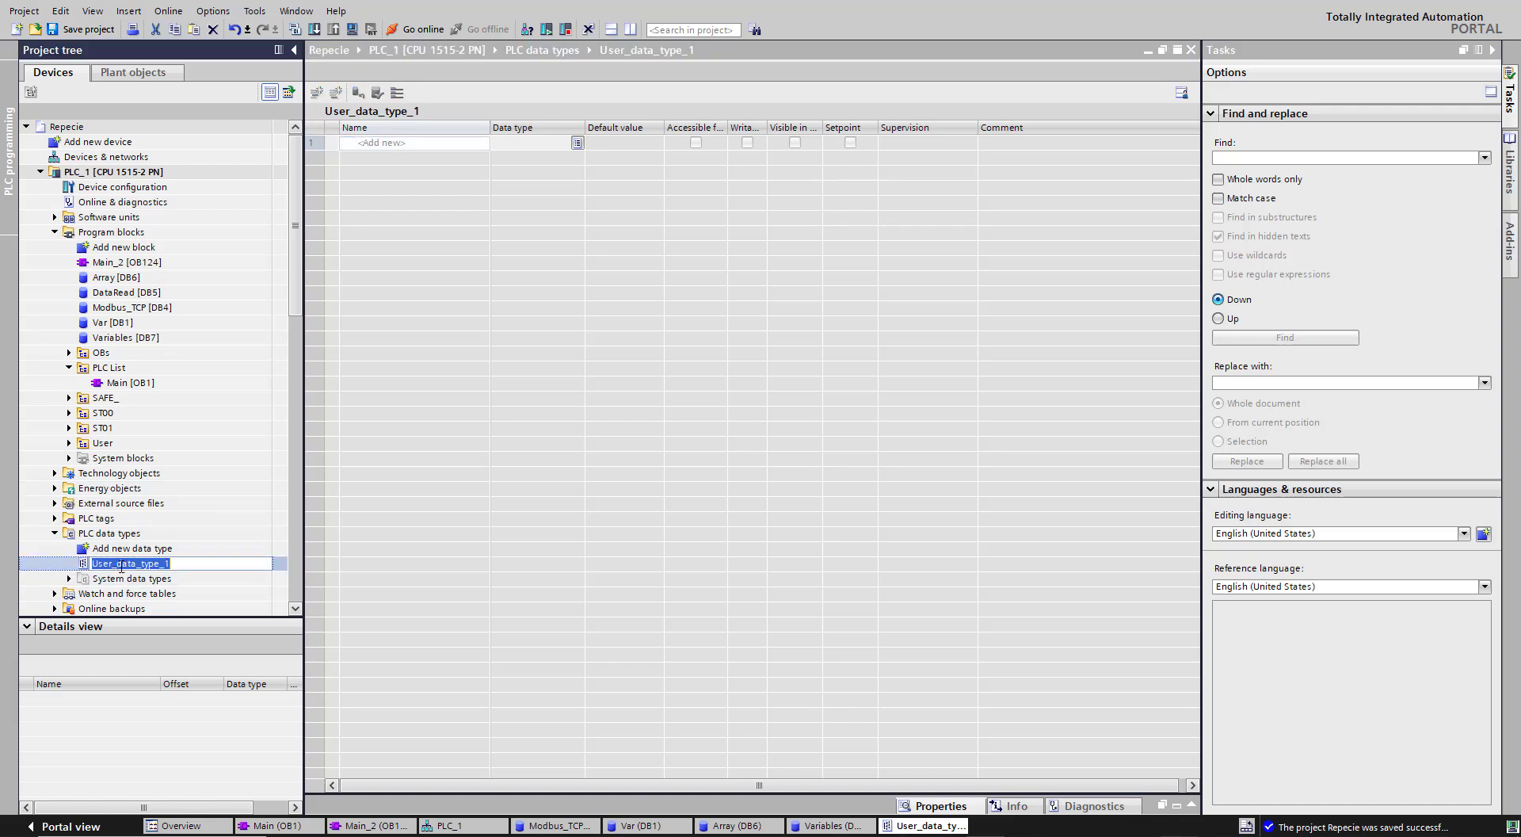
{"action": "type", "text": "D1"}
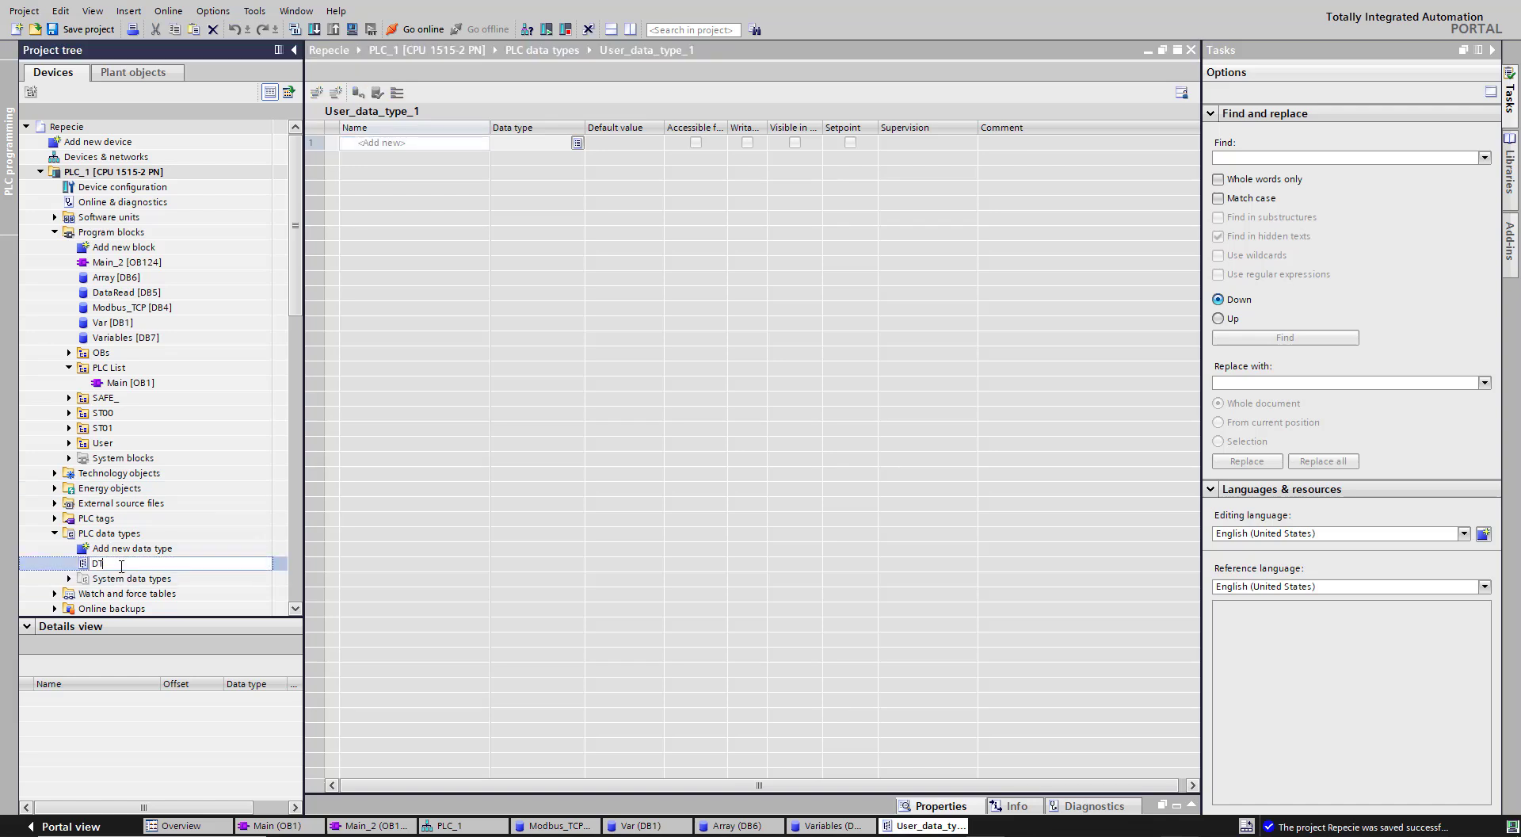
{"action": "key", "text": "Enter"}
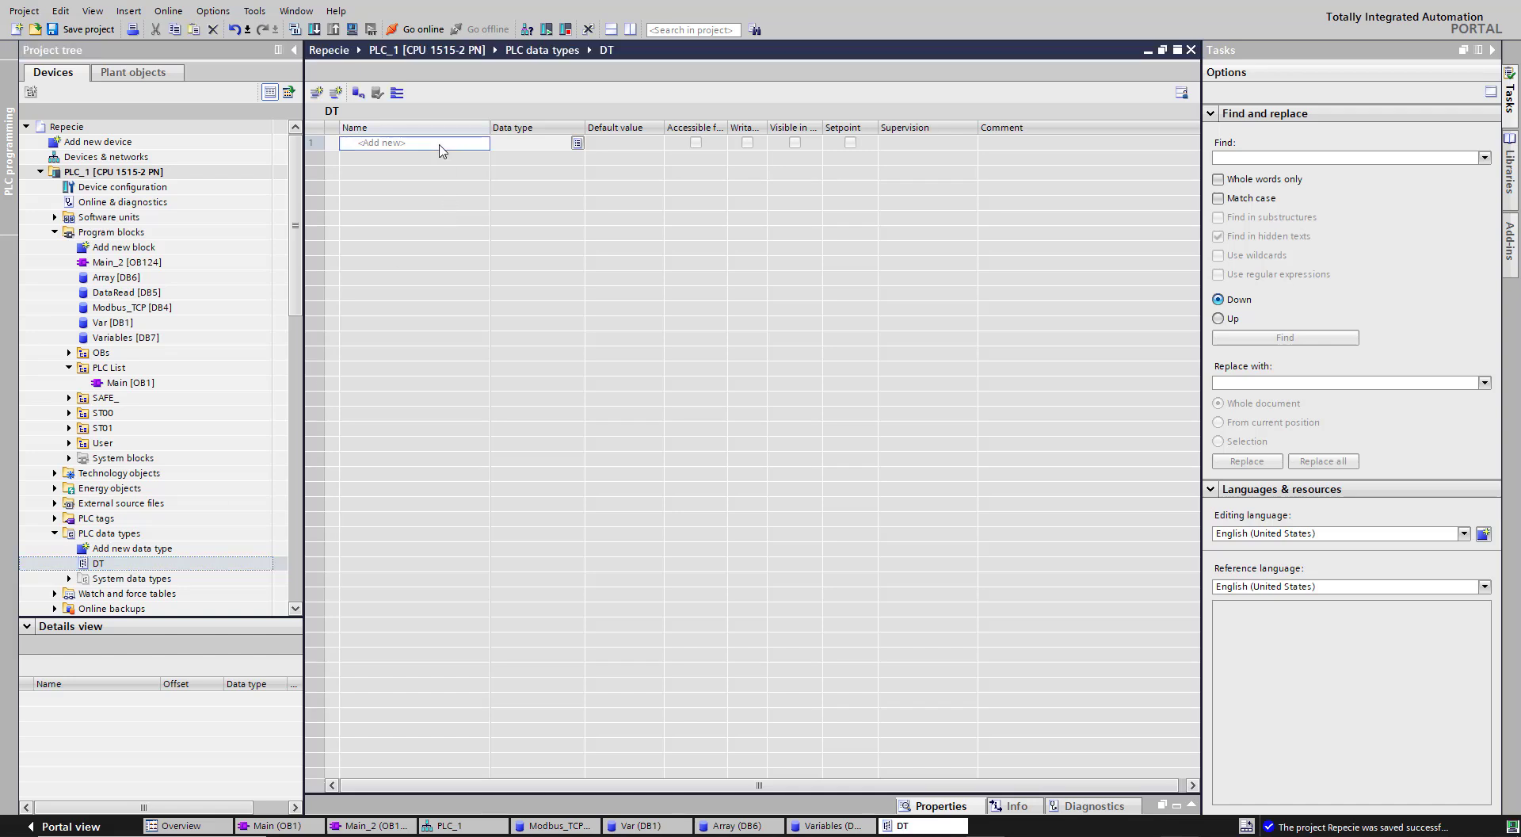
Add DT members bVar1 (Bool), iVar2 (Int), fVar3 (Real) and sVar4 (String)
{"action": "type", "text": "rue False"}
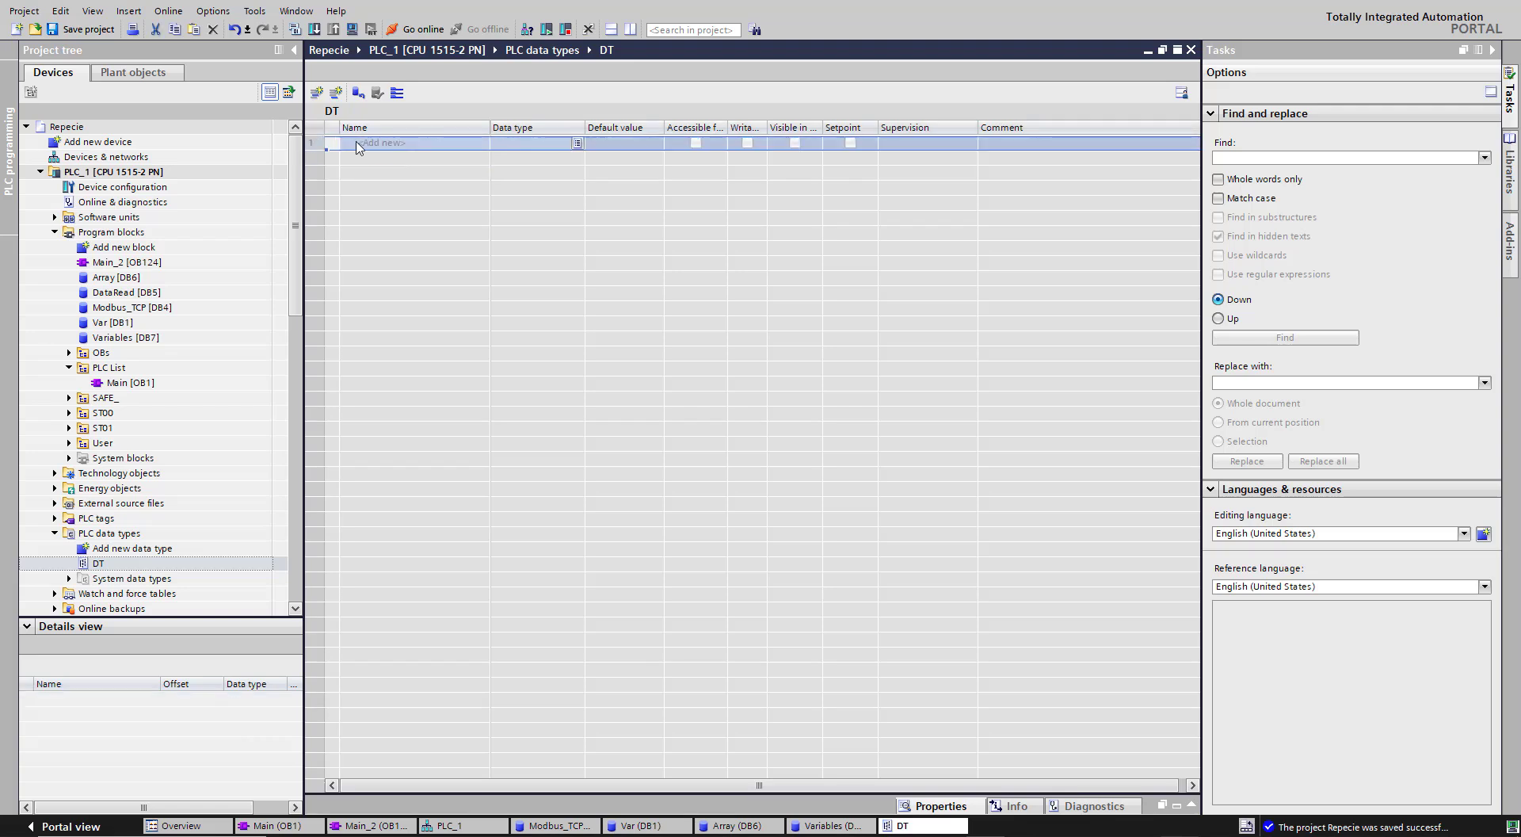
{"action": "type", "text": "bVar1"}
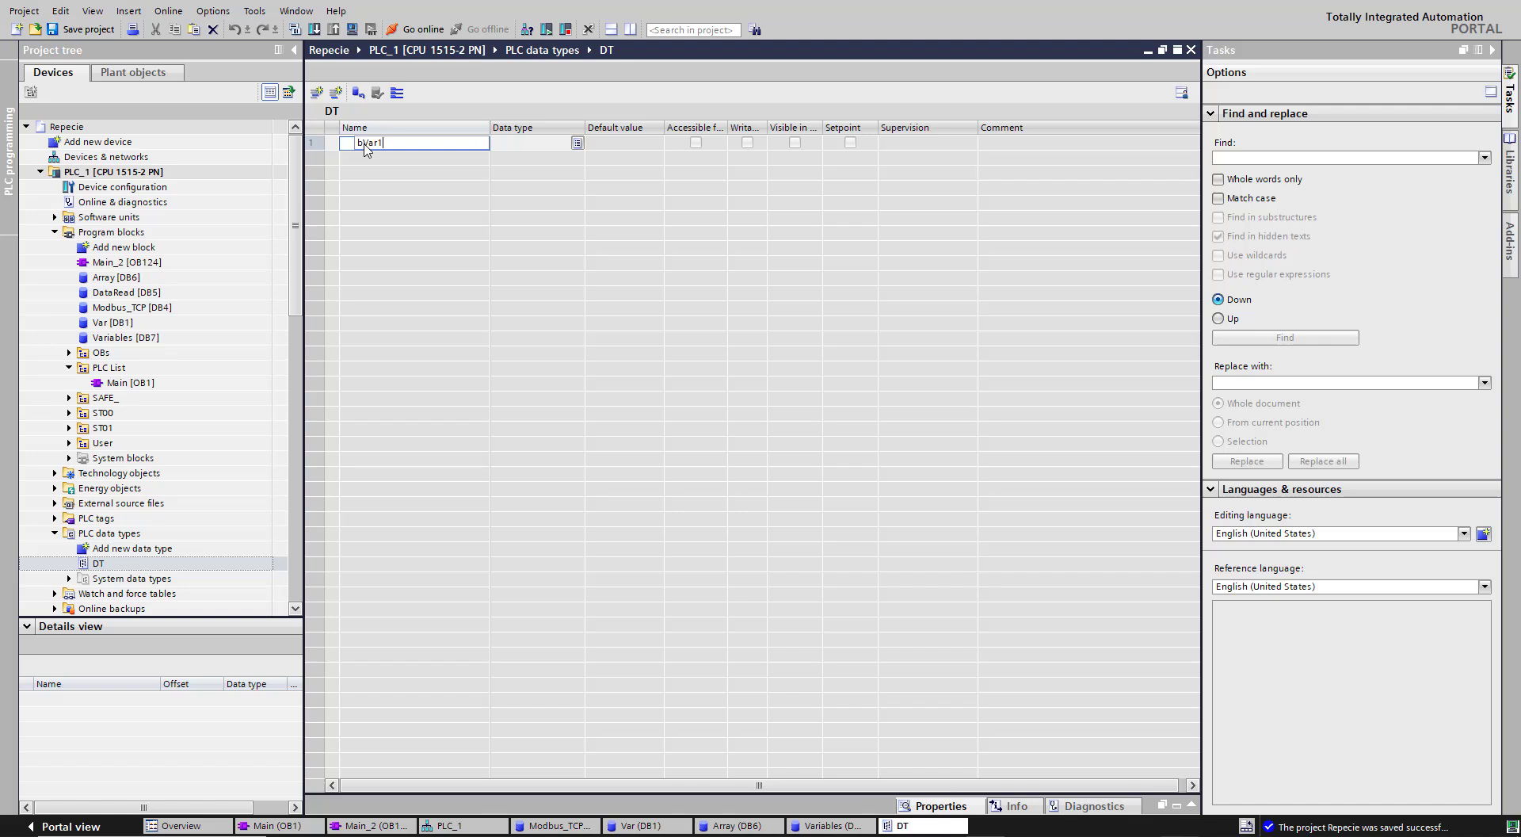
{"action": "key", "text": "Enter"}
{"action": "type", "text": "iVar2"}
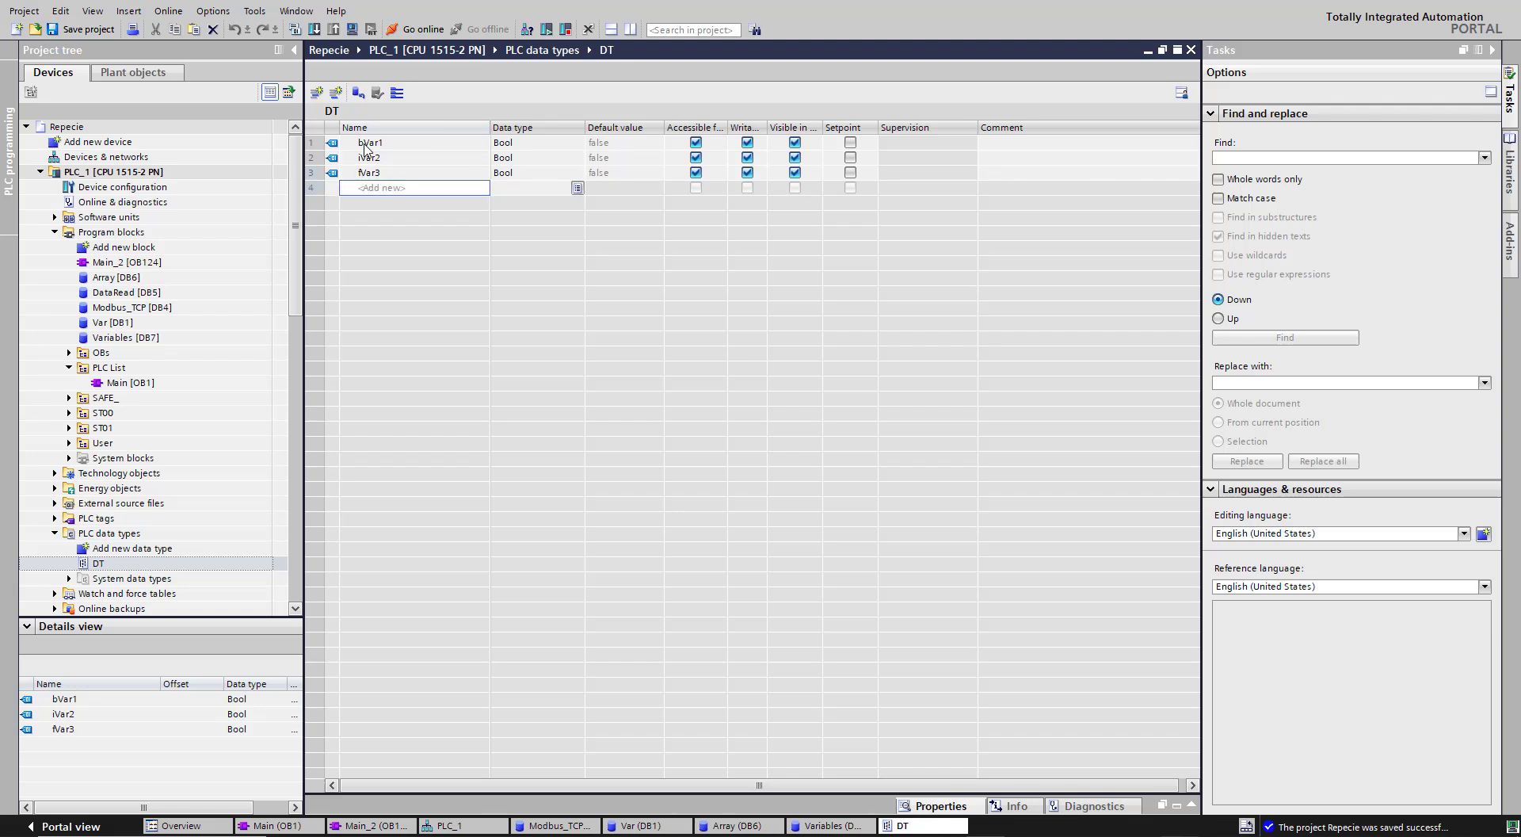
{"action": "type", "text": "sVar4"}
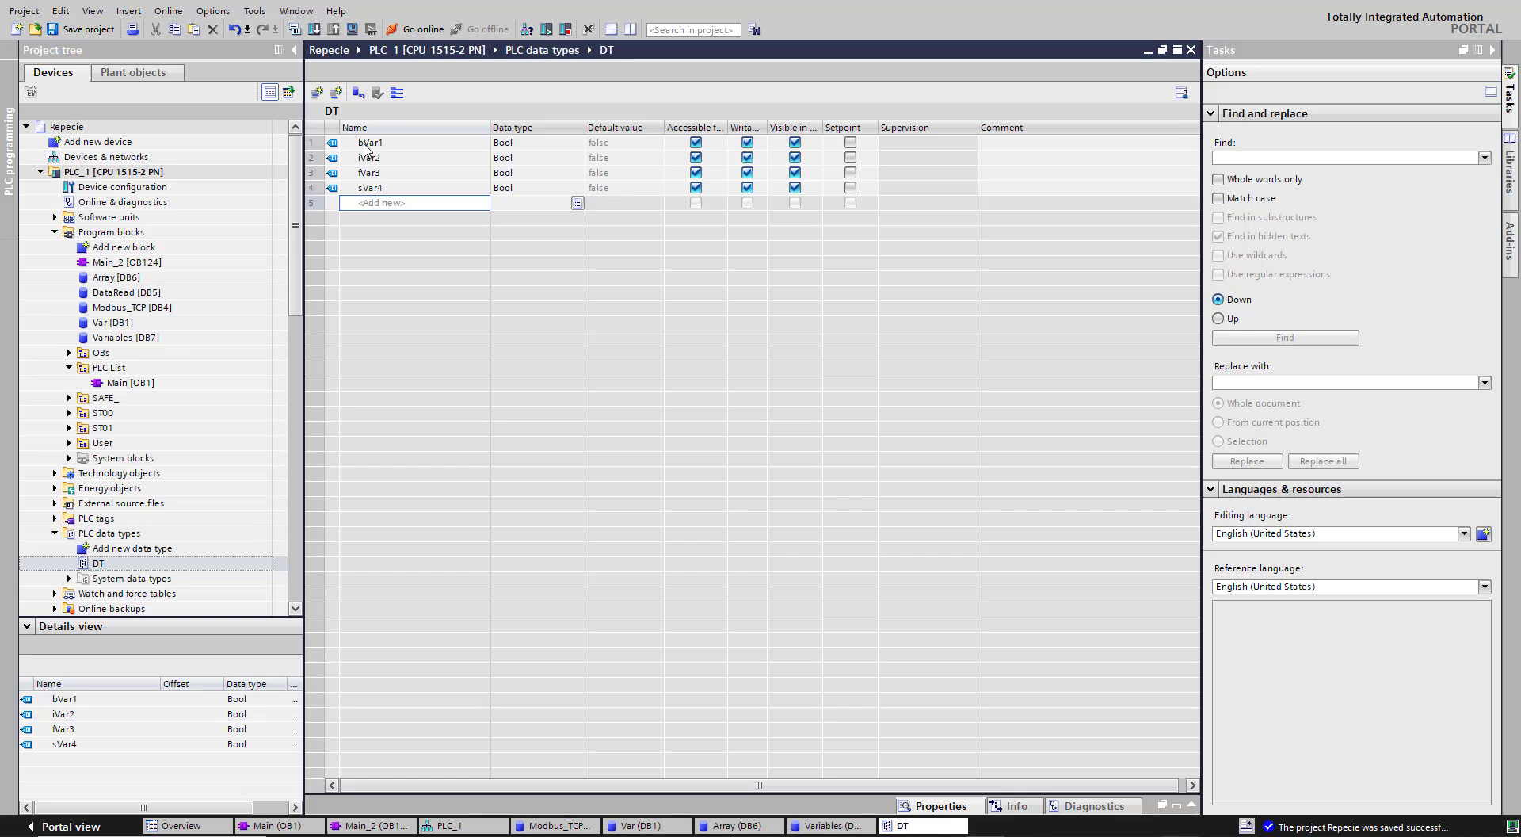
Add member sArray as Array[0..1] of String and reopen Variables [DB7]
{"action": "type", "text": "sA"}
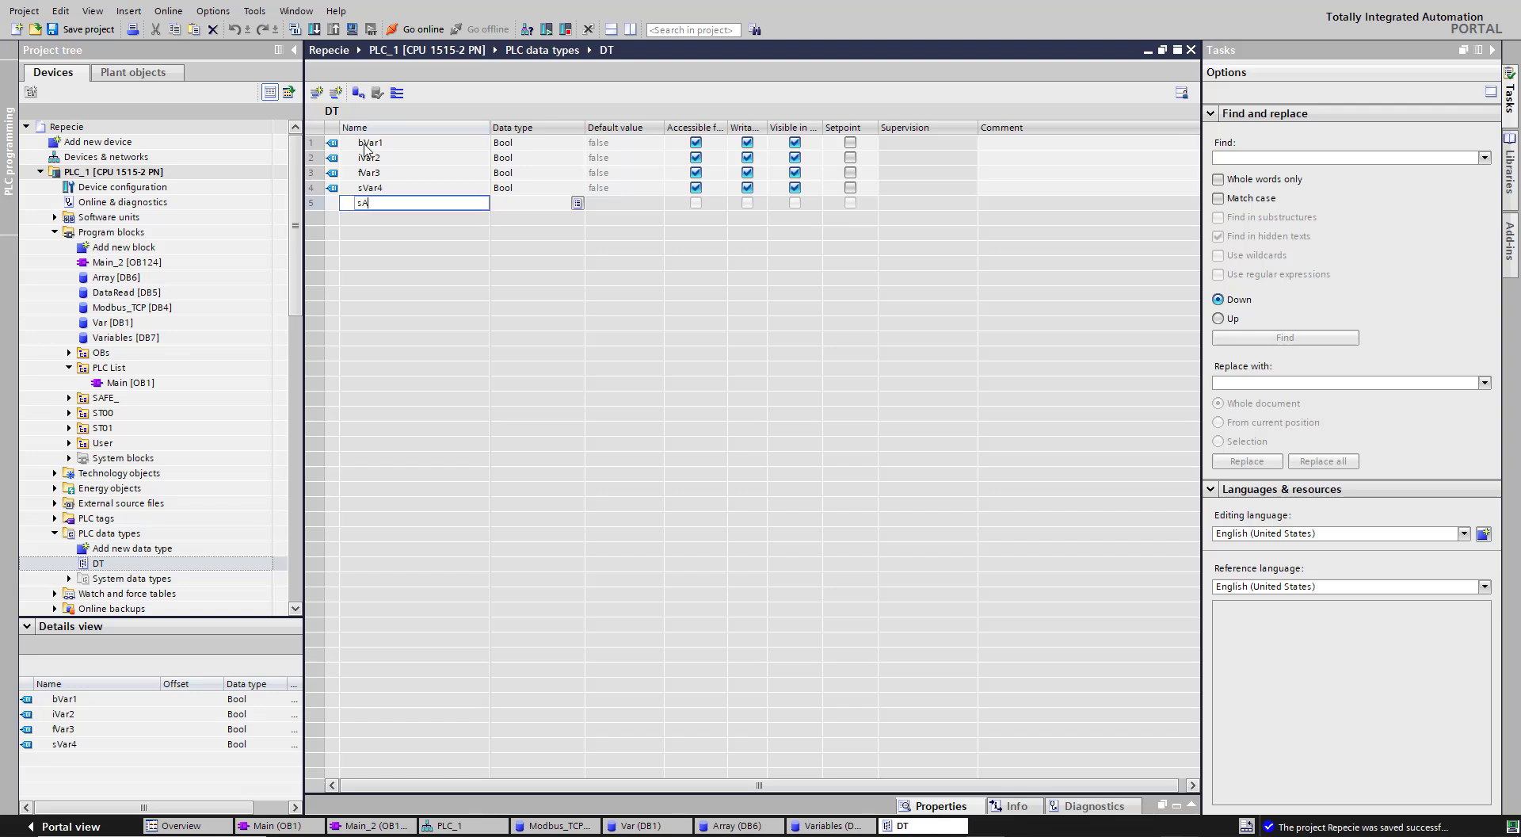
{"action": "type", "text": "sArray"}
{"action": "left_click", "coordinate": [538, 203]}
{"action": "type", "text": "Array[0..1] of"}
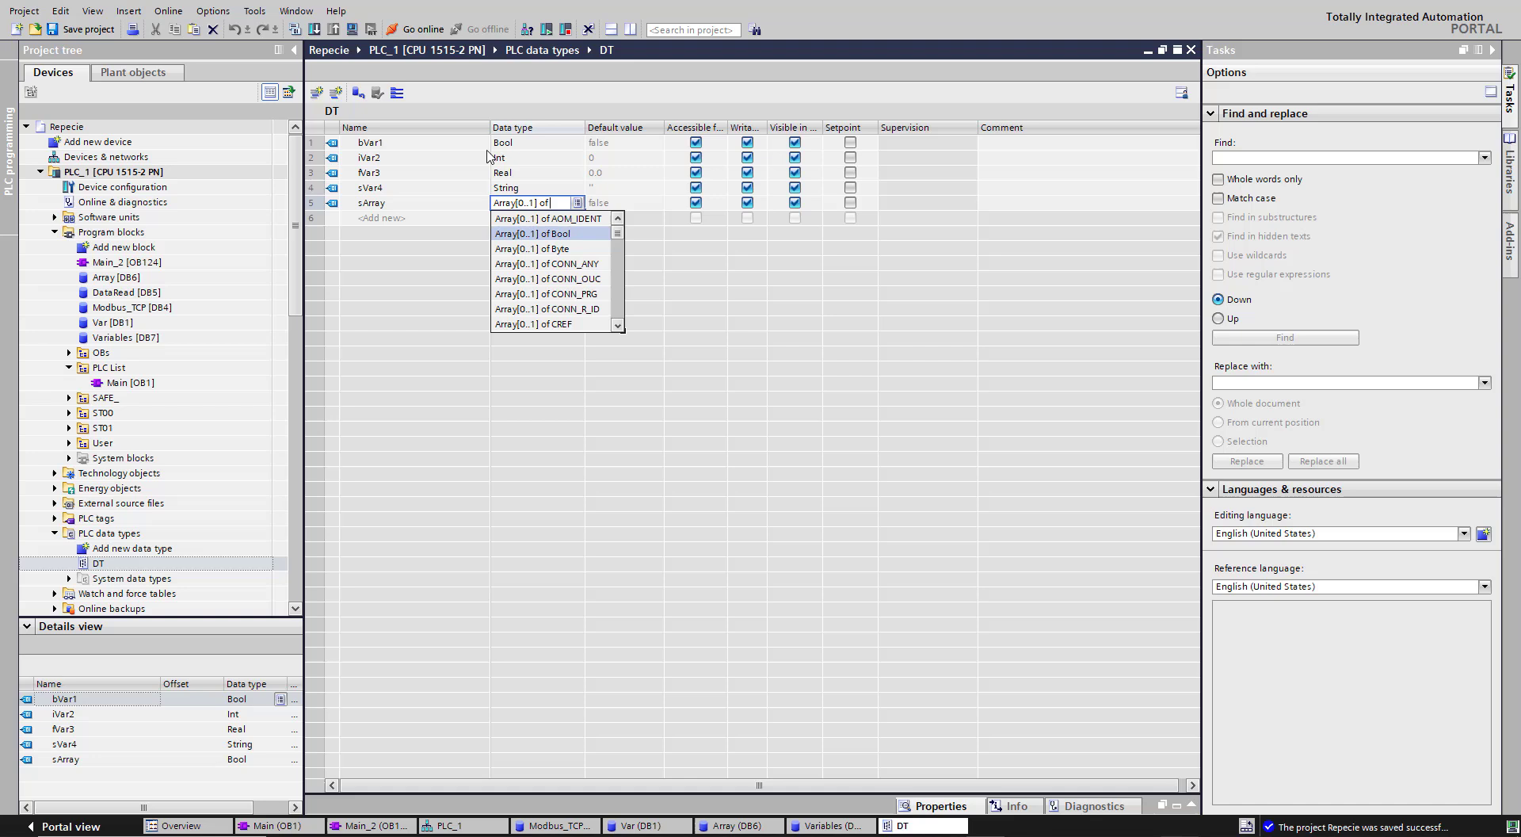
{"action": "type", "text": "S"}
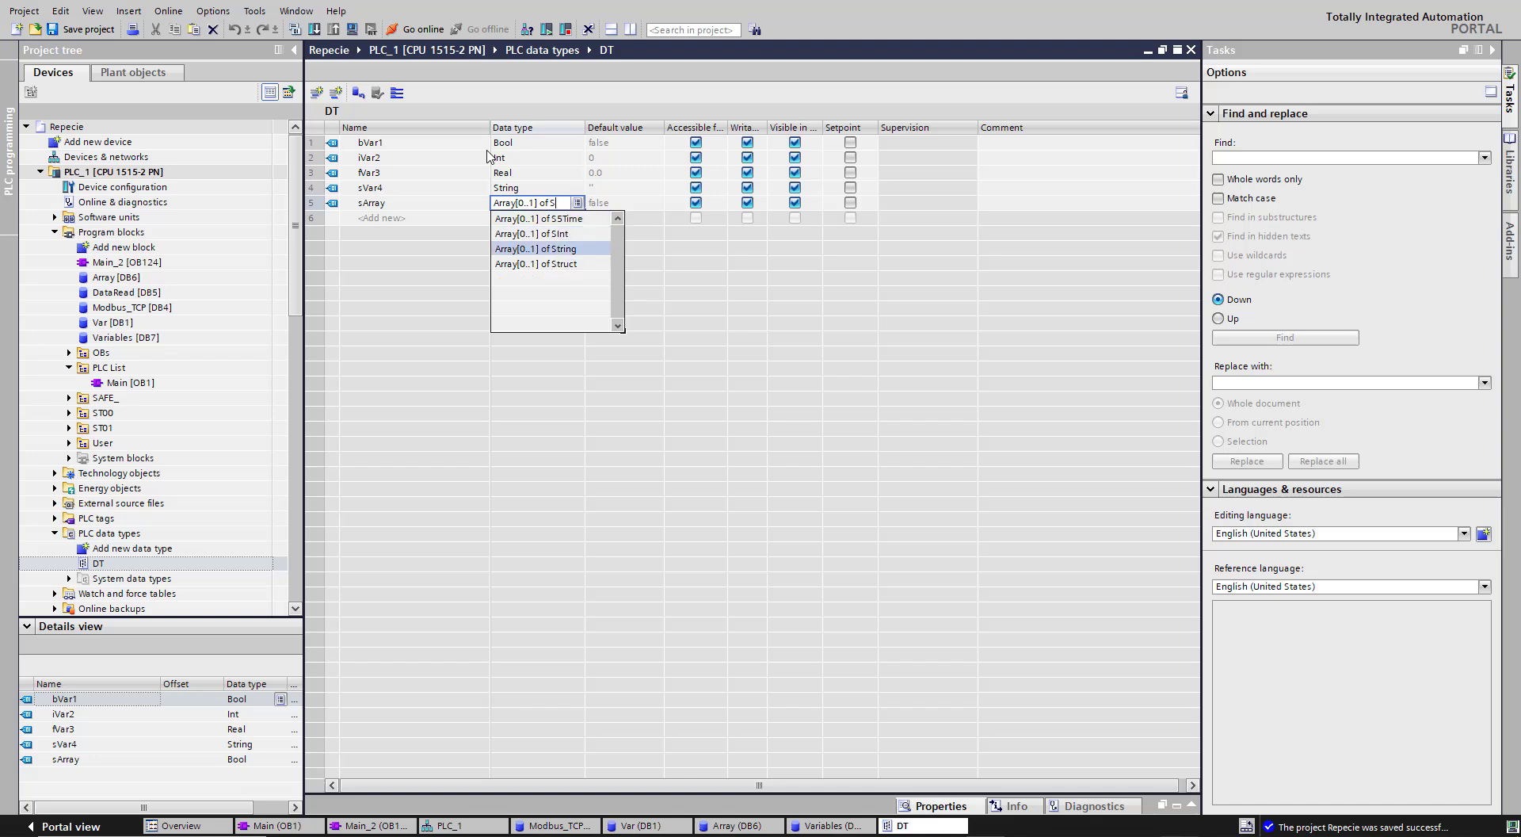
{"action": "left_click", "coordinate": [535, 248]}
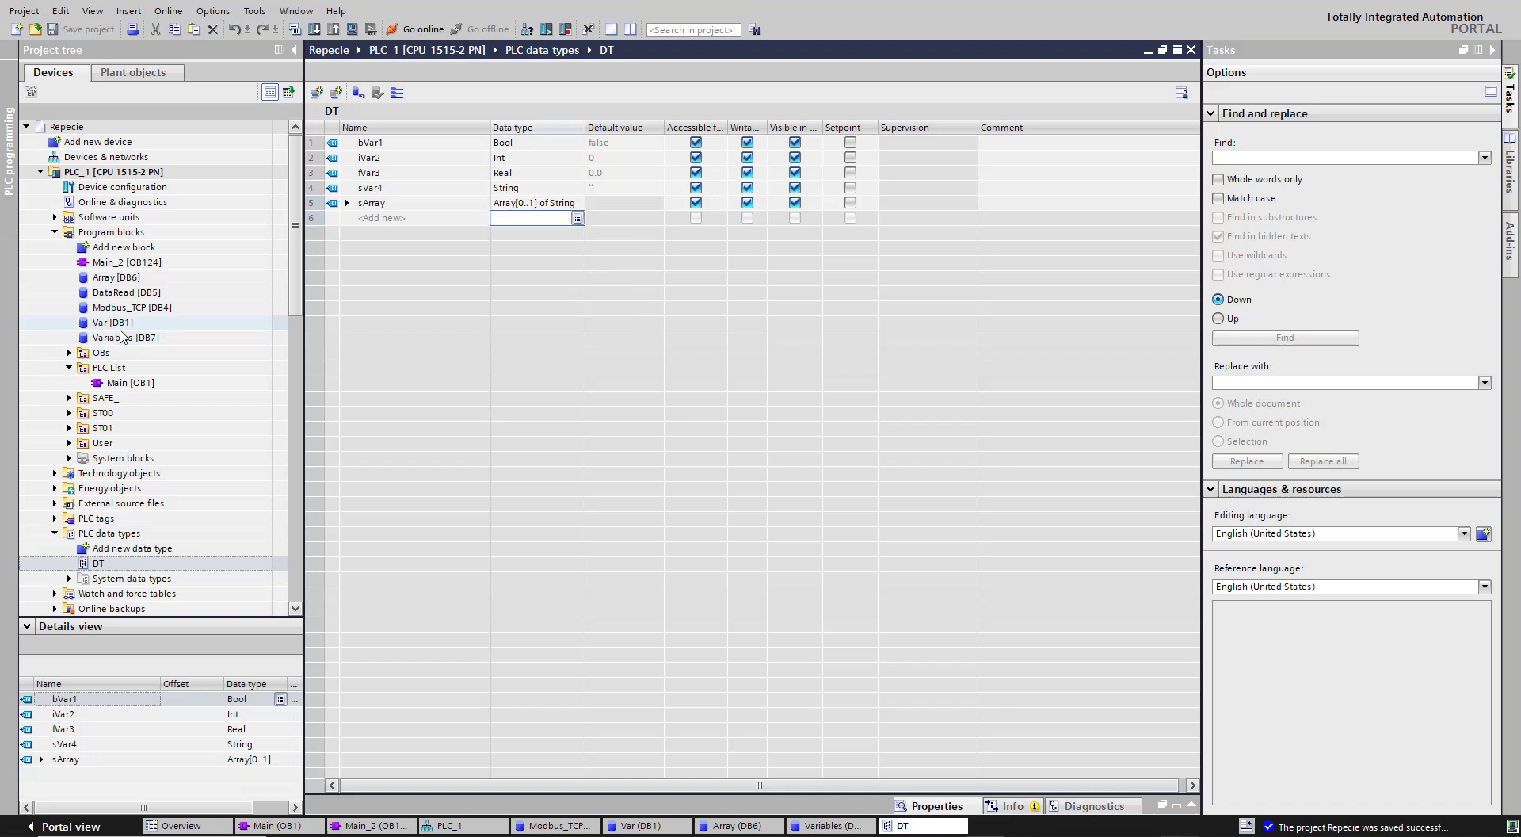
{"action": "double_click", "coordinate": [125, 338]}
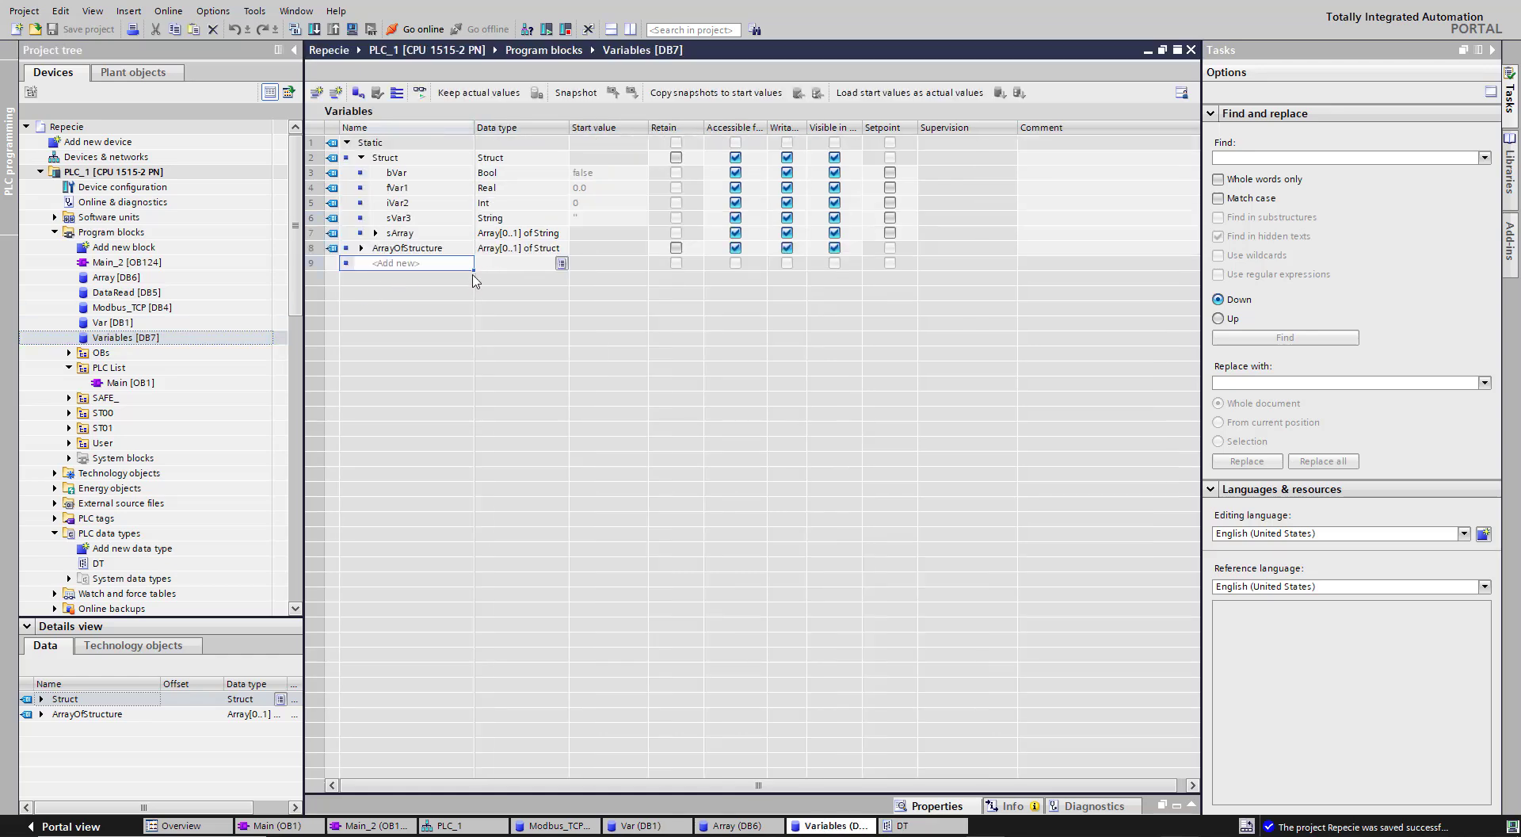
Add tag ArrayOfObject with data type Array[0..1] of "DT" in Variables
{"action": "type", "text": "ArrayOfObjec"}
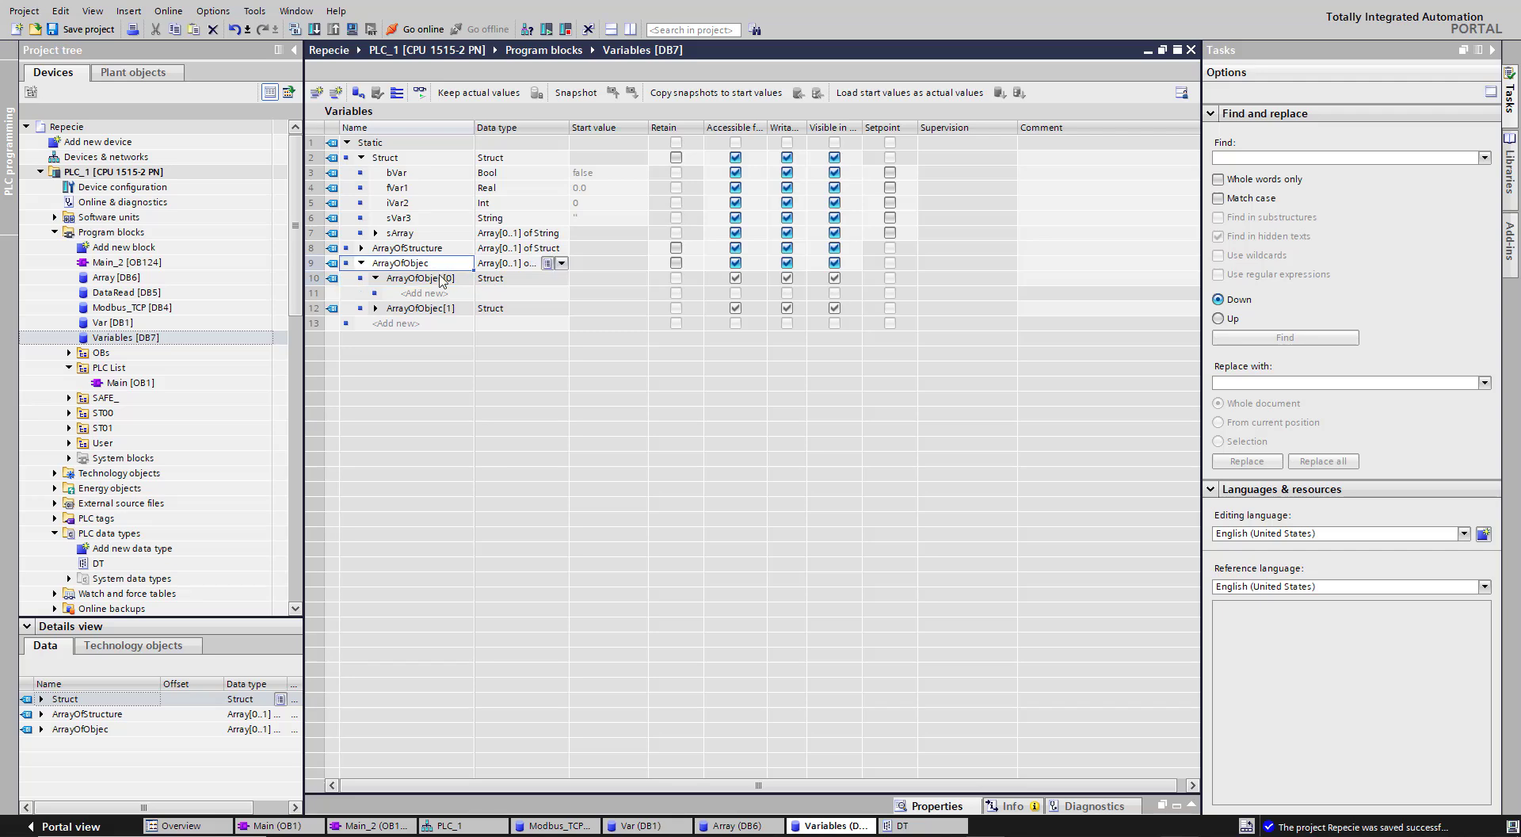
{"action": "double_click", "coordinate": [399, 262]}
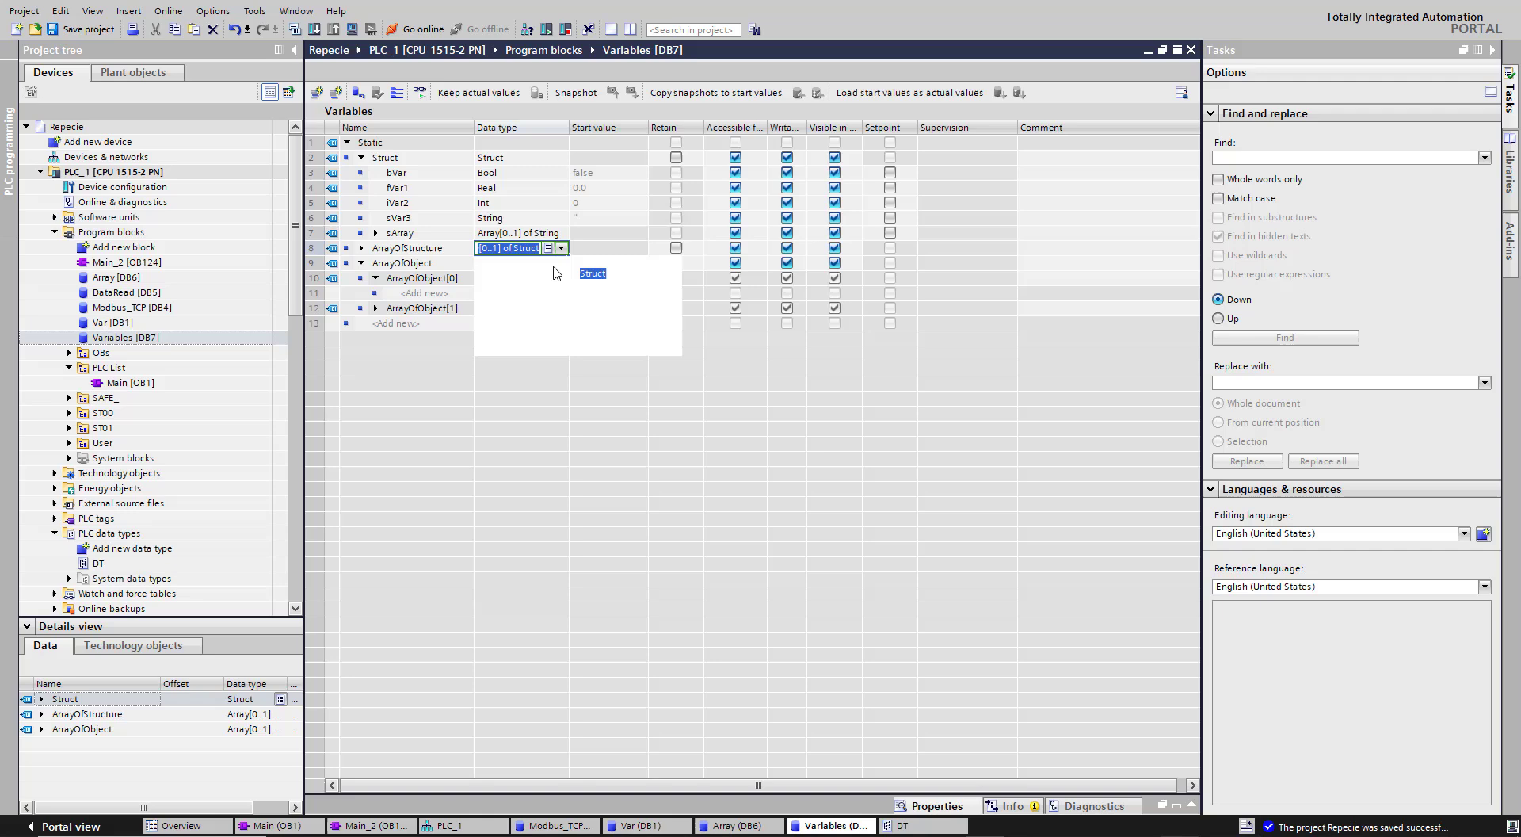
{"action": "left_click", "coordinate": [592, 273]}
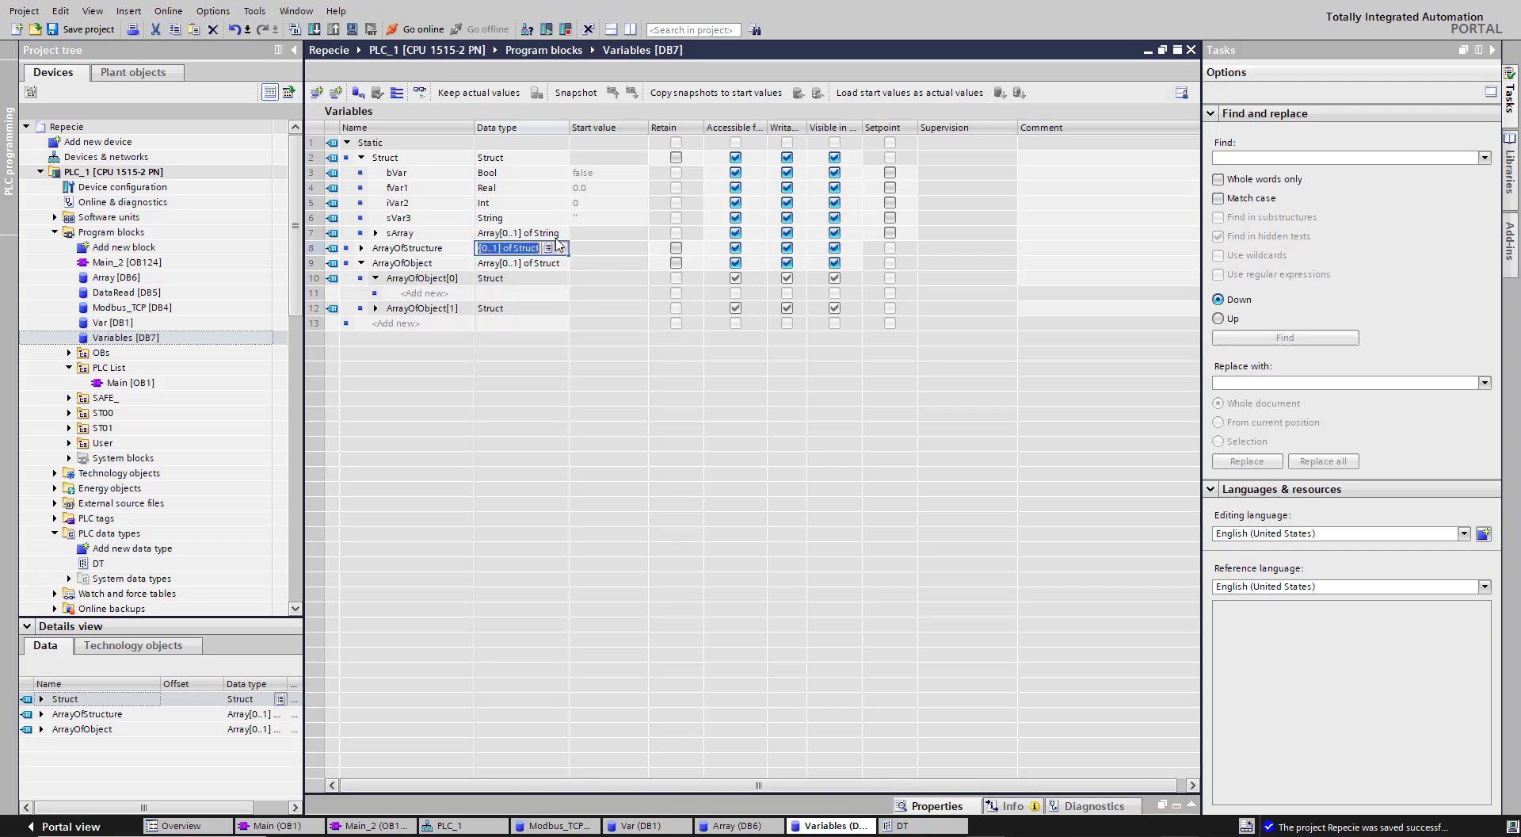
{"action": "left_click", "coordinate": [511, 263]}
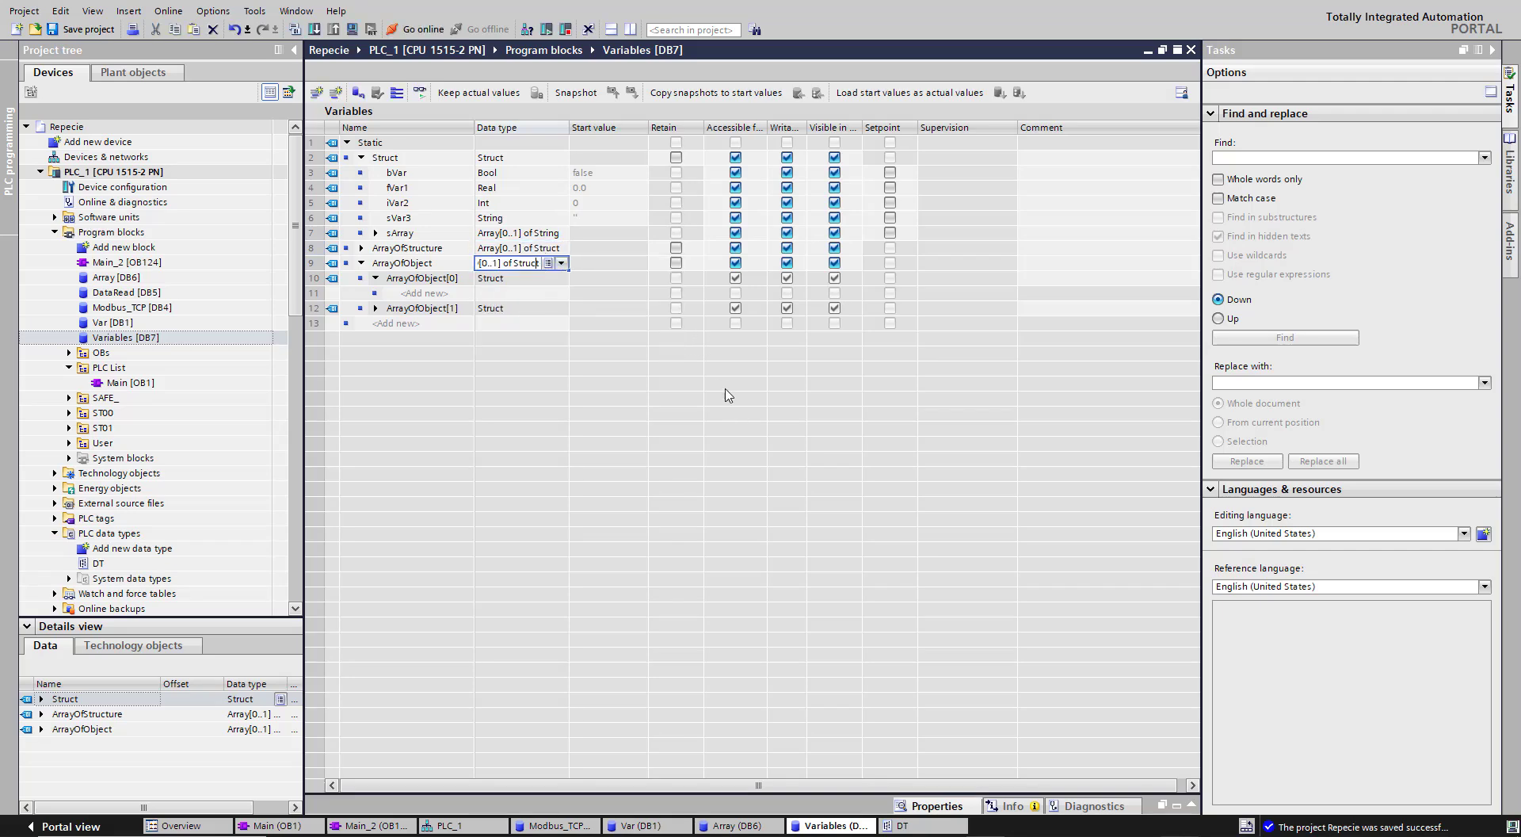
{"action": "double_click", "coordinate": [525, 262]}
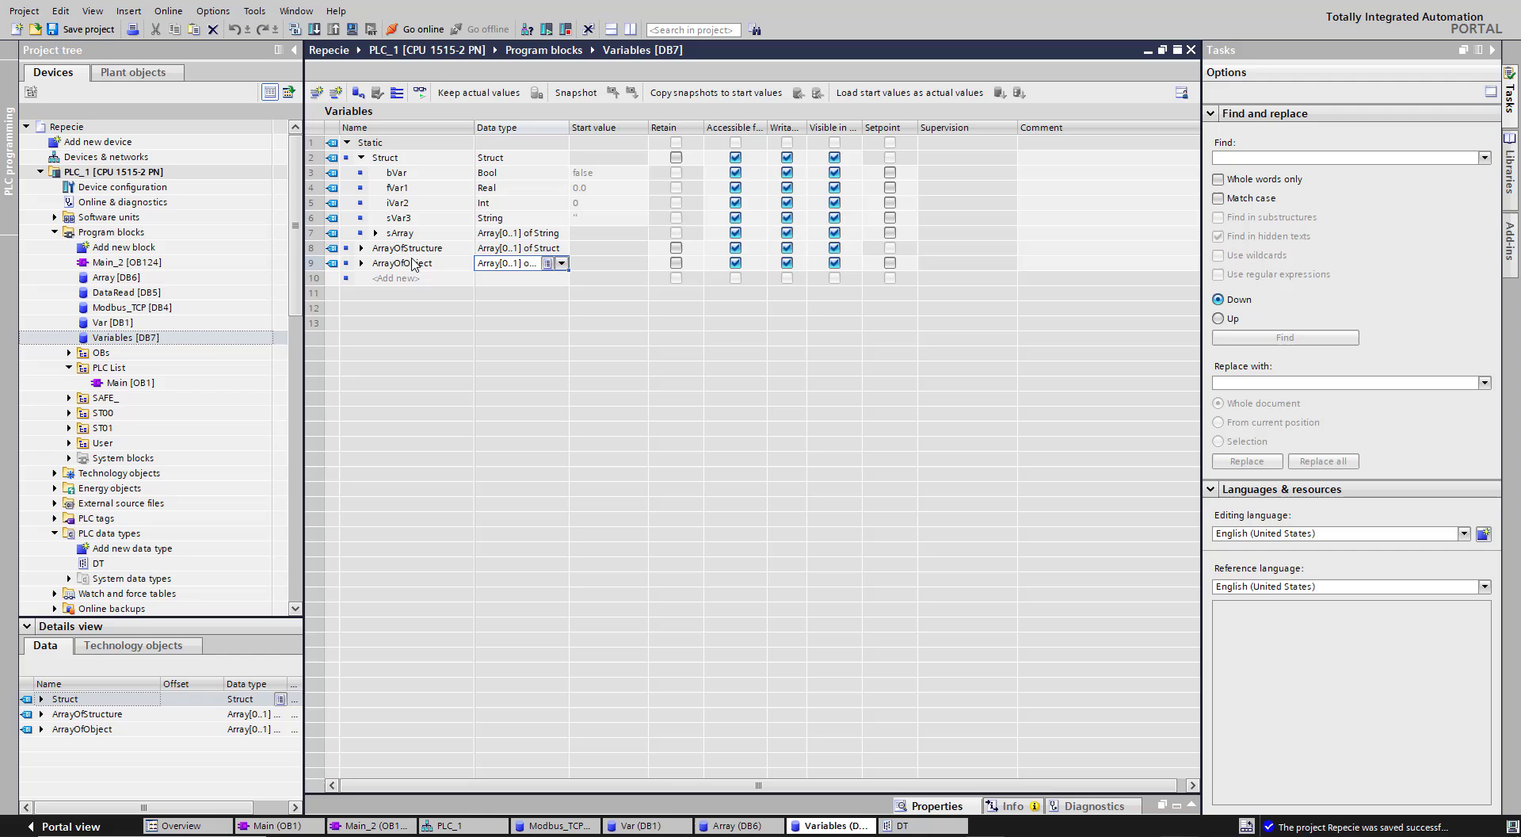
Expand ArrayOfObject[0] to show its DT members, then open DT and Main_2
{"action": "left_click", "coordinate": [371, 262]}
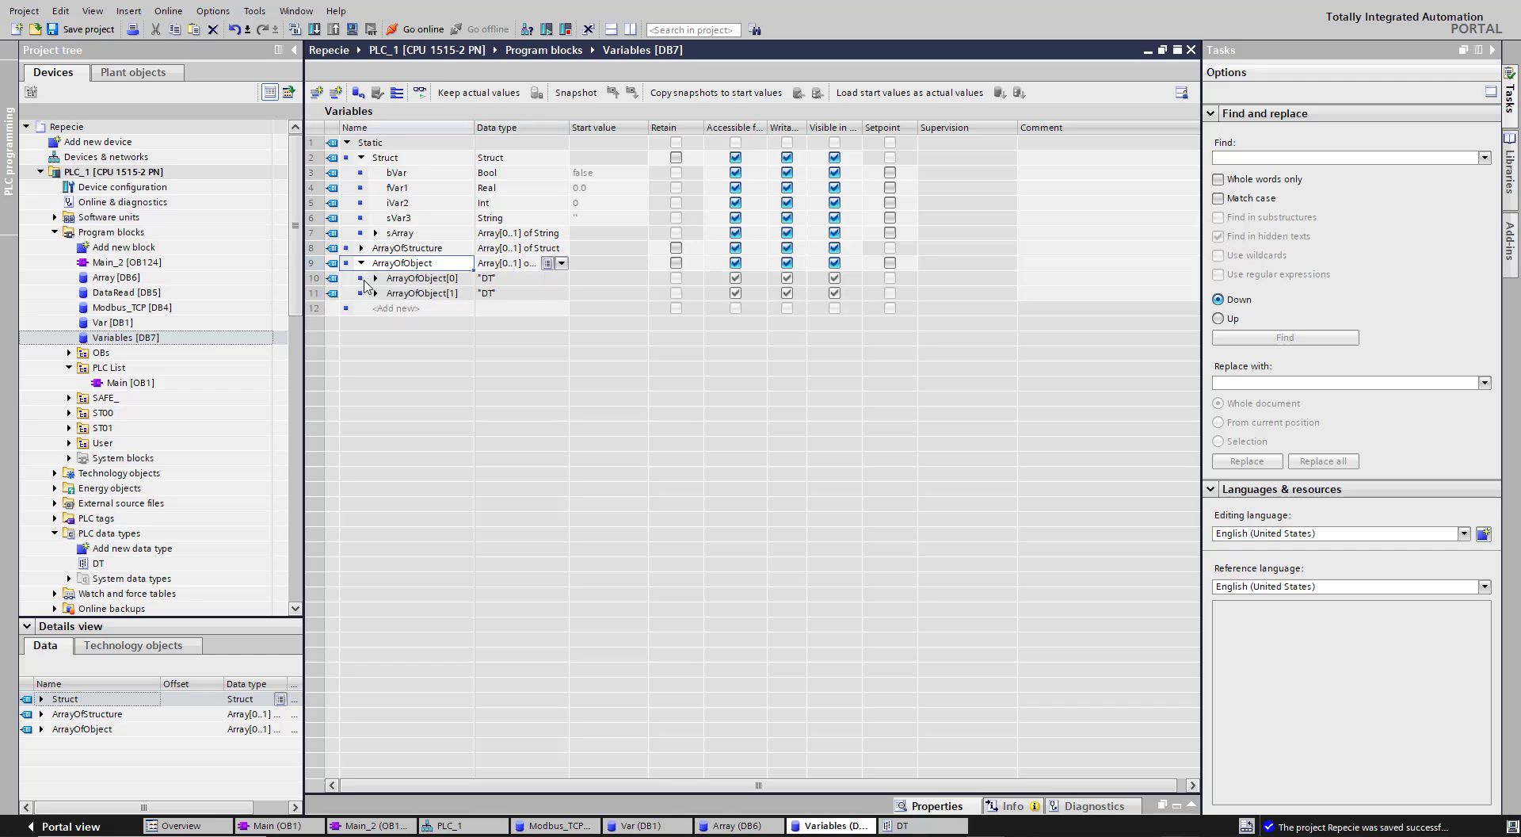
{"action": "left_click", "coordinate": [375, 278]}
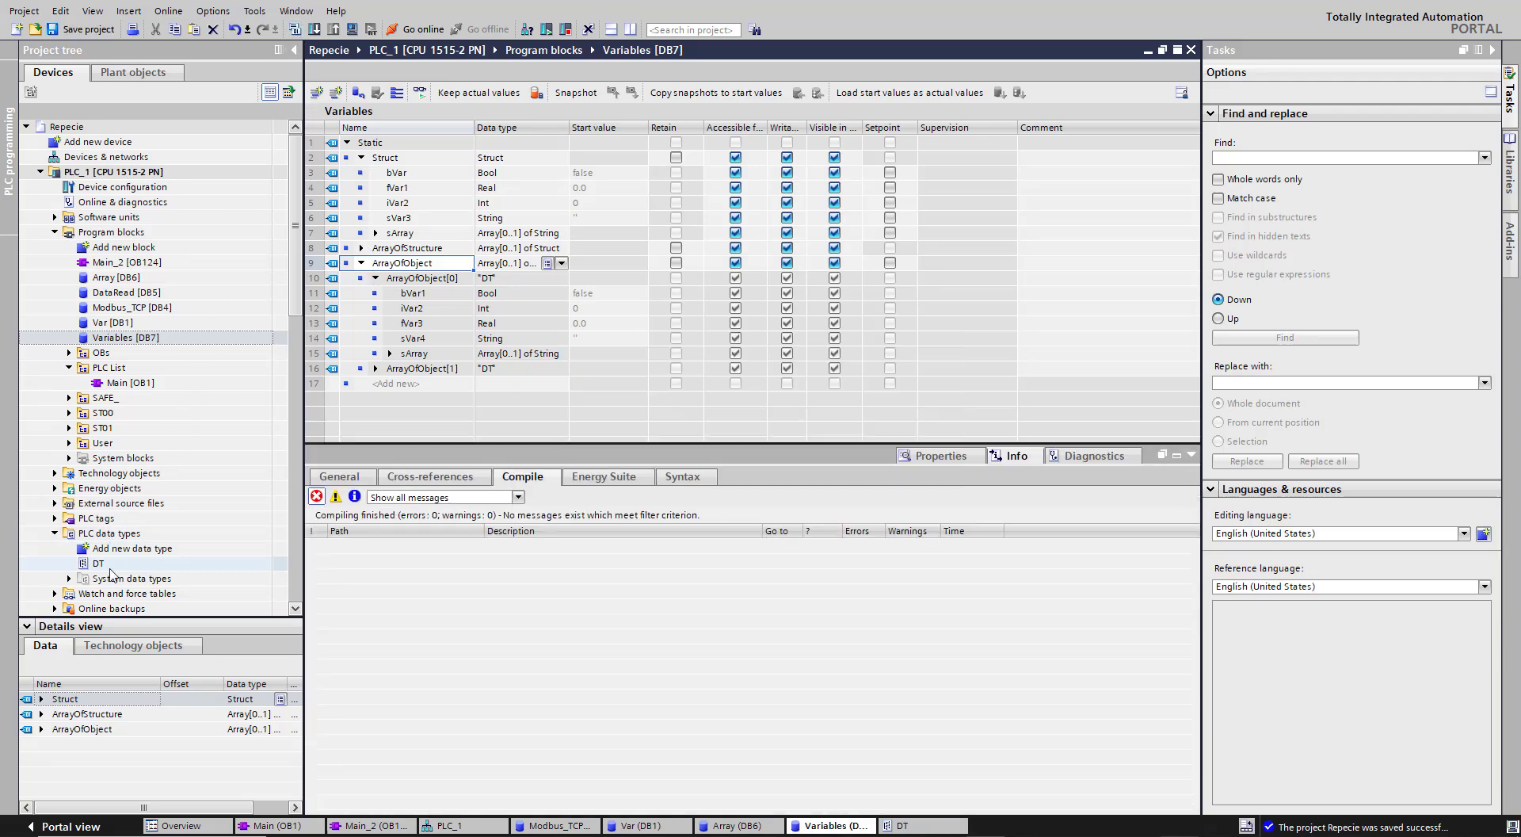
{"action": "double_click", "coordinate": [98, 562]}
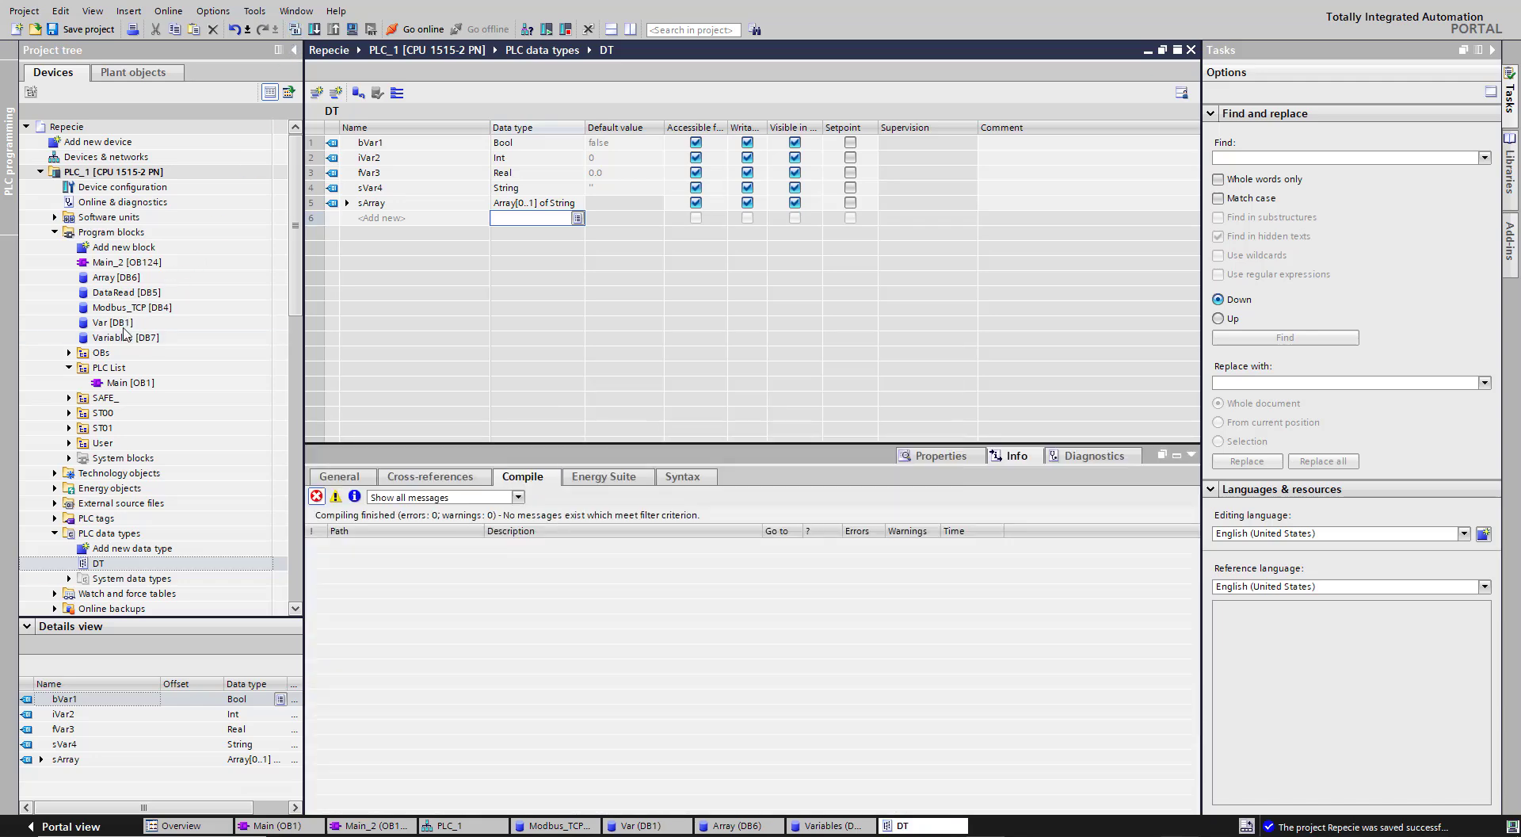
{"action": "double_click", "coordinate": [111, 262]}
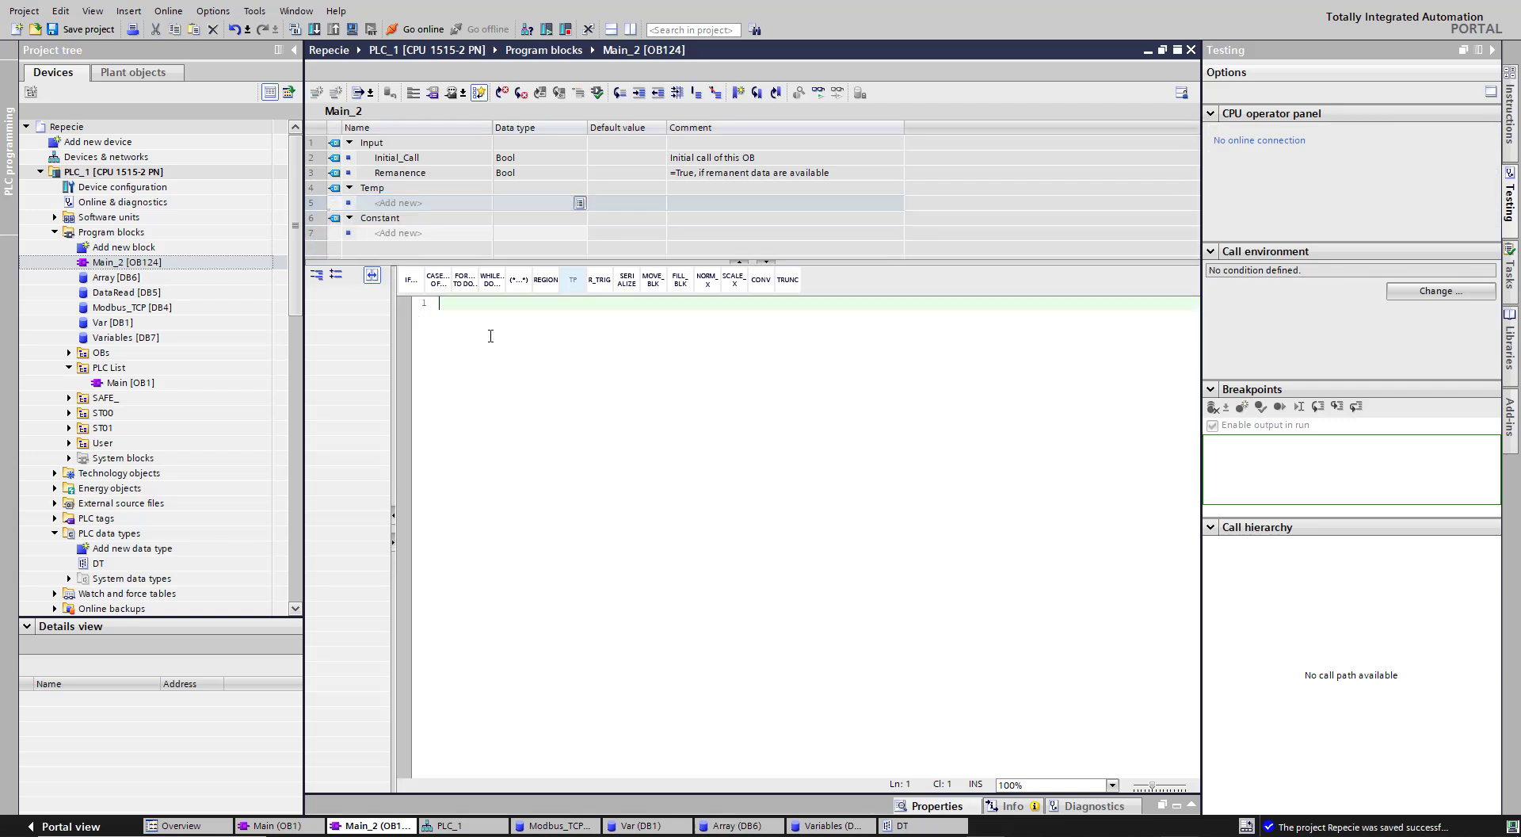
Write SCL lines setting "Variables".Struct.bVar and ArrayOfObject[0].bVar1 to 1
{"action": "type", "text": "Variables\".Struct"}
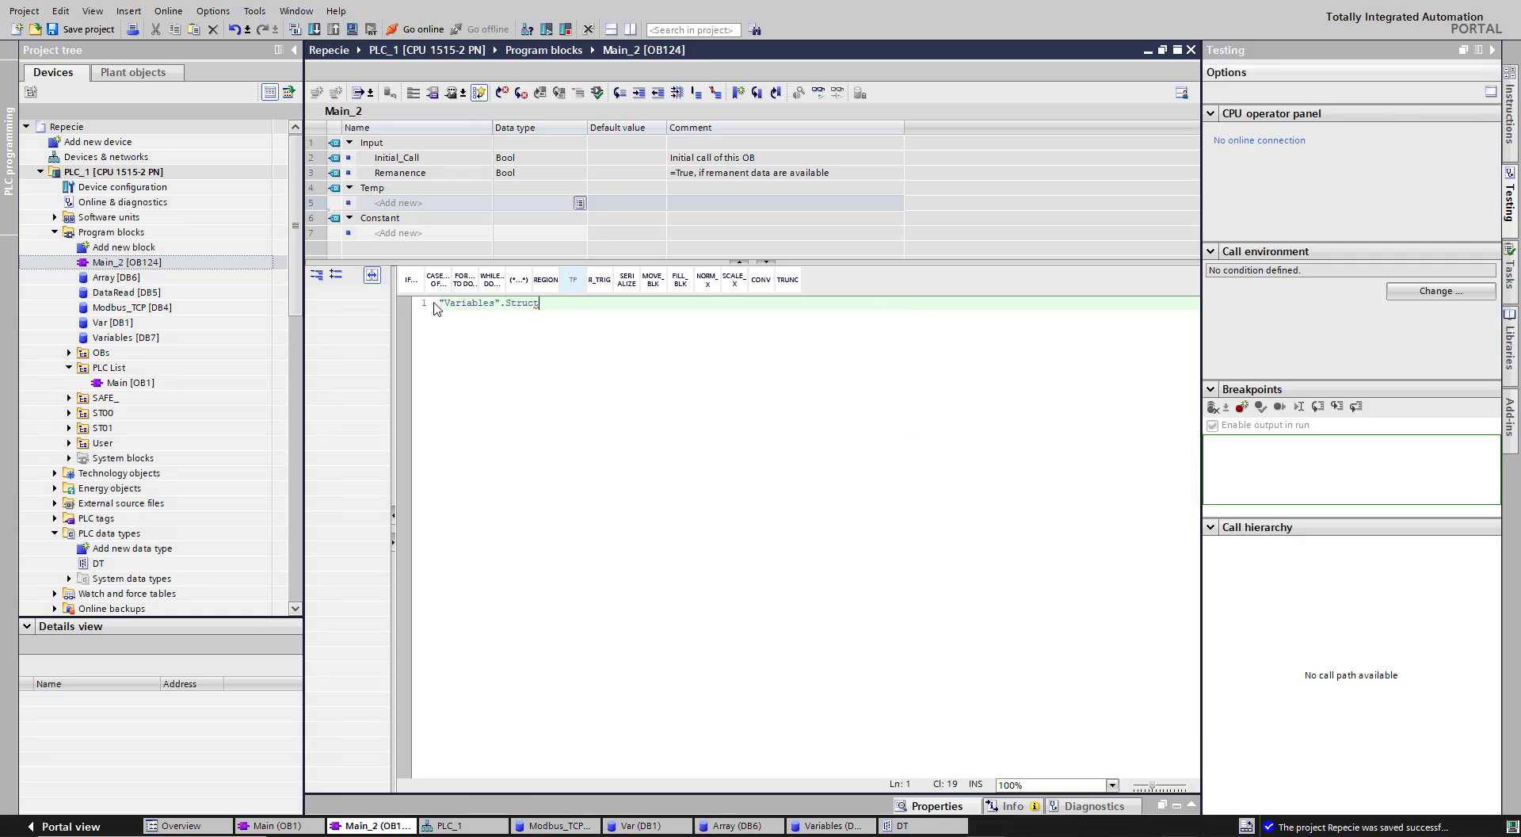
{"action": "type", "text": ".bVar;"}
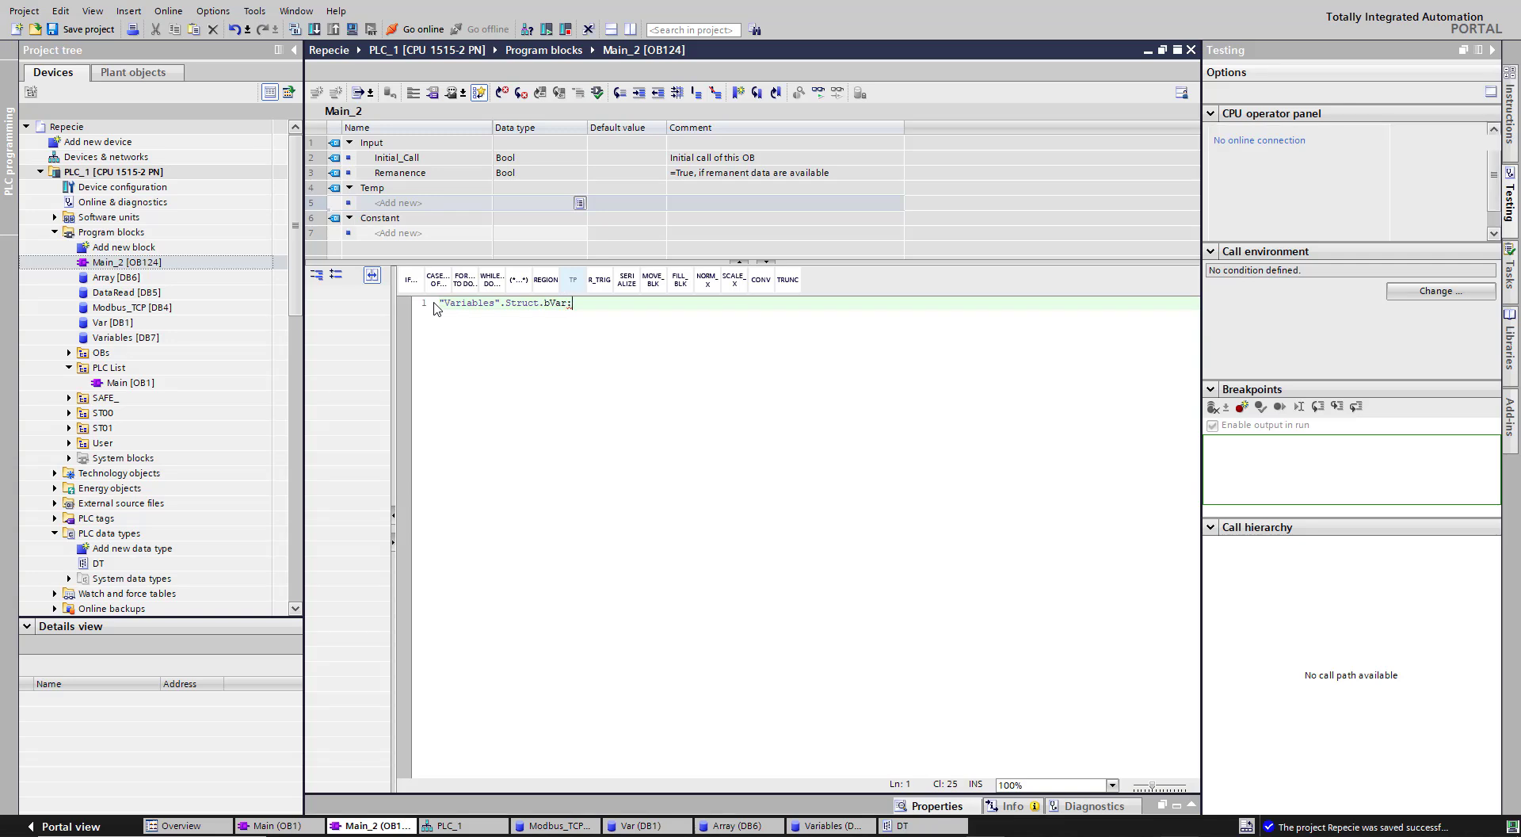
{"action": "type", "text": ":= 1;"}
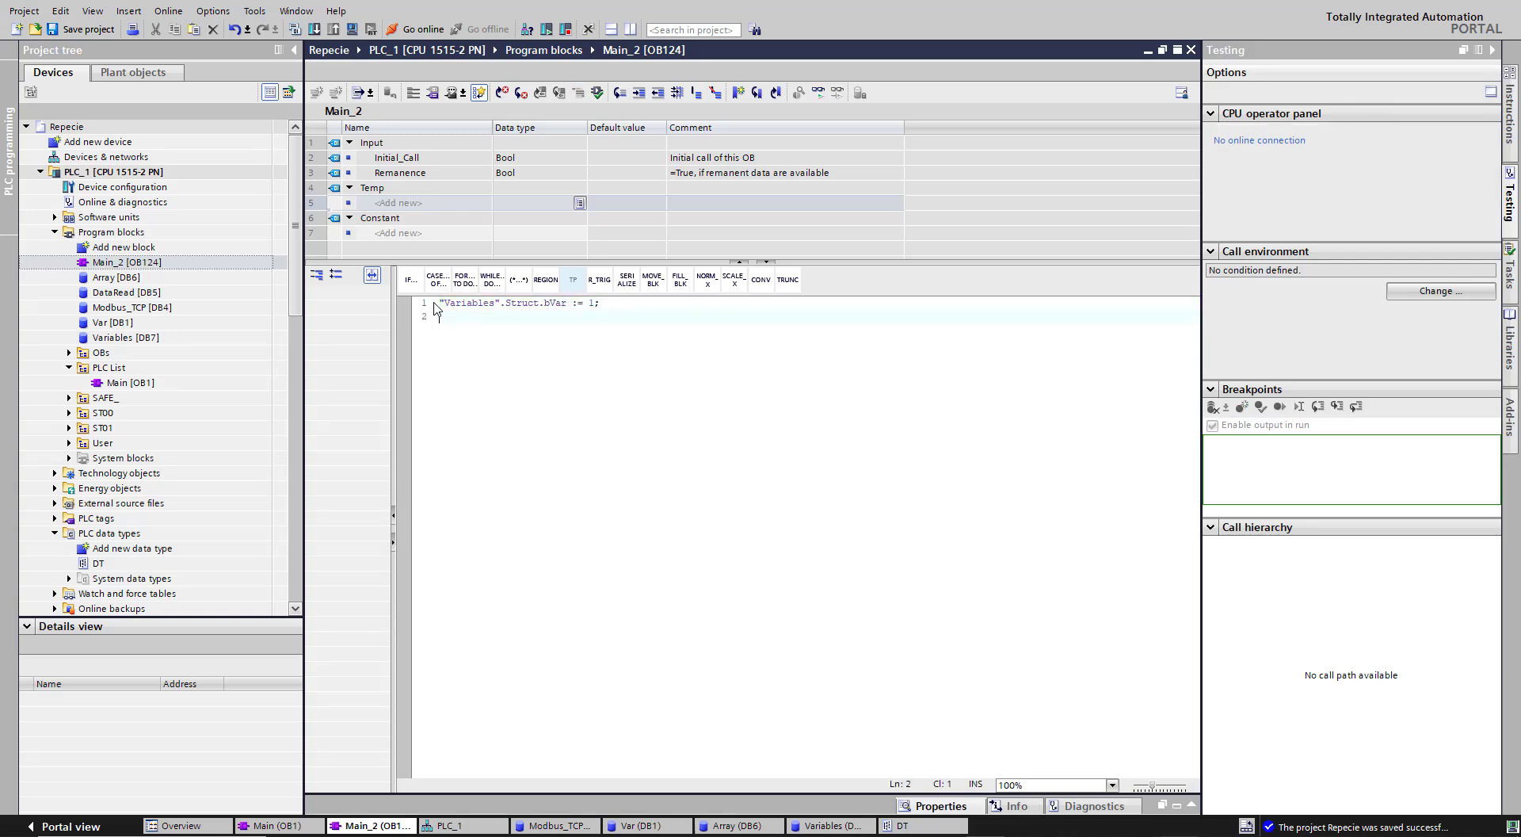
{"action": "type", "text": "Ba"}
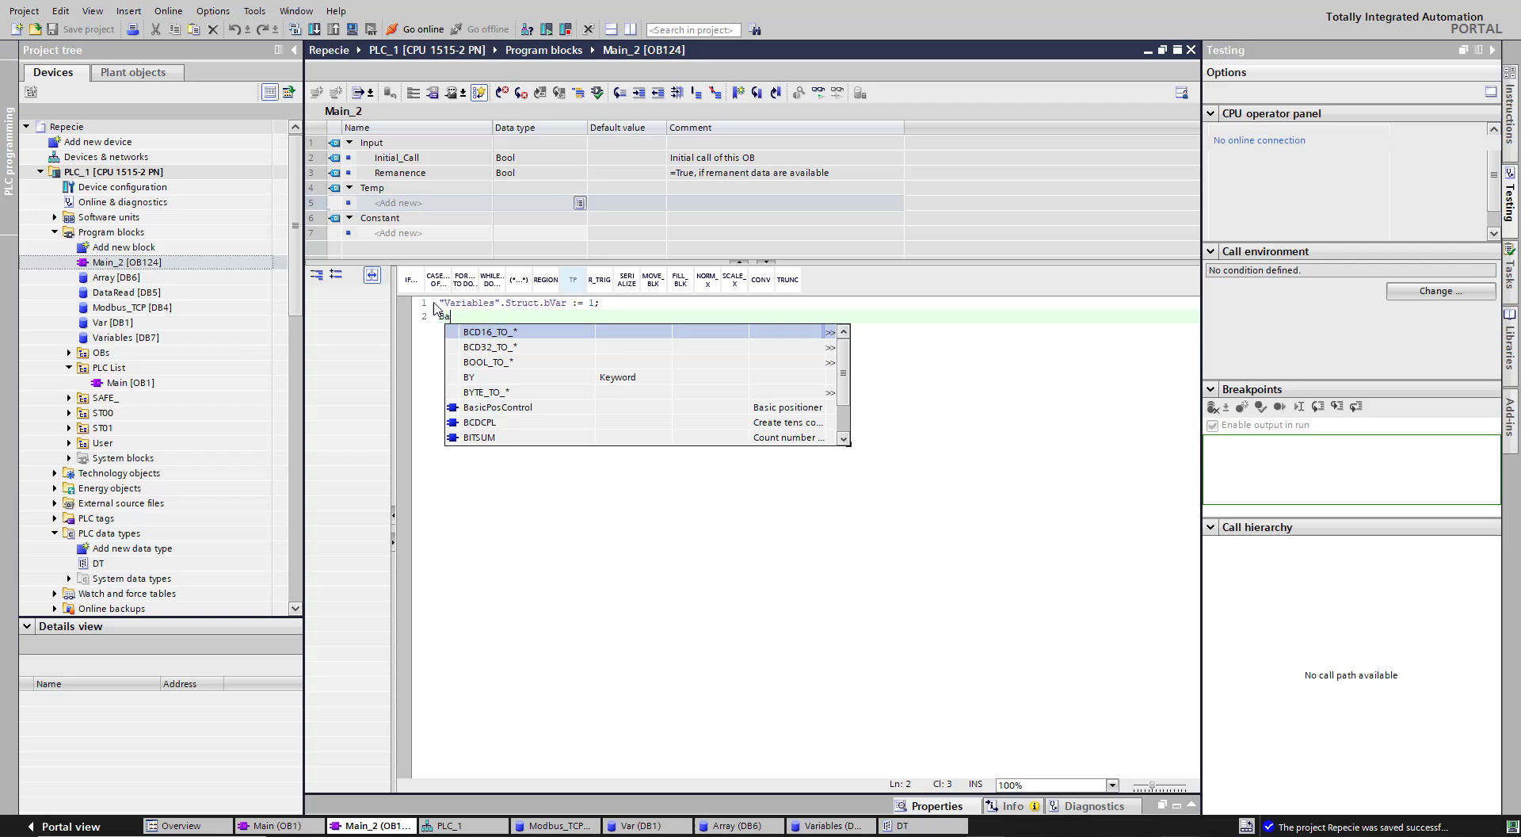
{"action": "type", "text": "Var"}
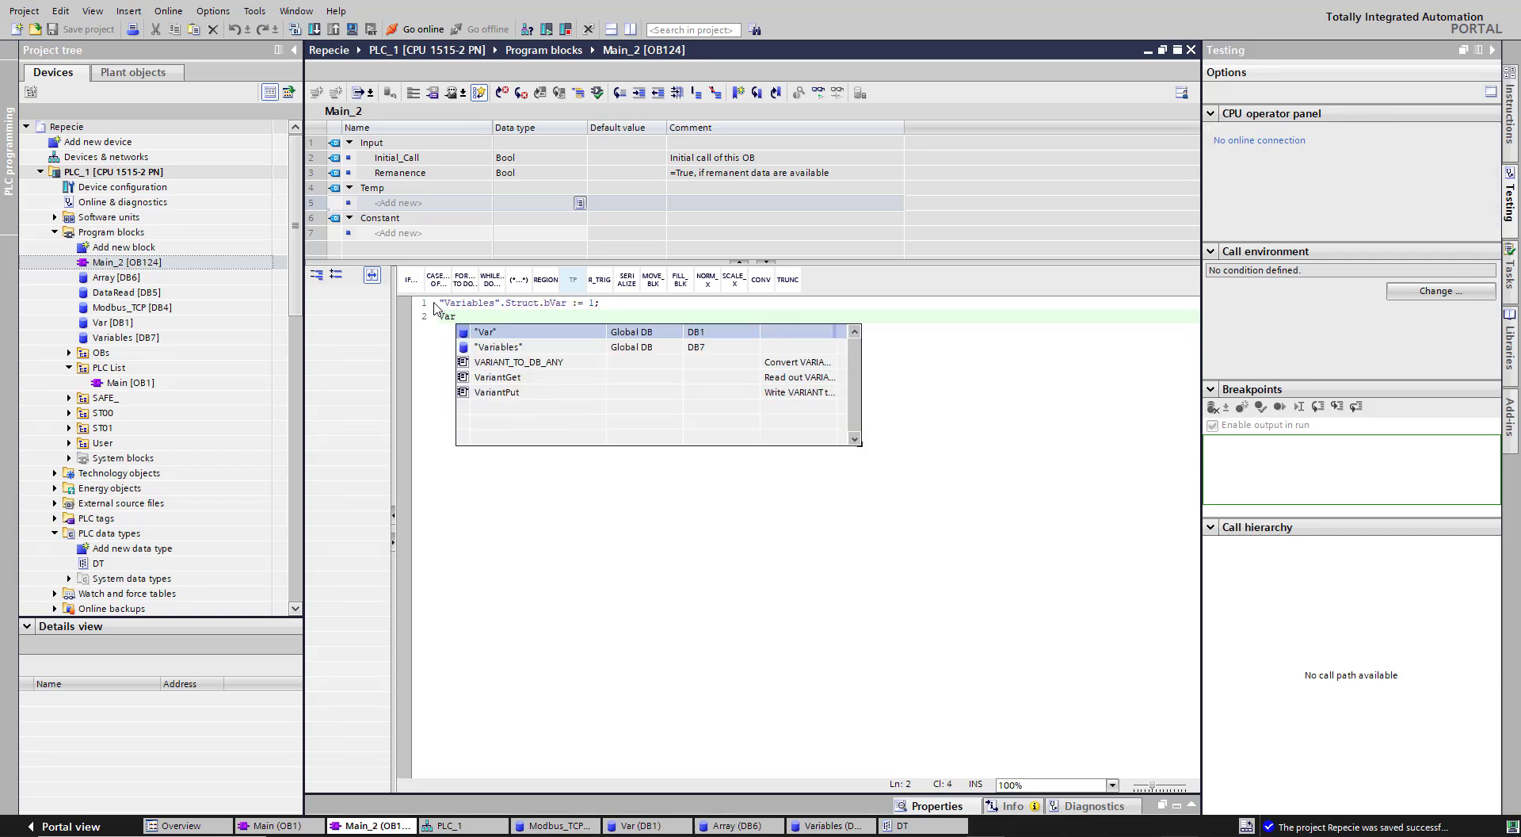
{"action": "type", "text": "\"Variables\".ArrayOfObject["}
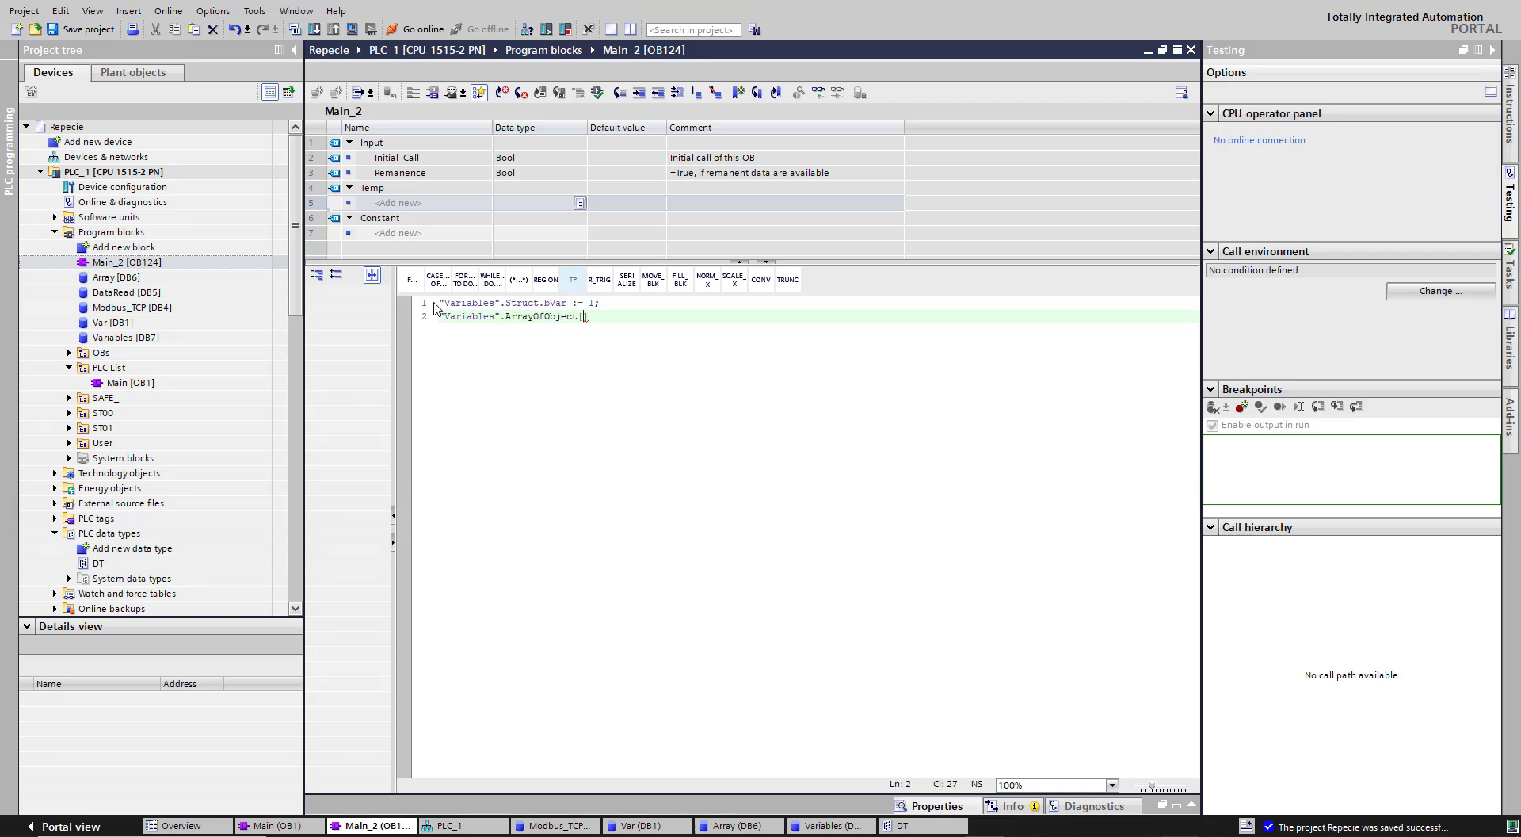
{"action": "type", "text": "0]"}
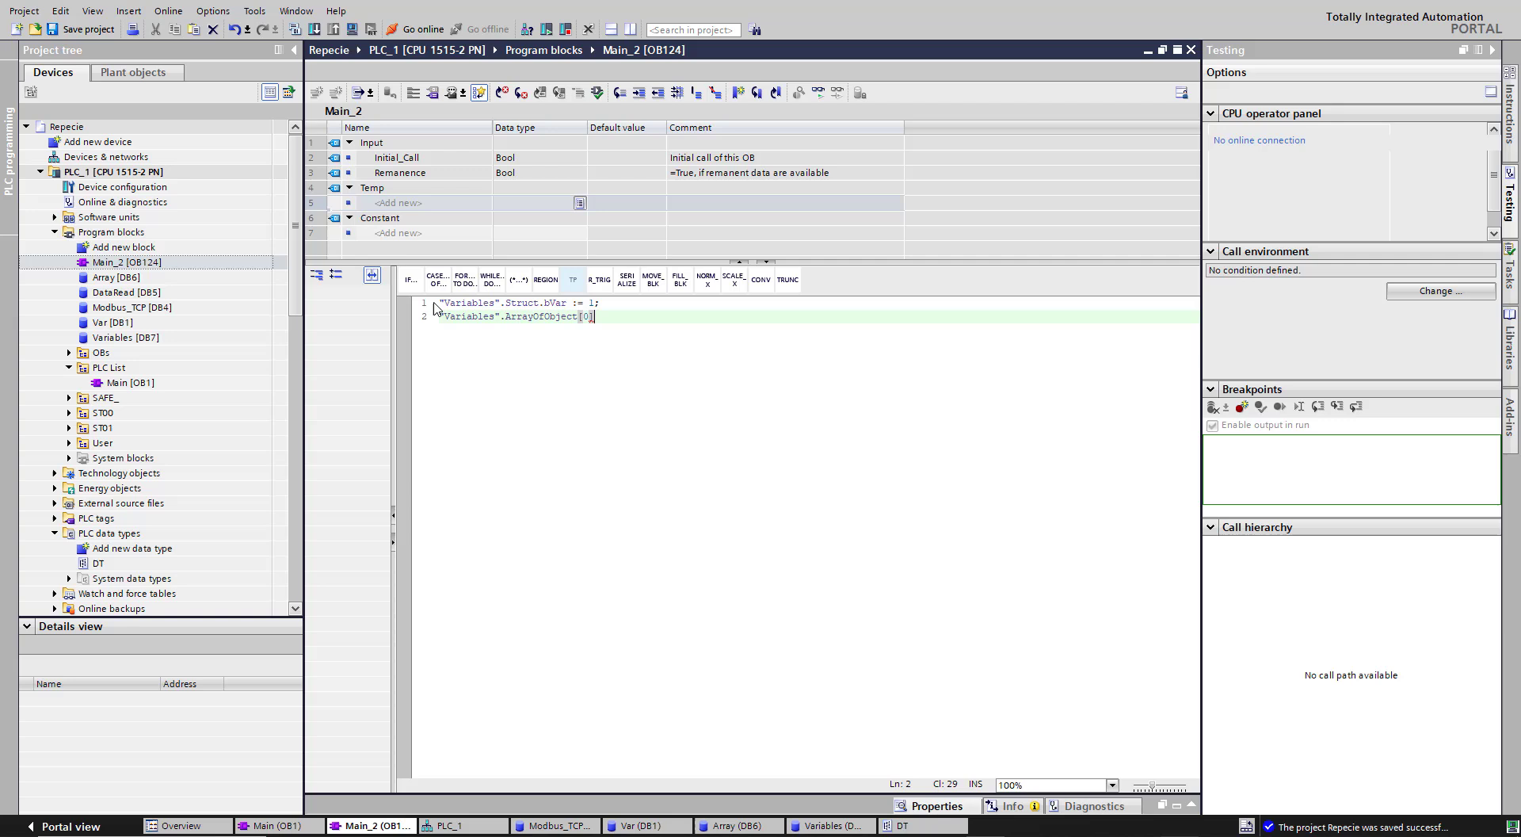
{"action": "type", "text": ".bVar1;"}
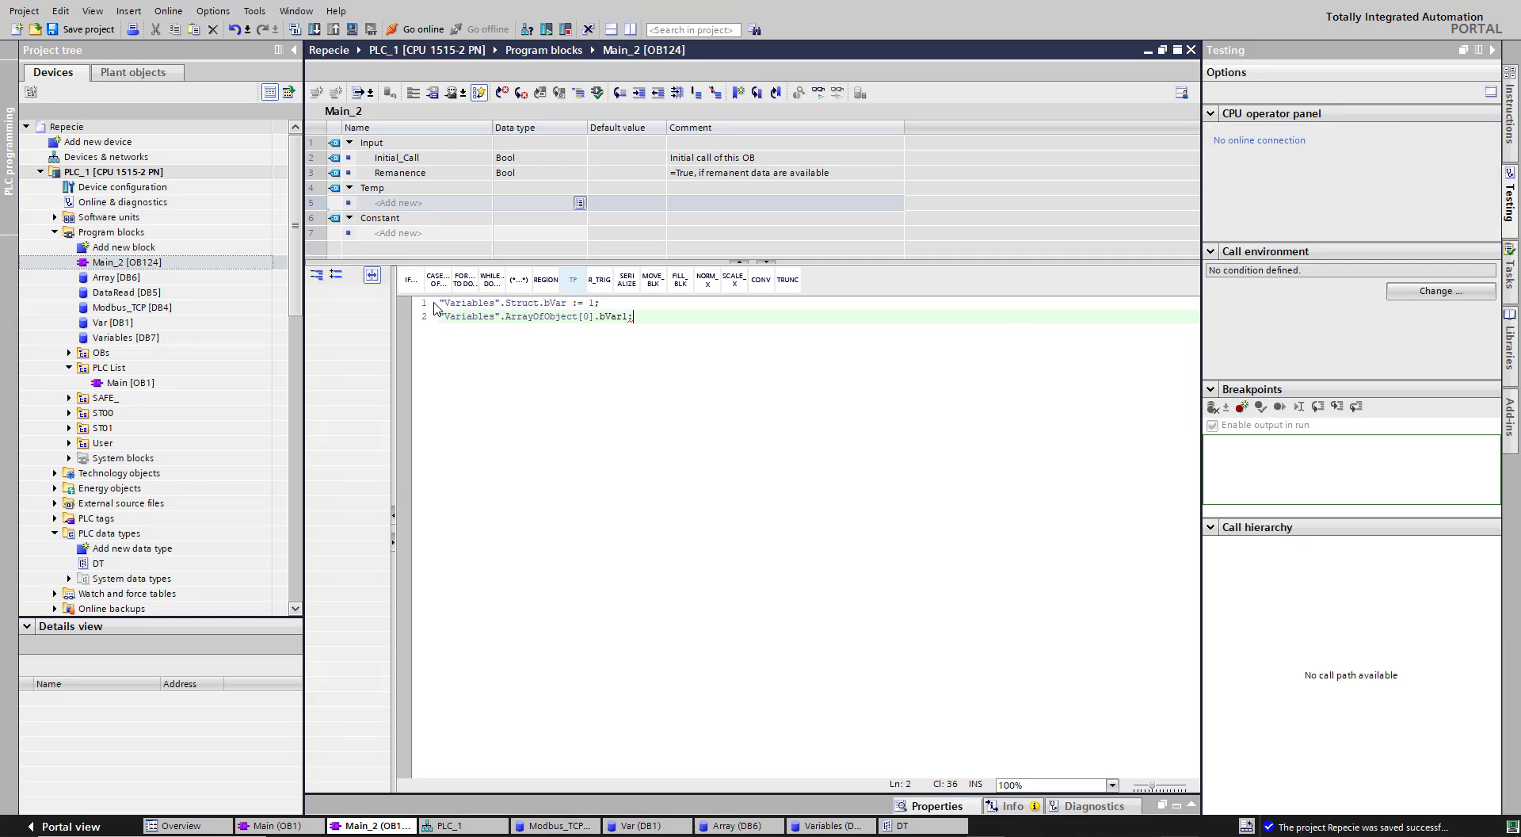
{"action": "type", "text": ":= 1"}
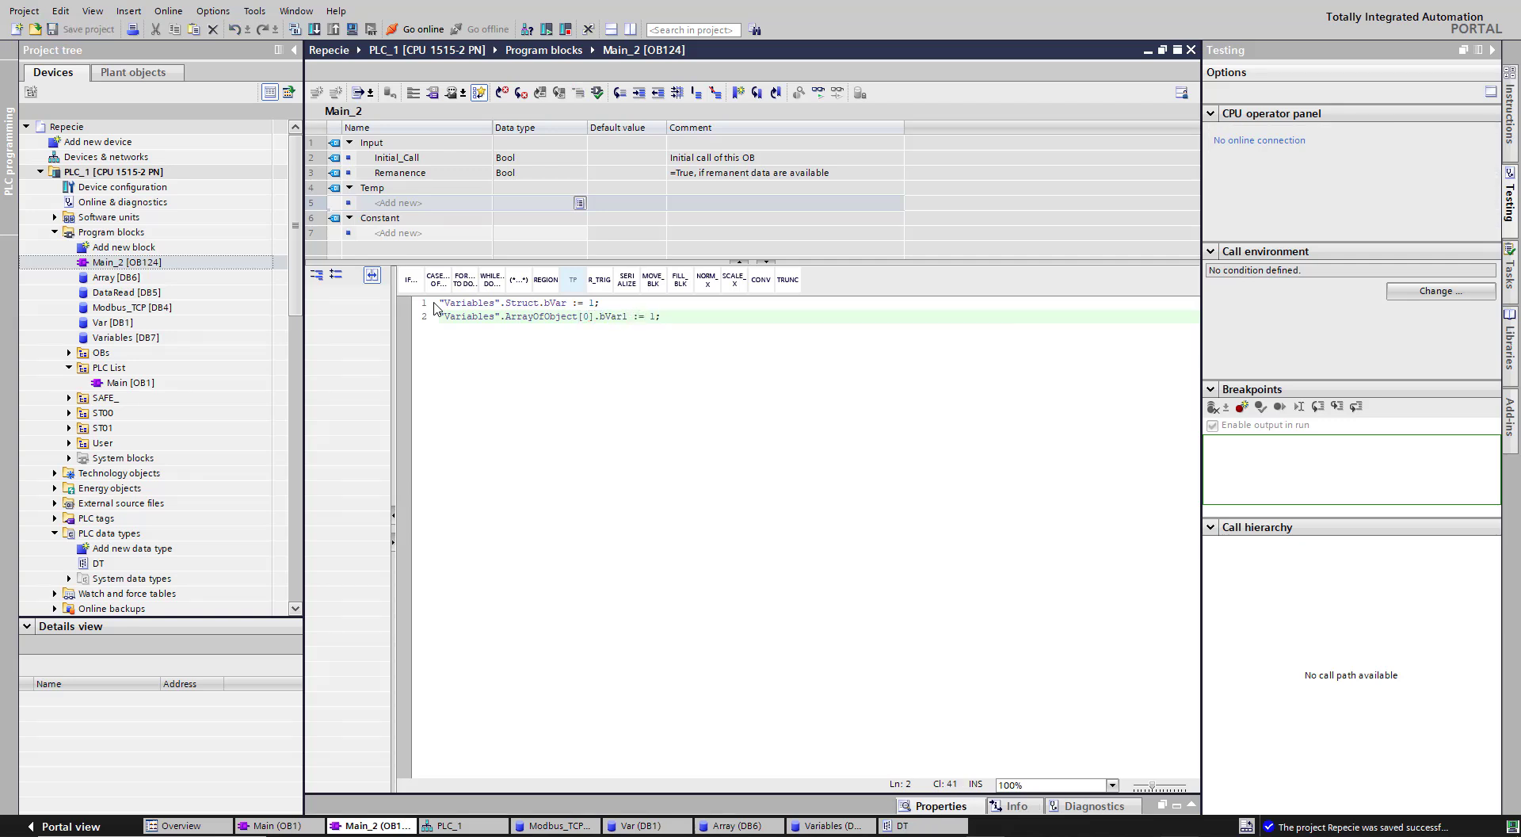
Add the line setting ArrayOfStructure[0].bVar to 1 and compile Main_2
{"action": "type", "text": "Var"}
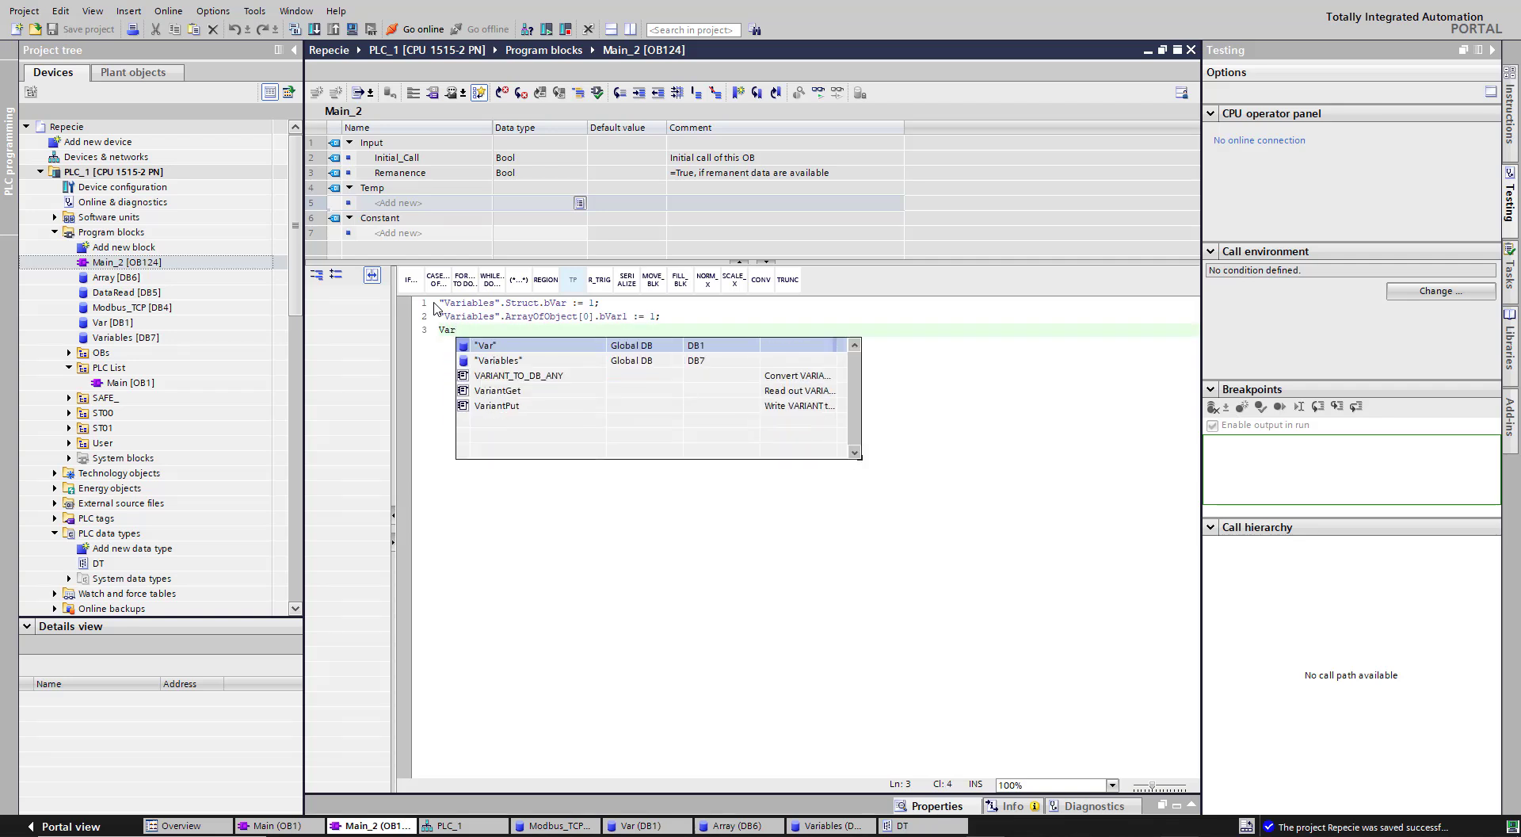
{"action": "type", "text": "\"Variables\".ArrayOfStructure["}
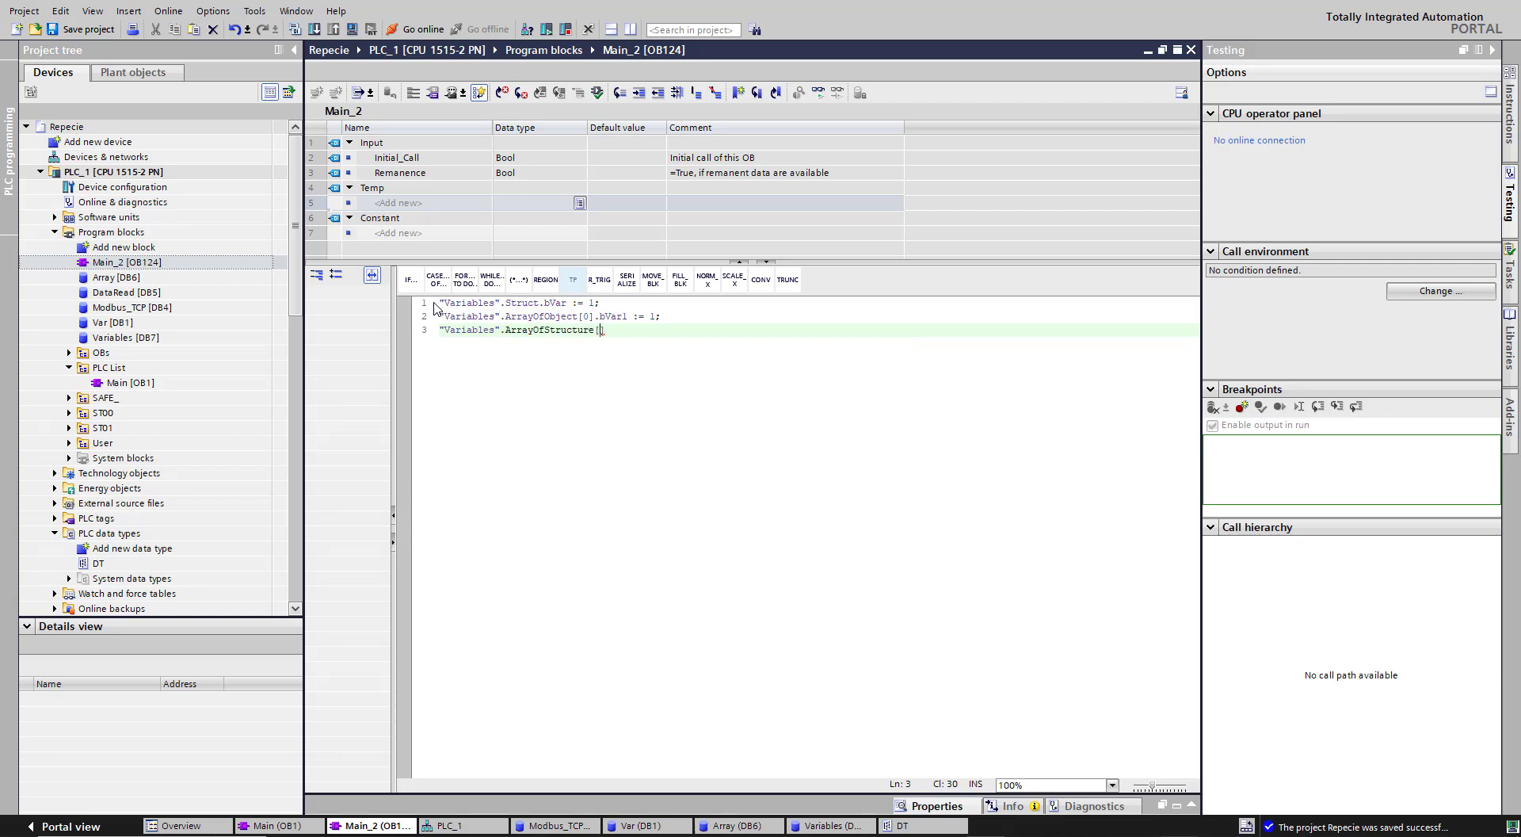
{"action": "type", "text": "0]"}
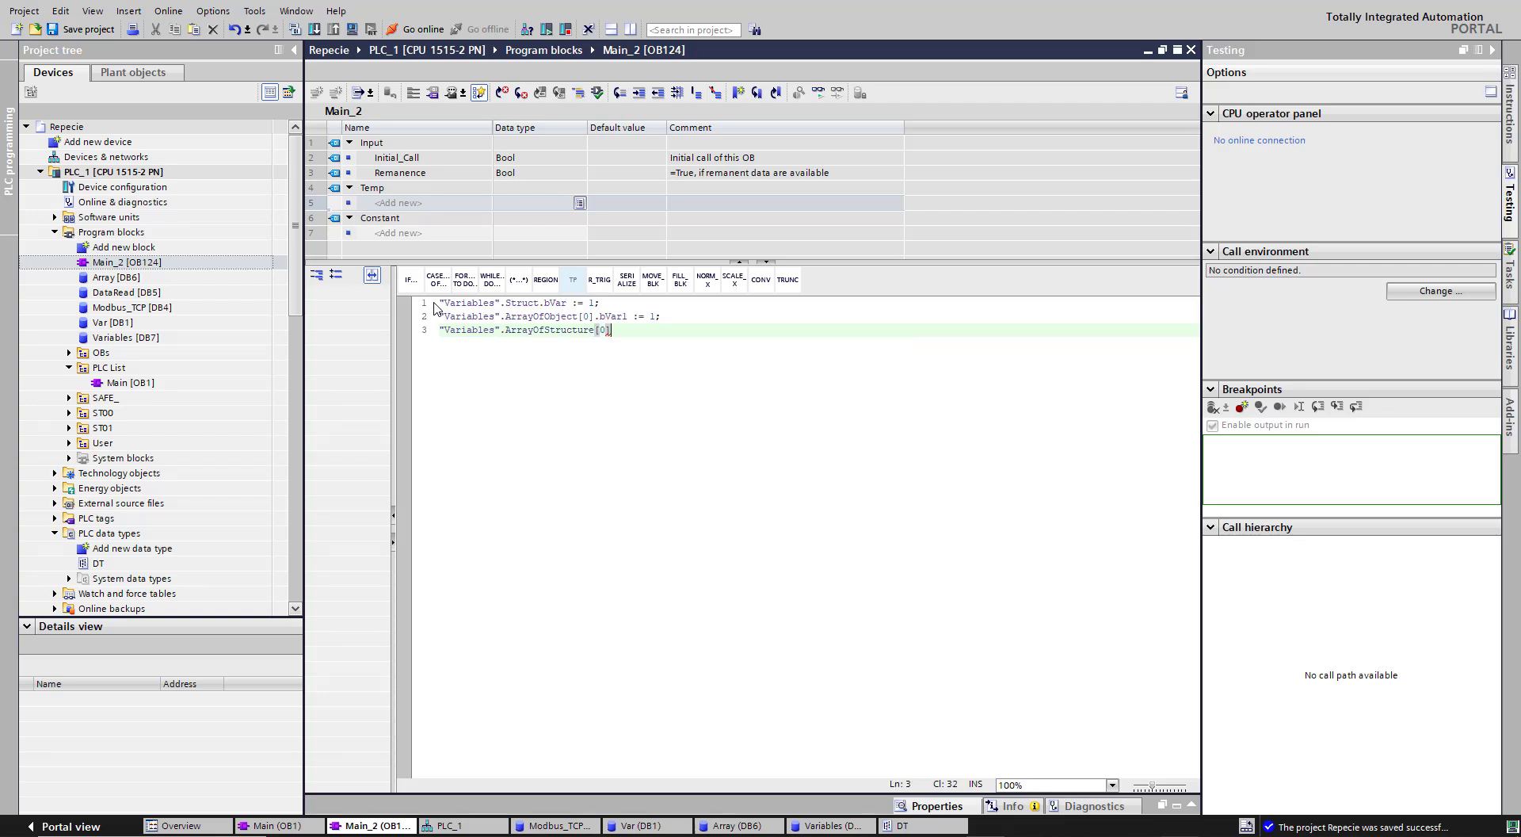
{"action": "type", "text": "."}
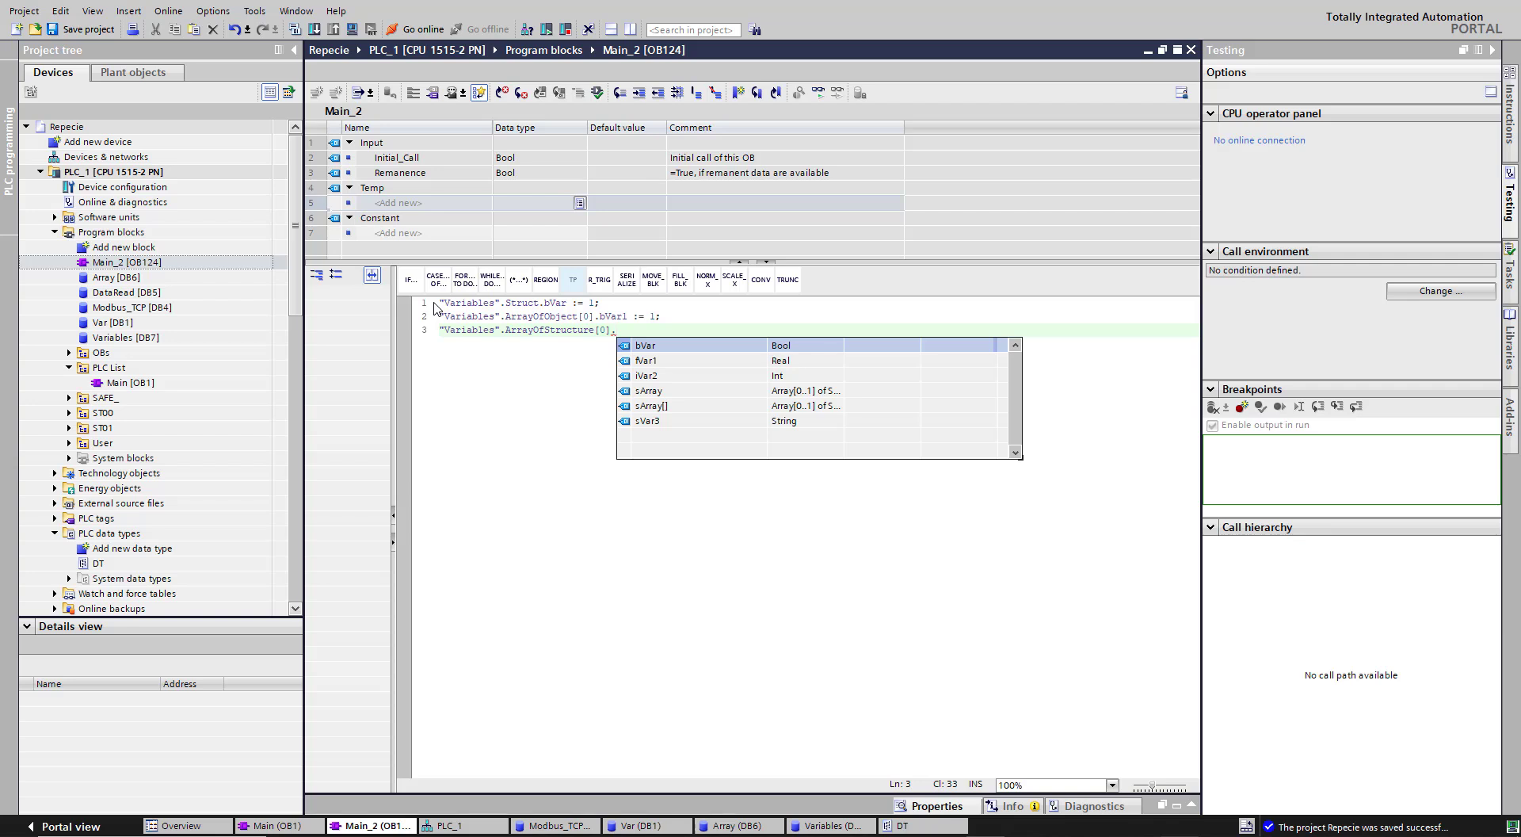
{"action": "type", "text": "bVar := 1;"}
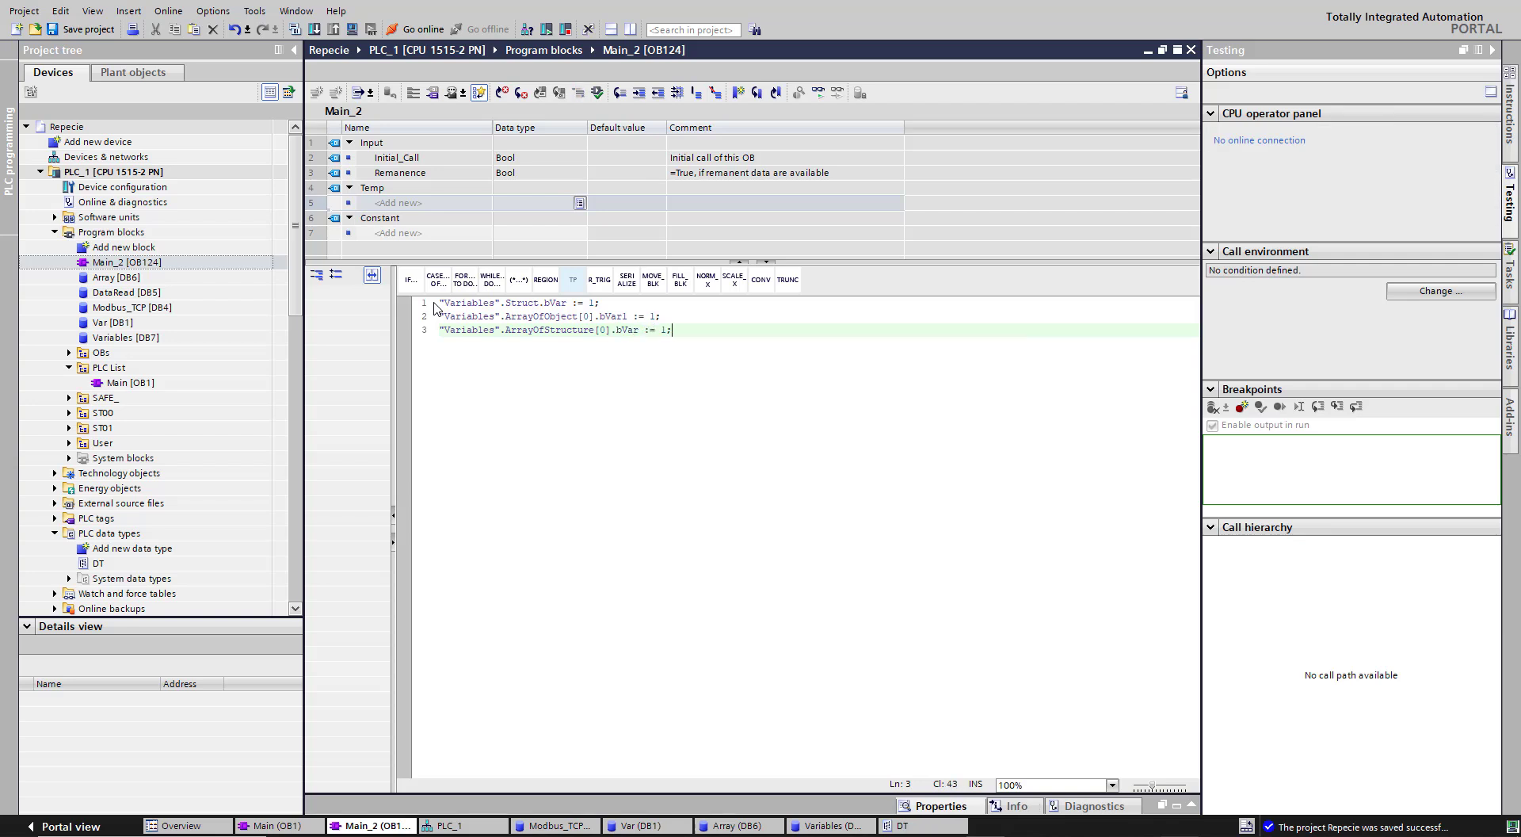
{"action": "left_click", "coordinate": [294, 29]}
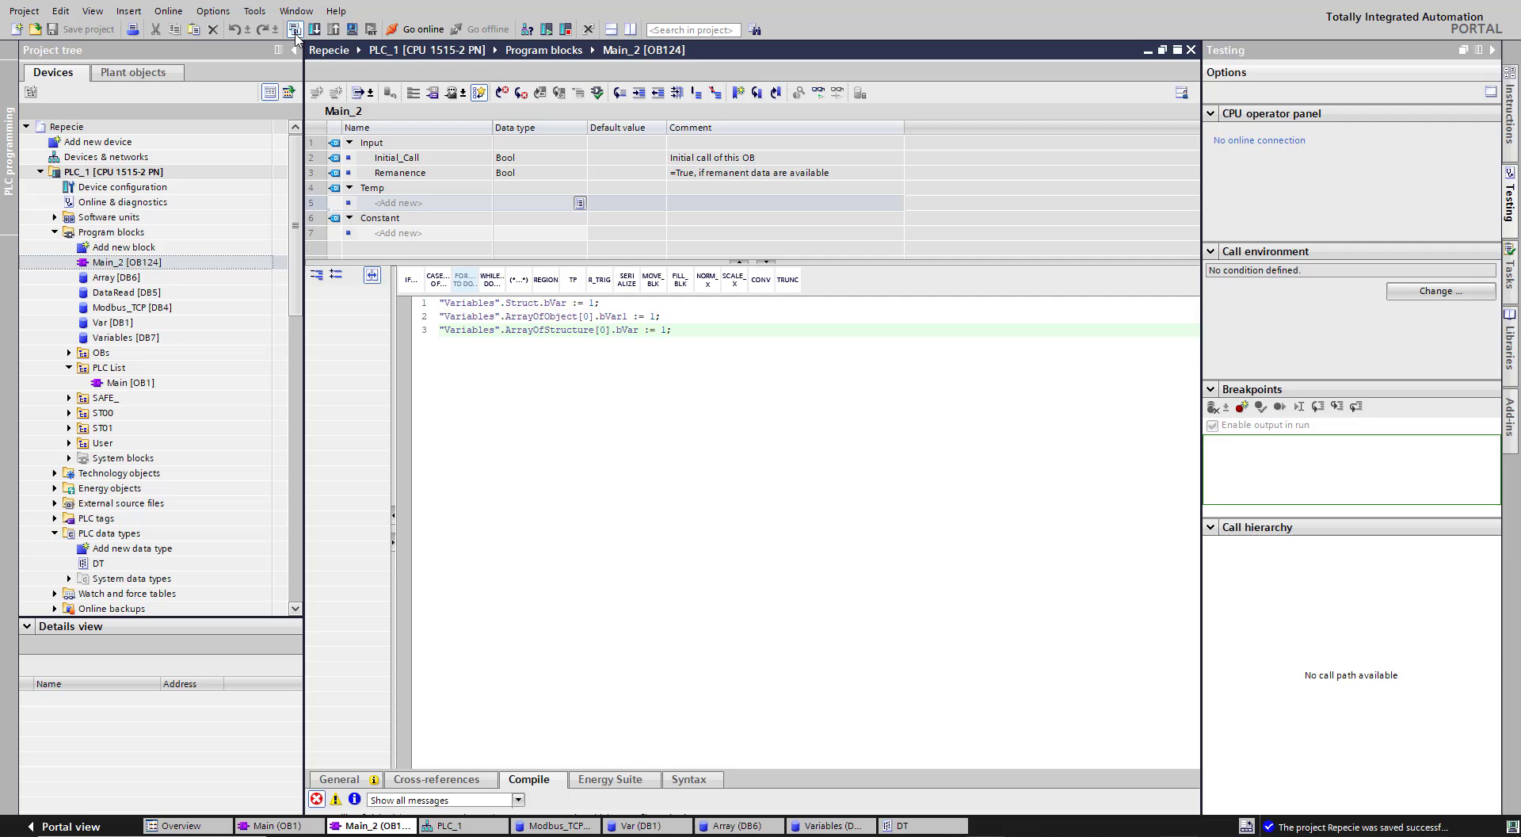
Download the program to PLC_1, go online, and reopen Variables [DB7]
{"action": "left_click", "coordinate": [291, 29]}
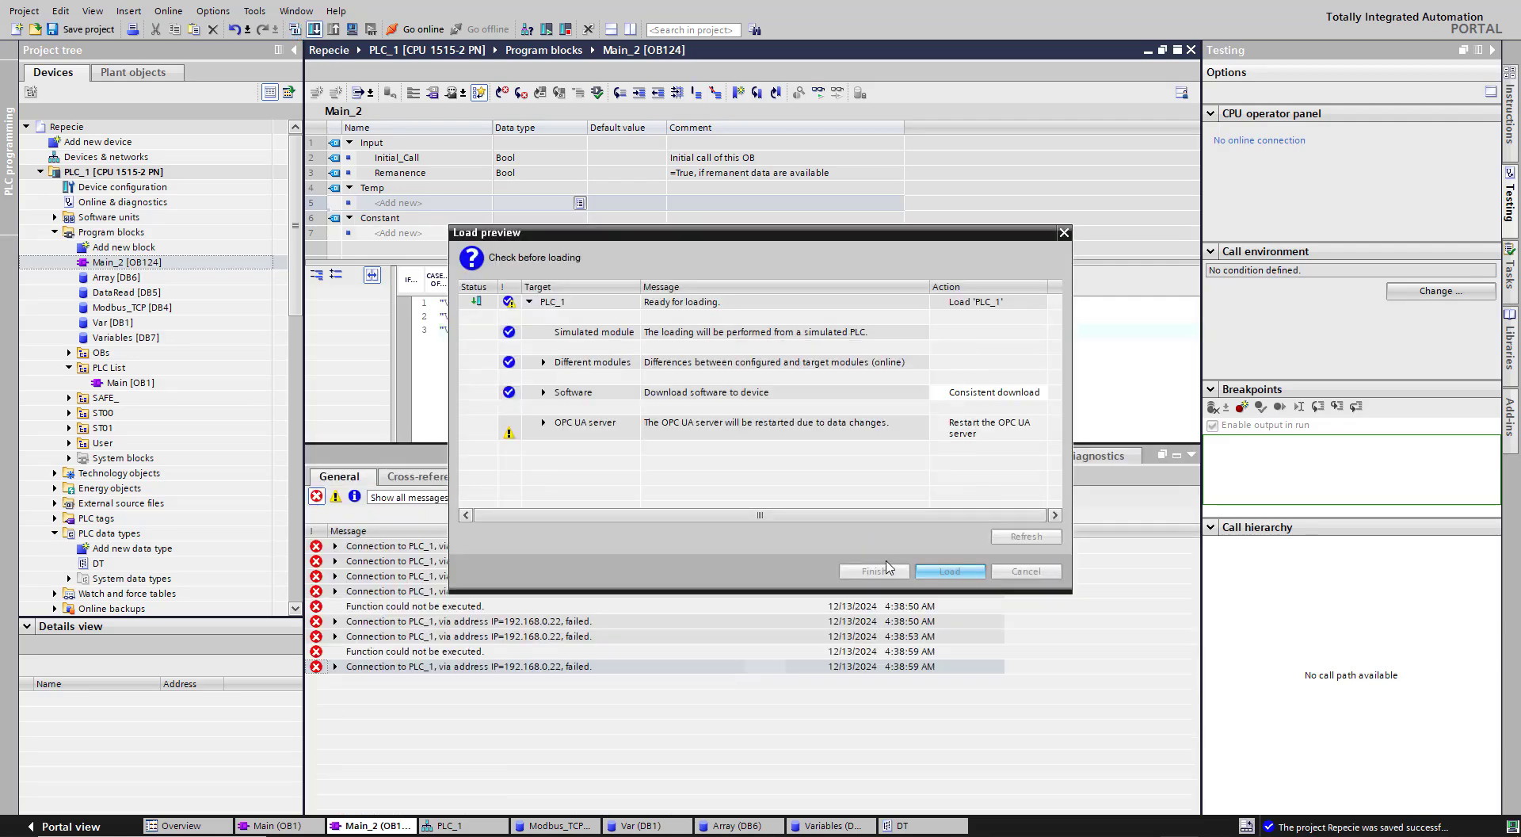
{"action": "left_click", "coordinate": [950, 571]}
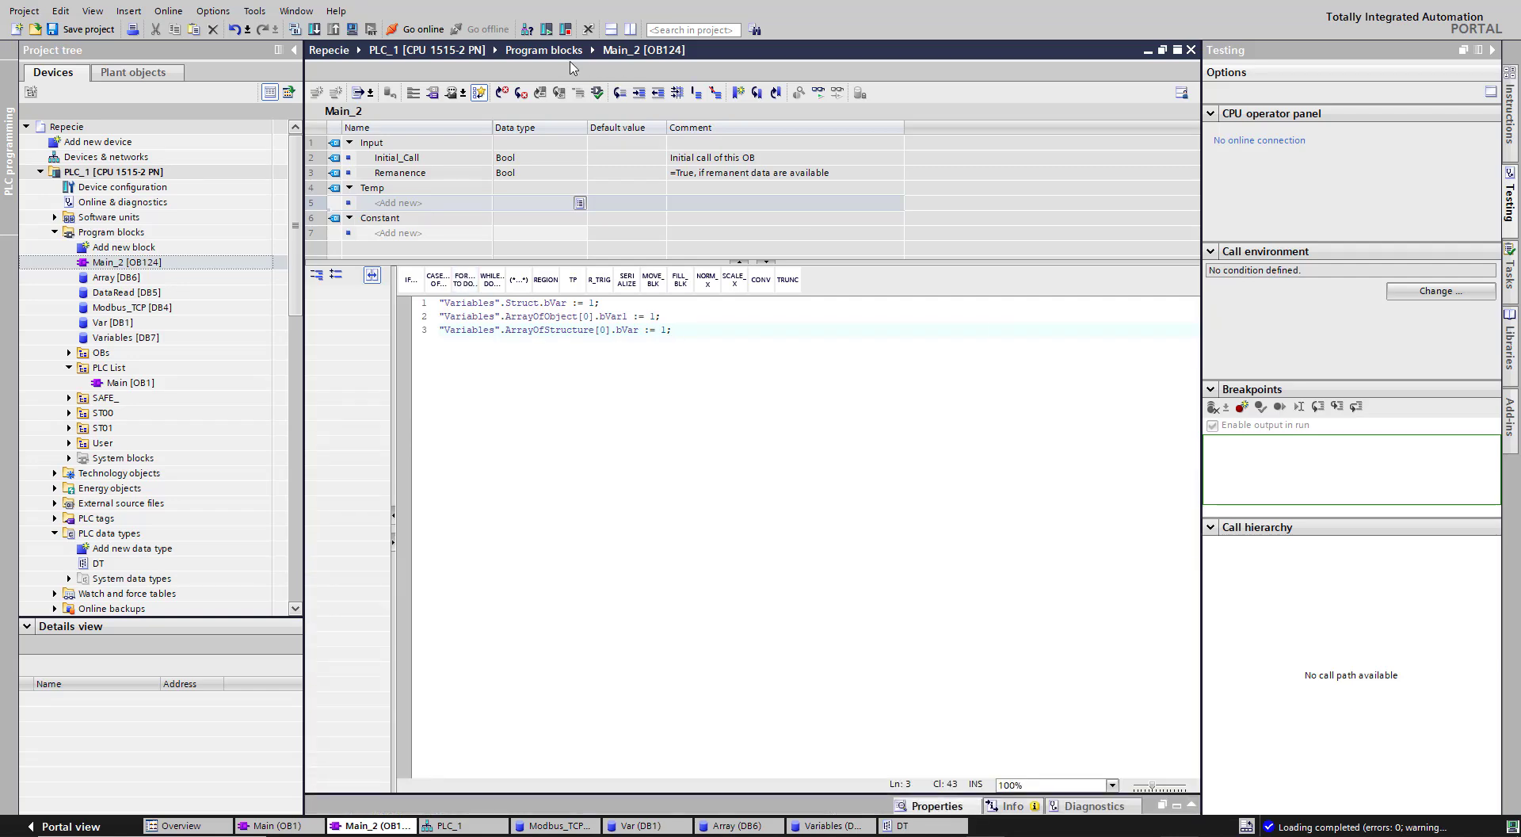
{"action": "left_click", "coordinate": [416, 29]}
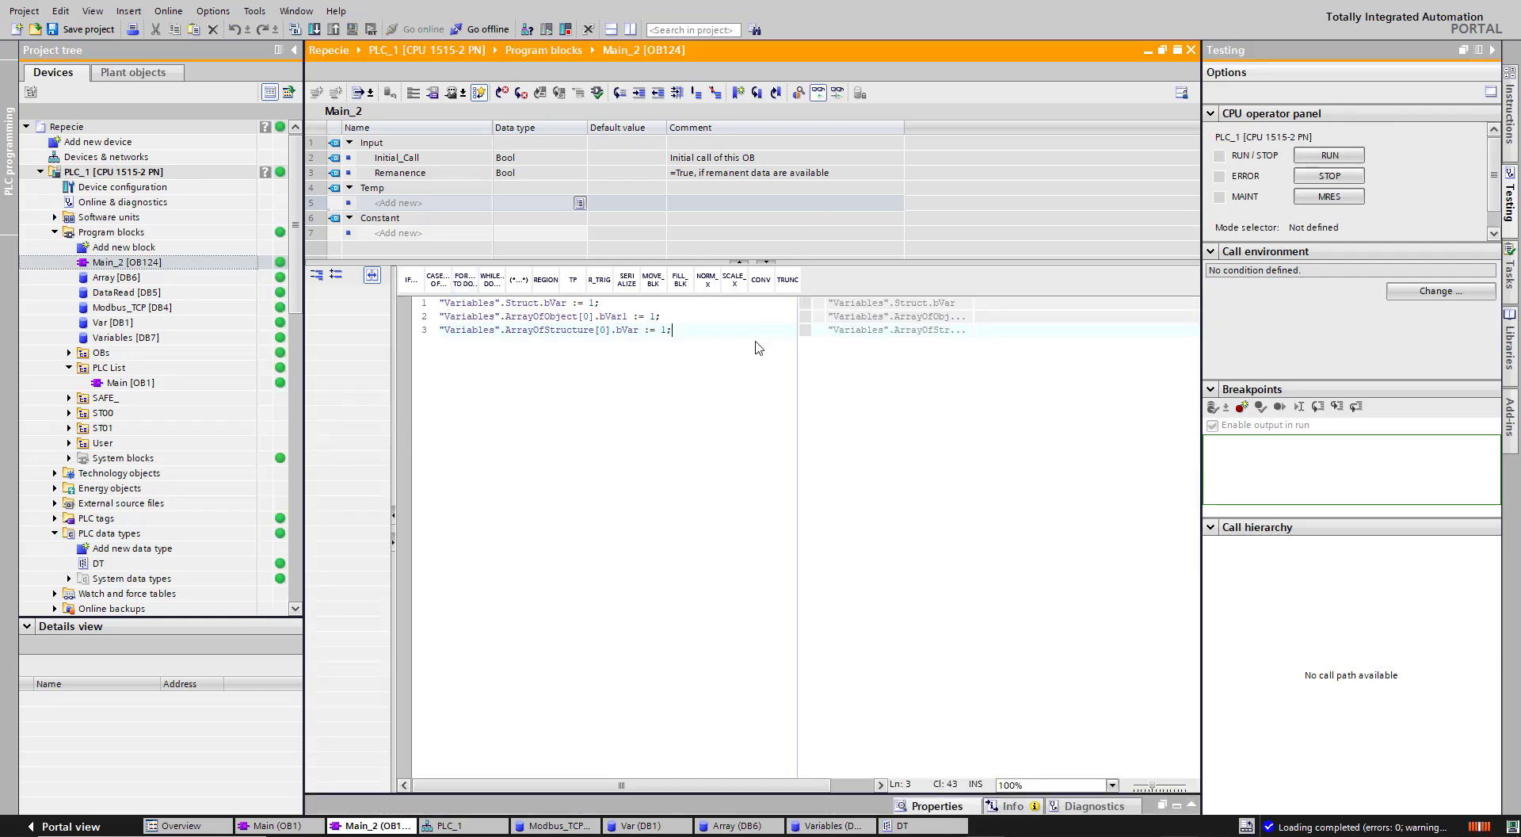
{"action": "left_click", "coordinate": [1328, 155]}
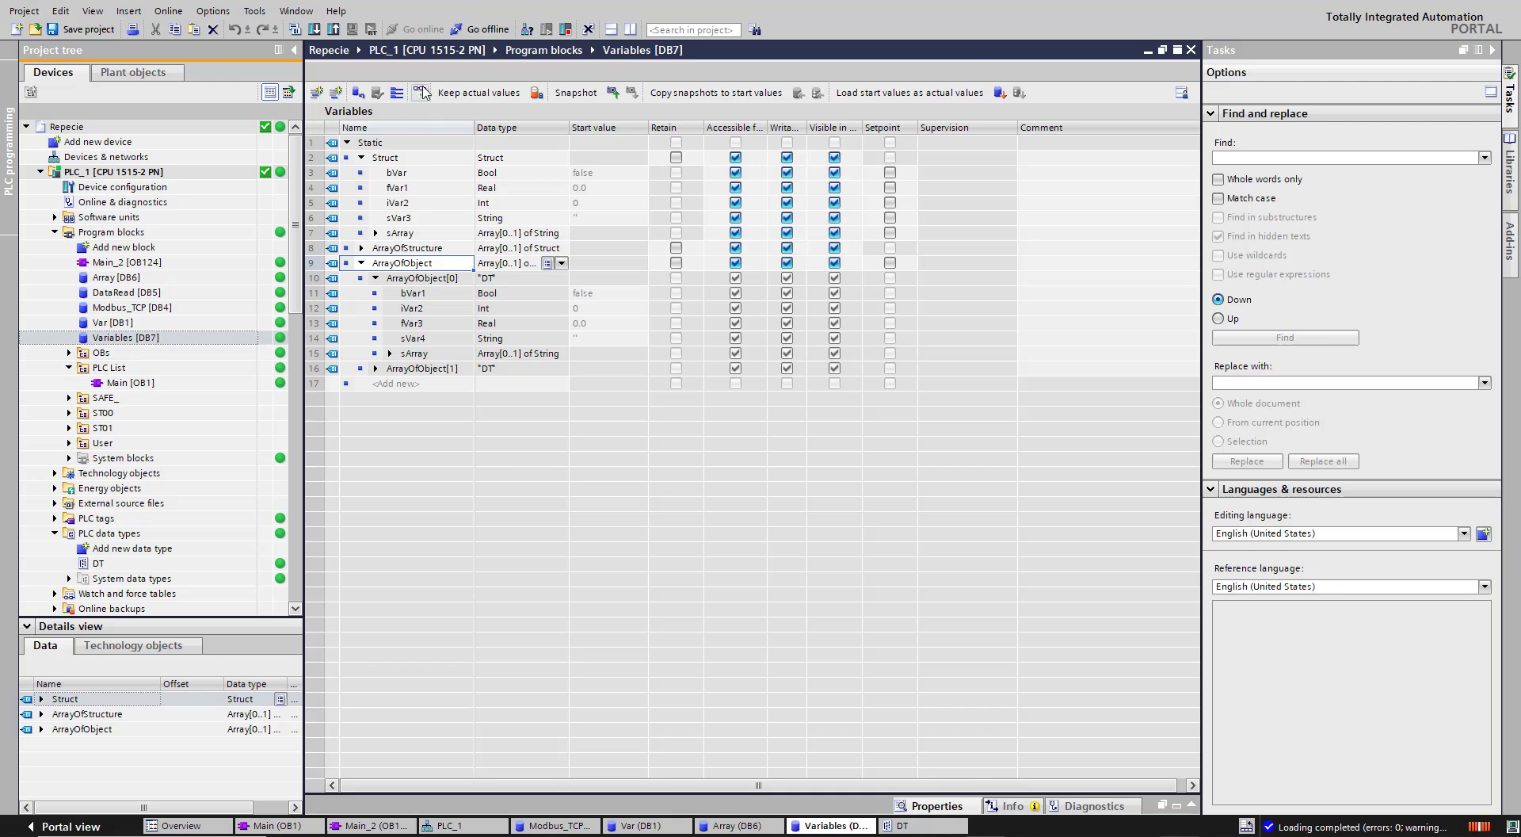
Monitor the Variables DB online and expand ArrayOfObject[1], Struct.sArray and ArrayOfStructure
{"action": "left_click", "coordinate": [418, 92]}
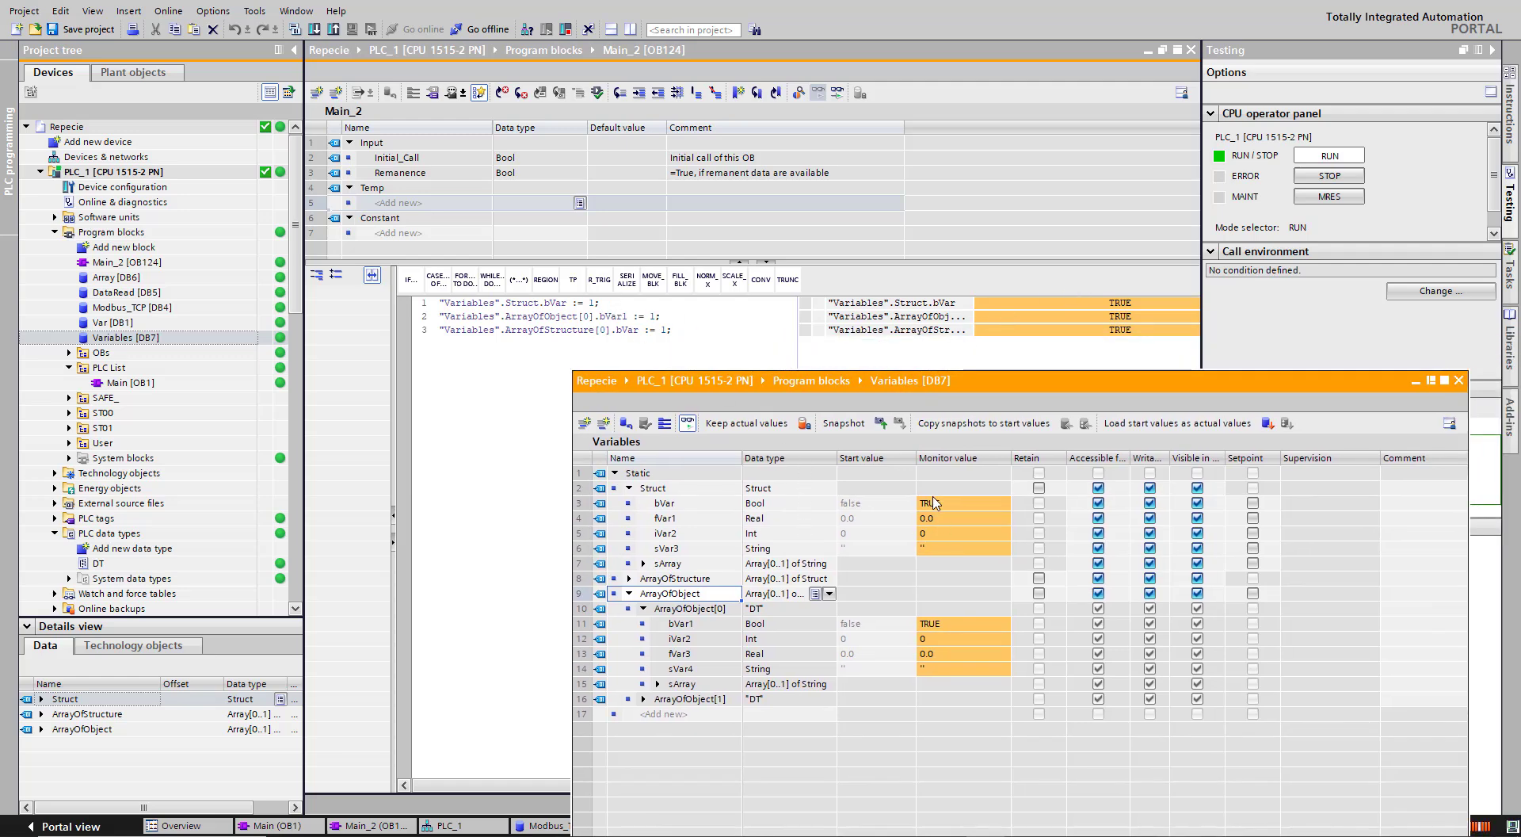
{"action": "left_click", "coordinate": [644, 698]}
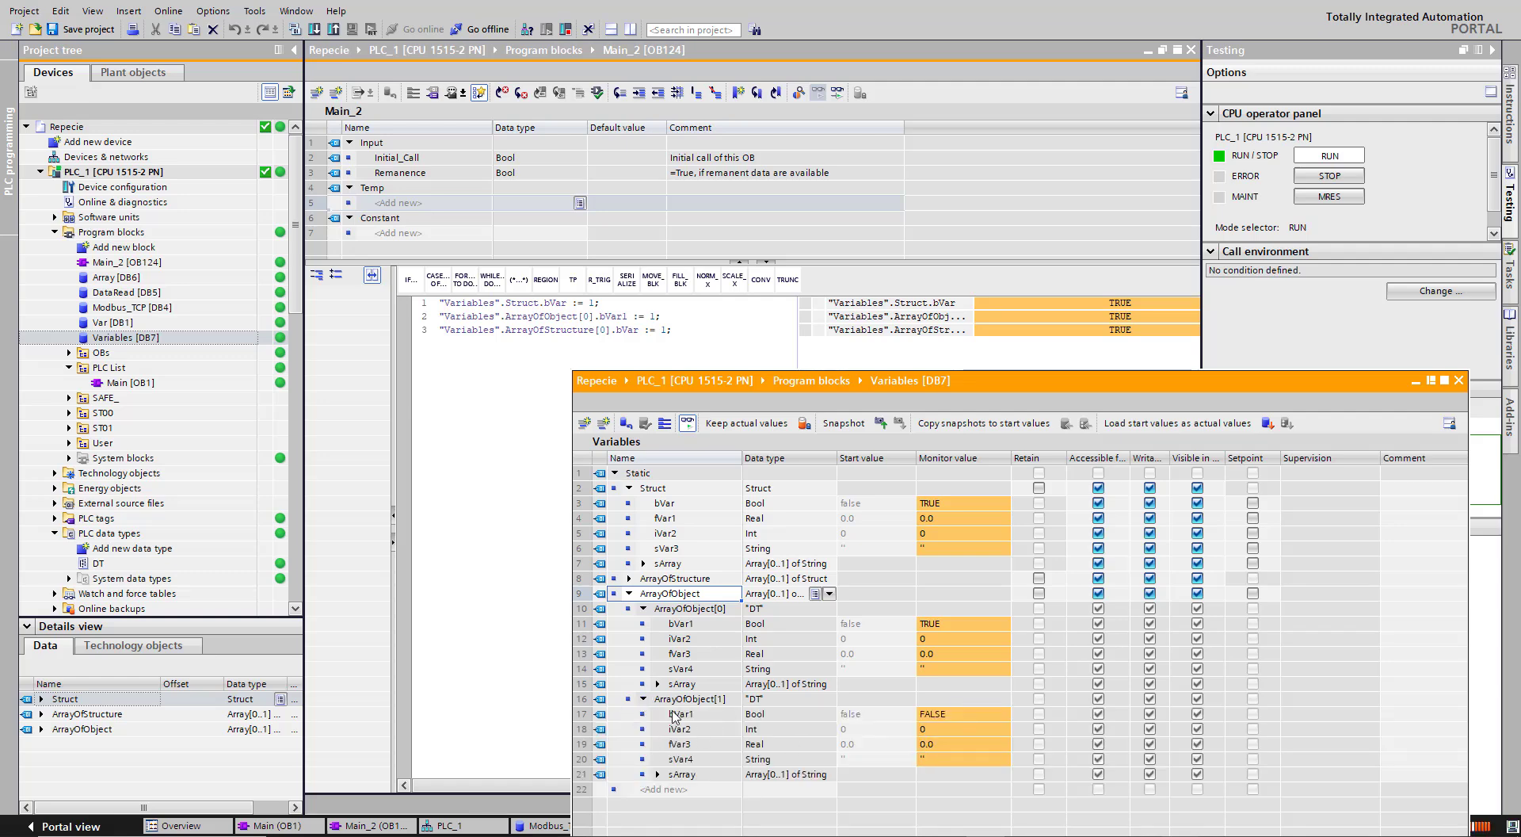
{"action": "left_click", "coordinate": [657, 563]}
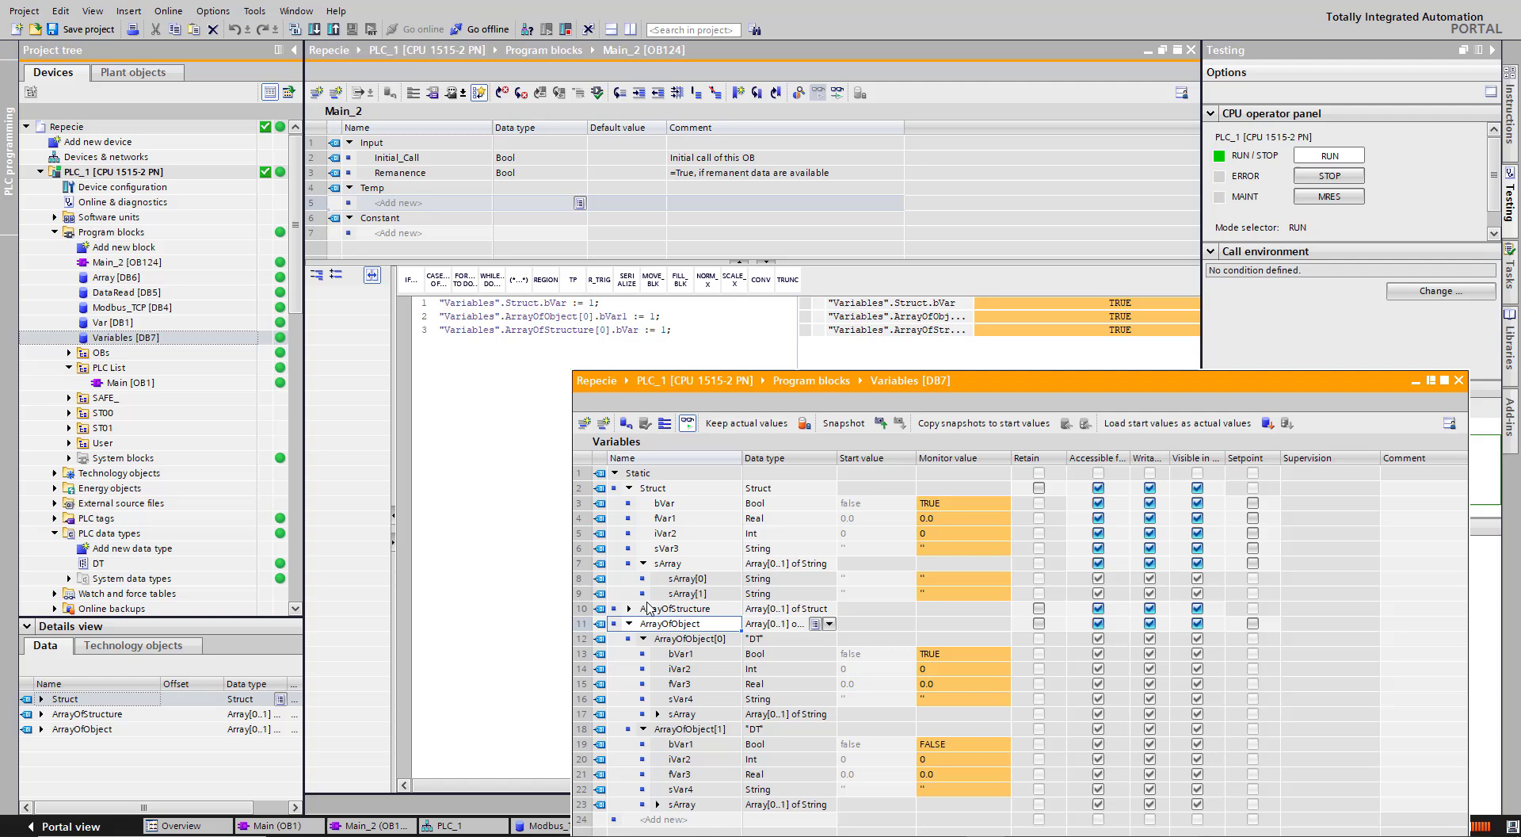
{"action": "left_click", "coordinate": [664, 609]}
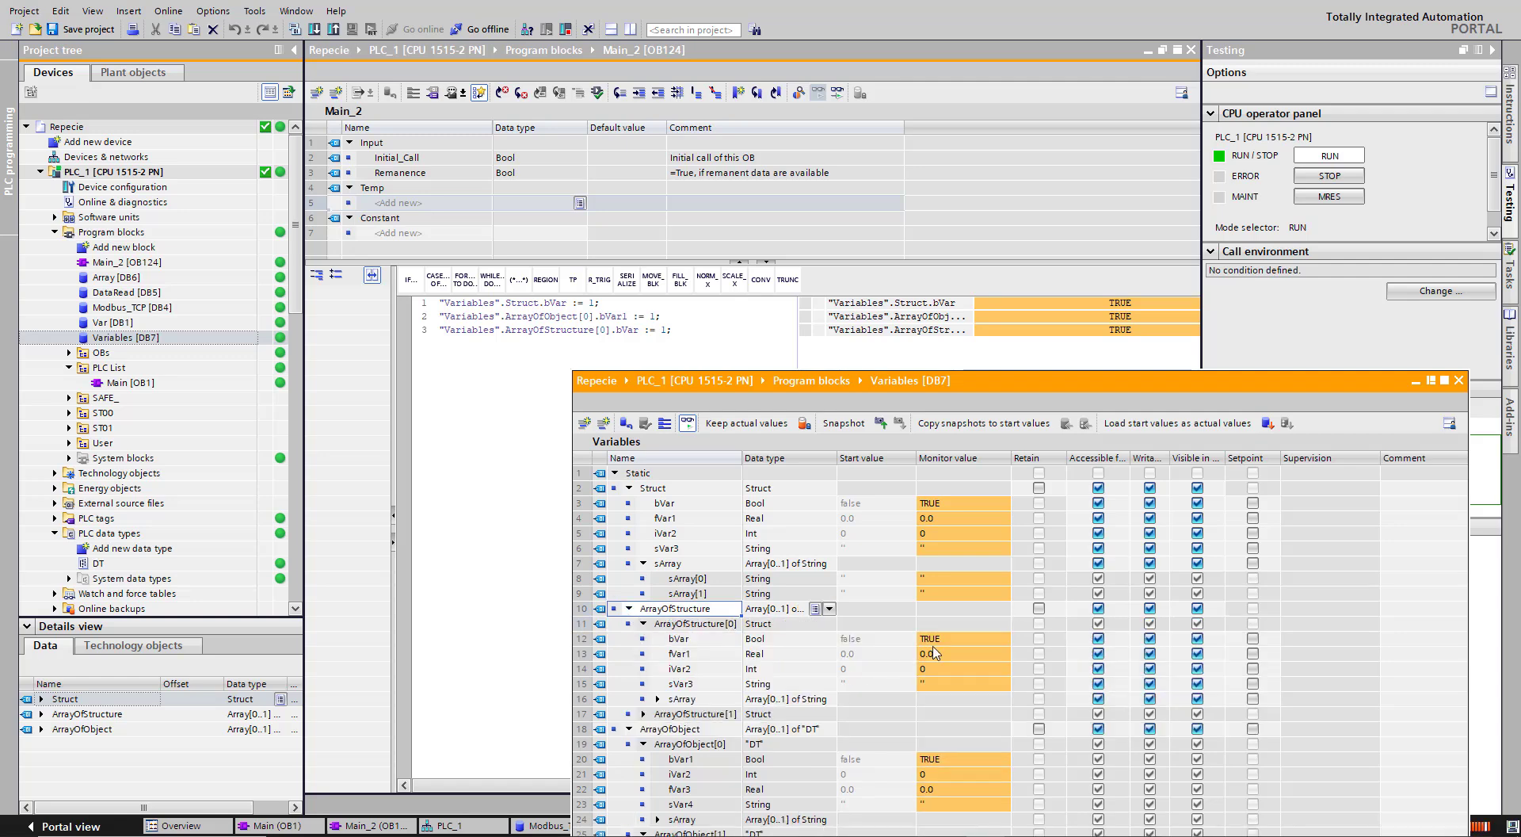
{"action": "mouse_move", "coordinate": [1068, 388]}
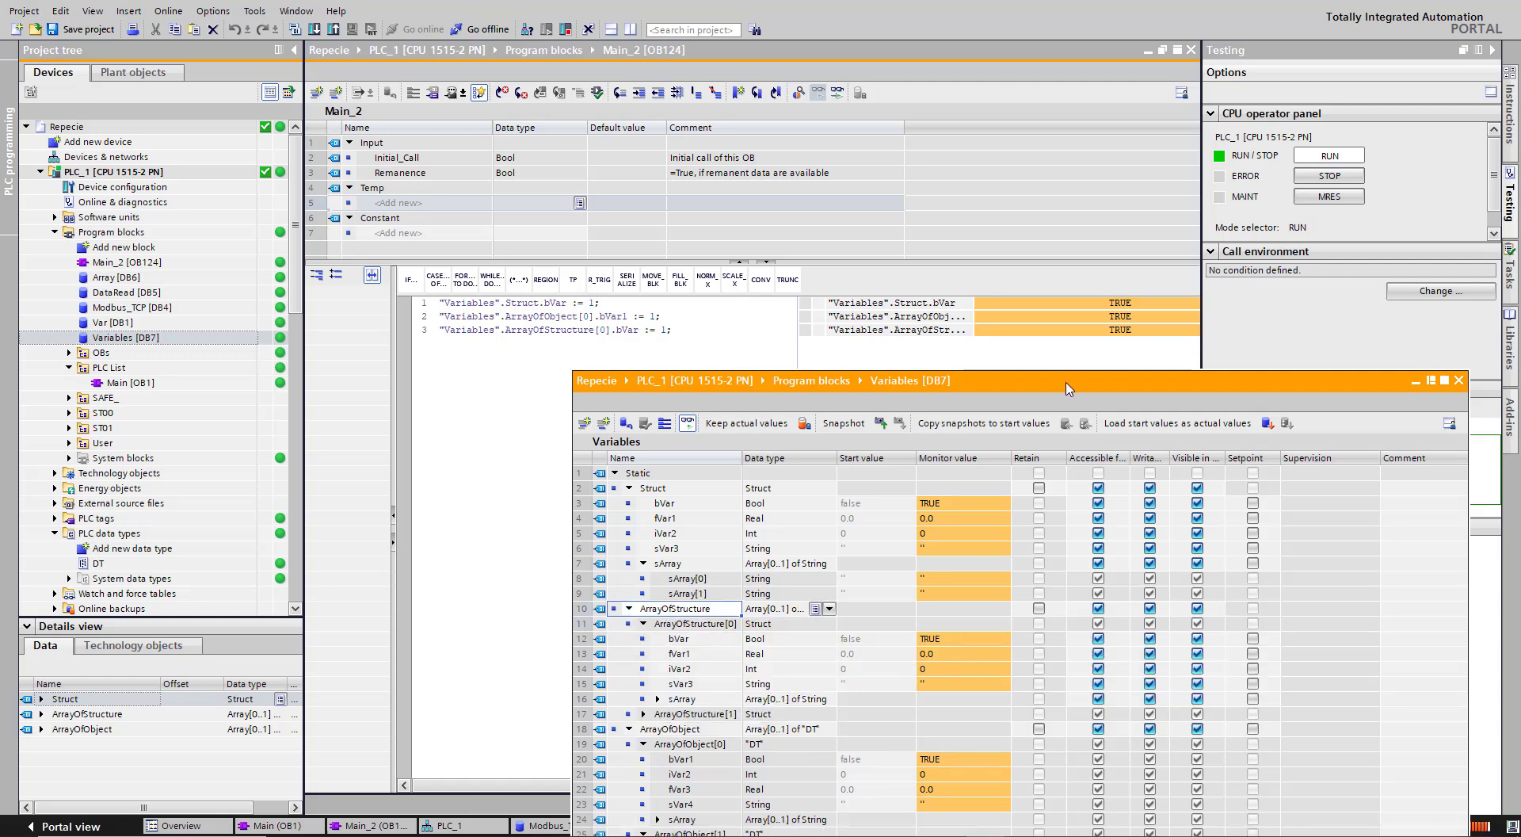